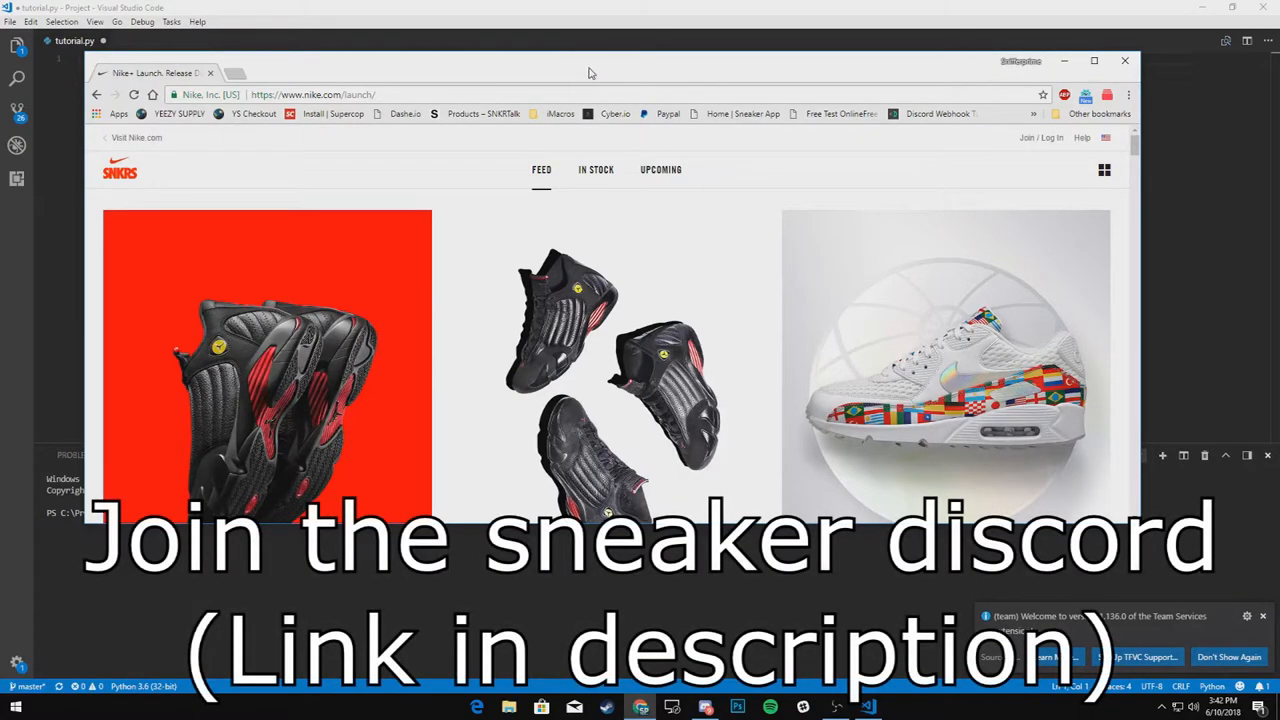
mouse_move(410, 72)
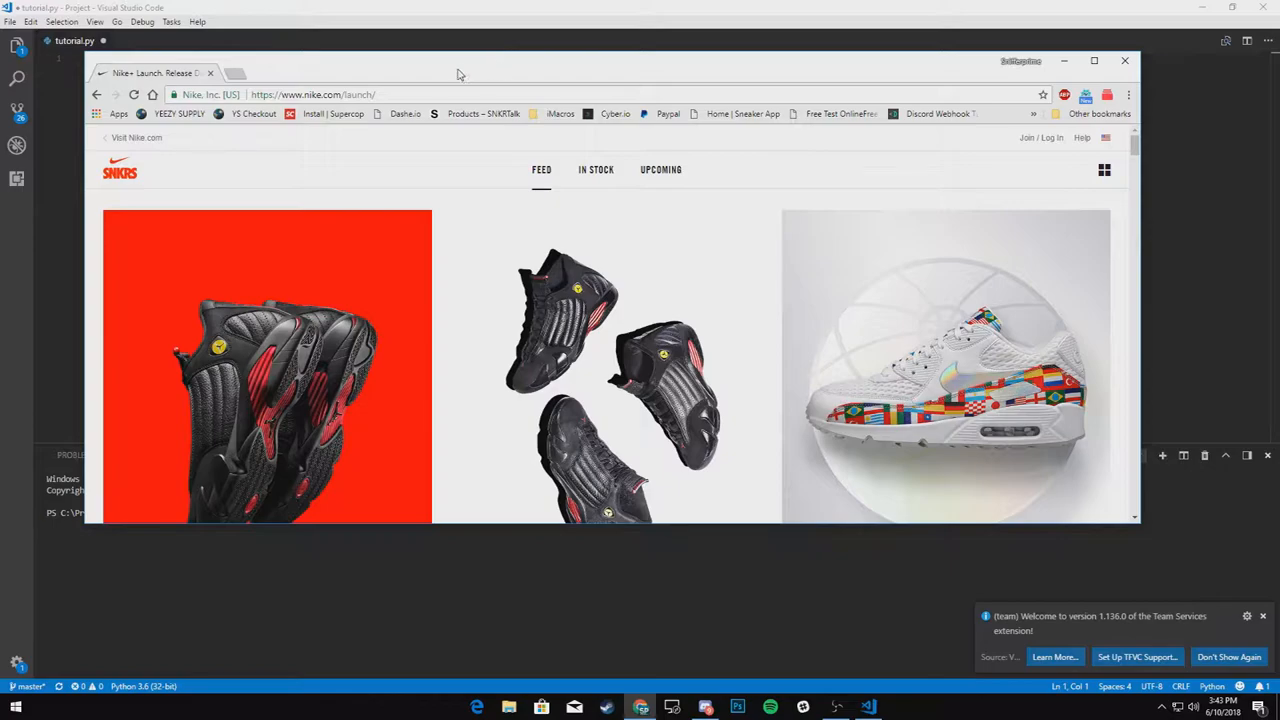
mouse_move(758, 160)
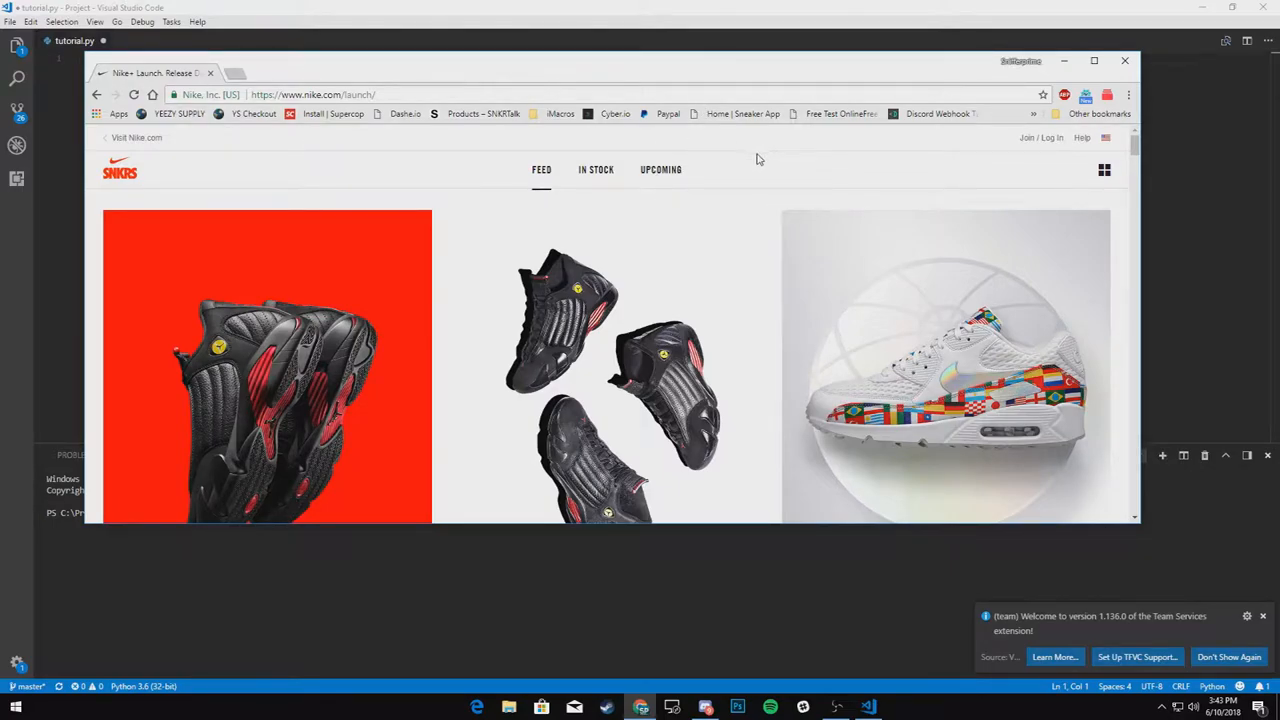
mouse_move(816, 118)
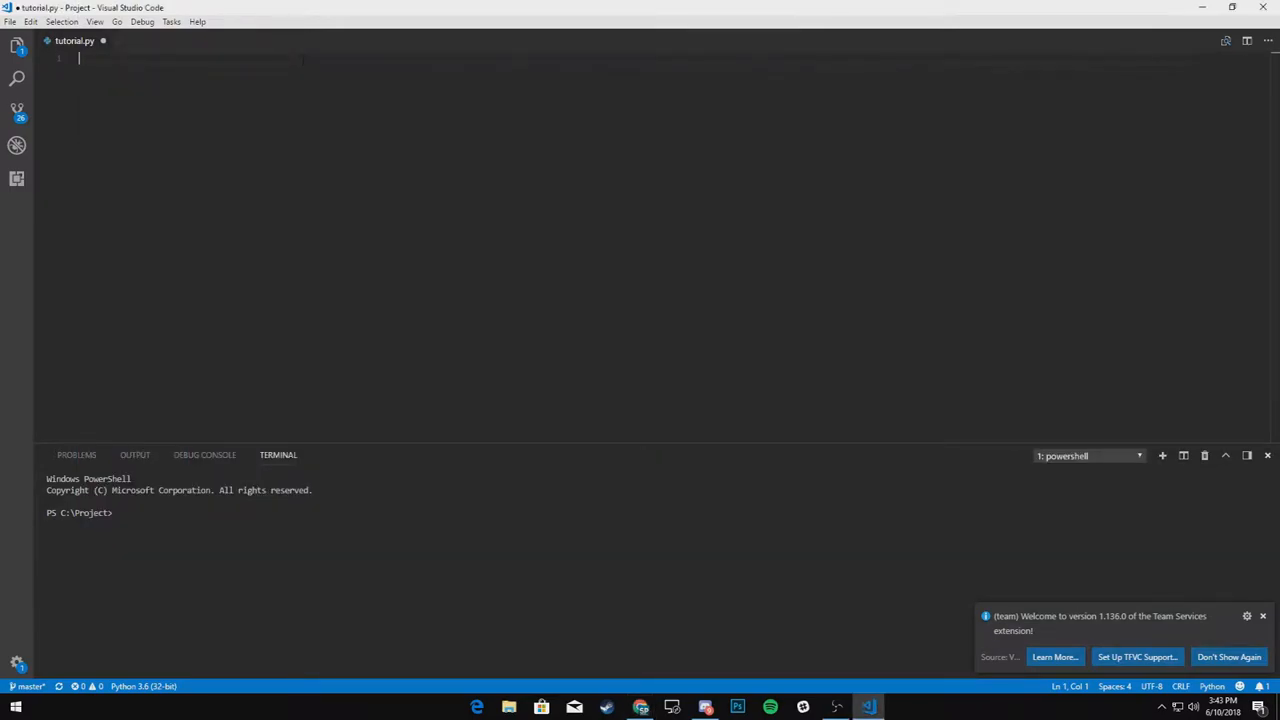
- Import requests, time, json, BeautifulSoup from bs4, threading and RandomHeaders at the top of tutorial.py
type("import requests")
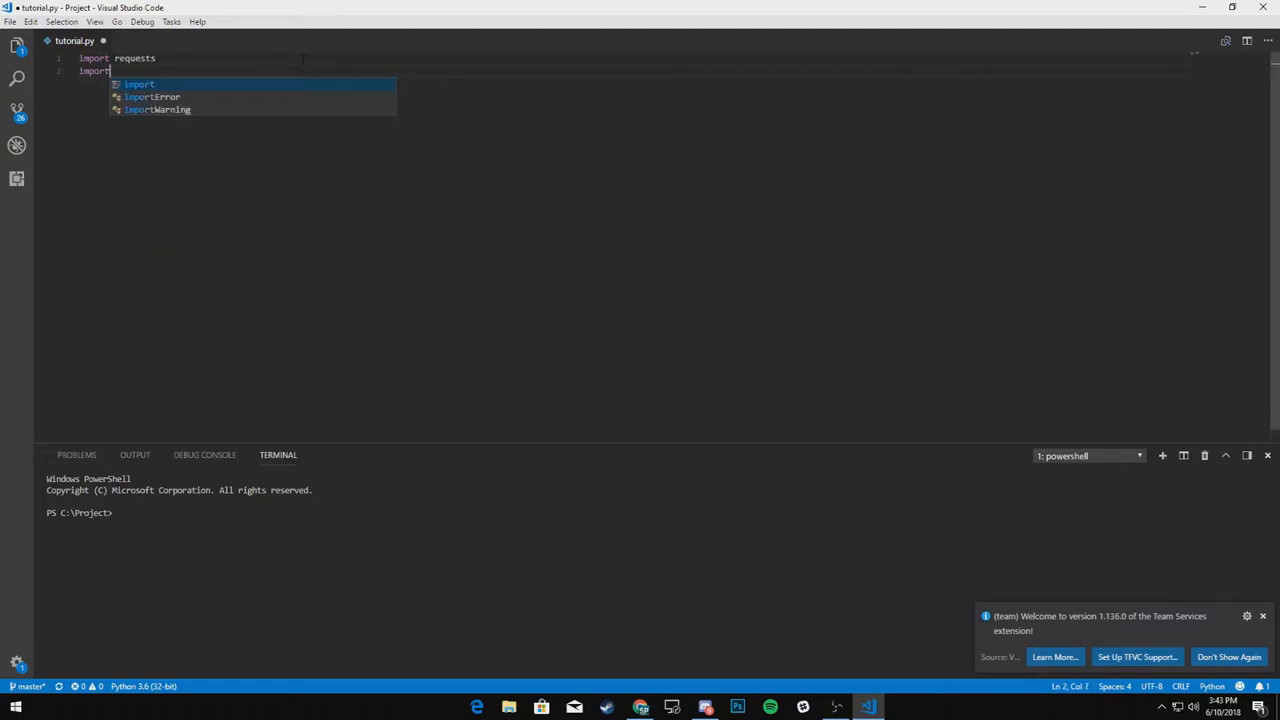
type("time")
type("import")
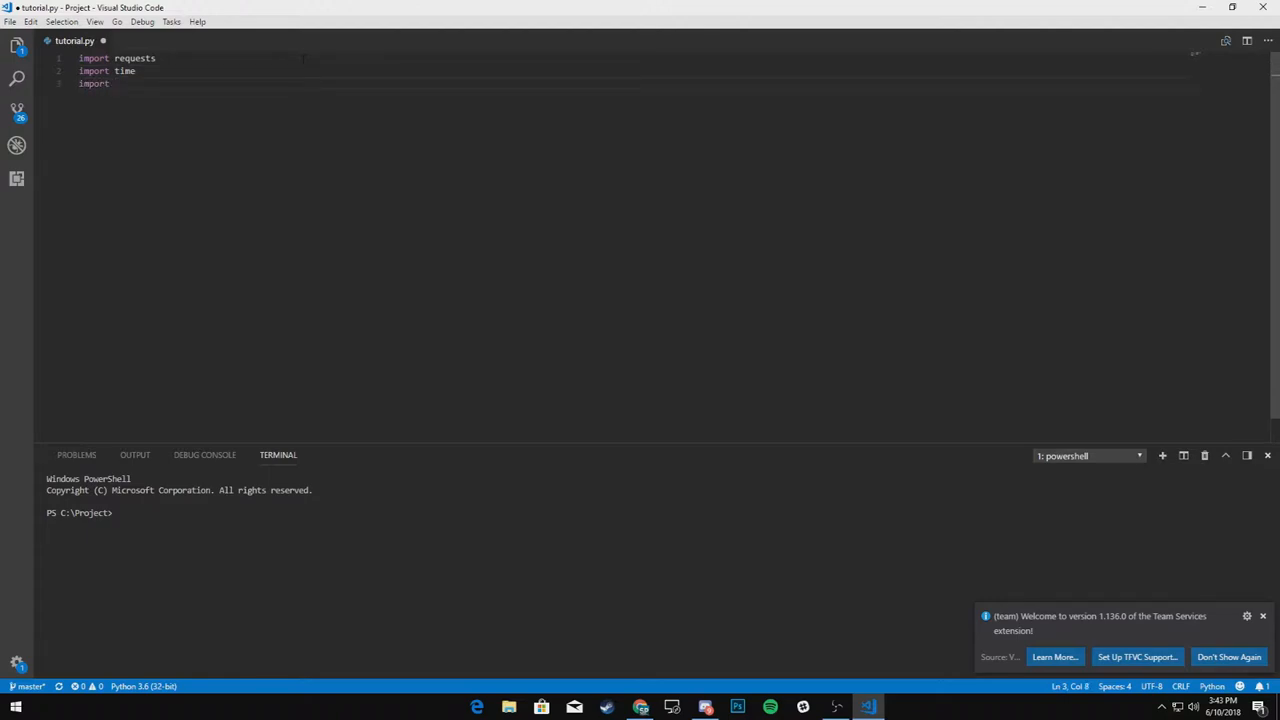
type("json")
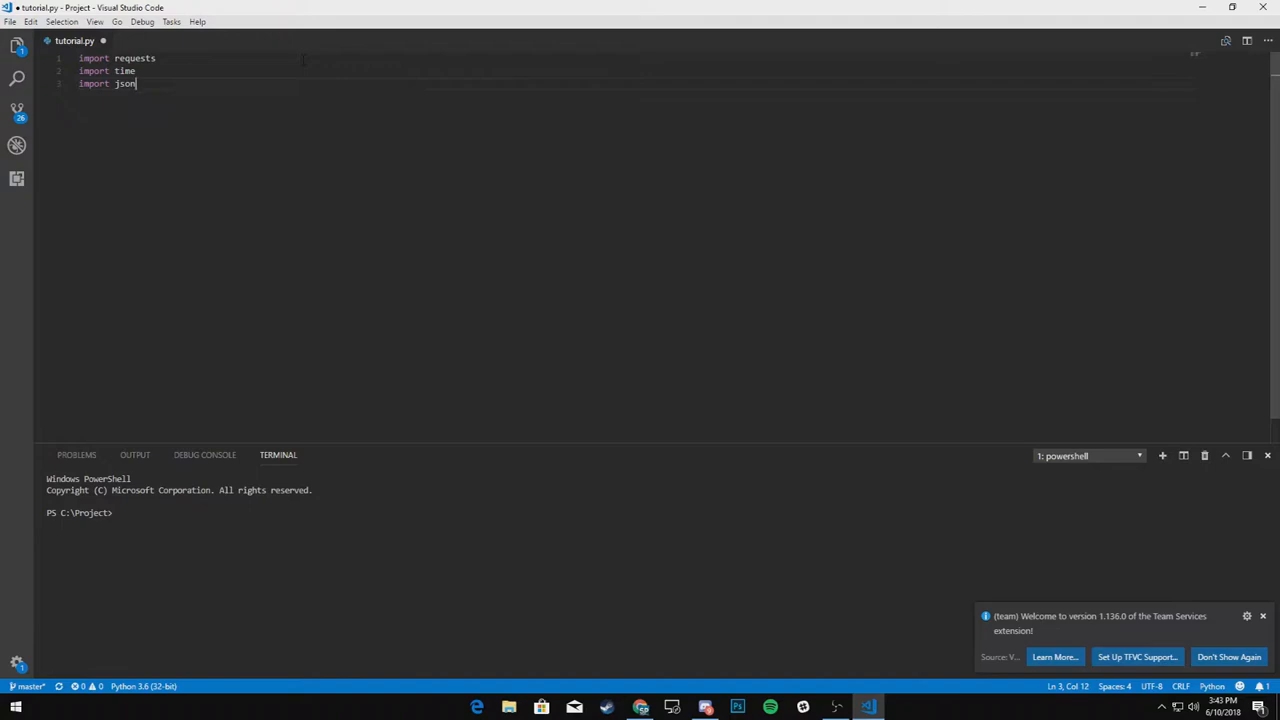
type("from bs4 import Beaut")
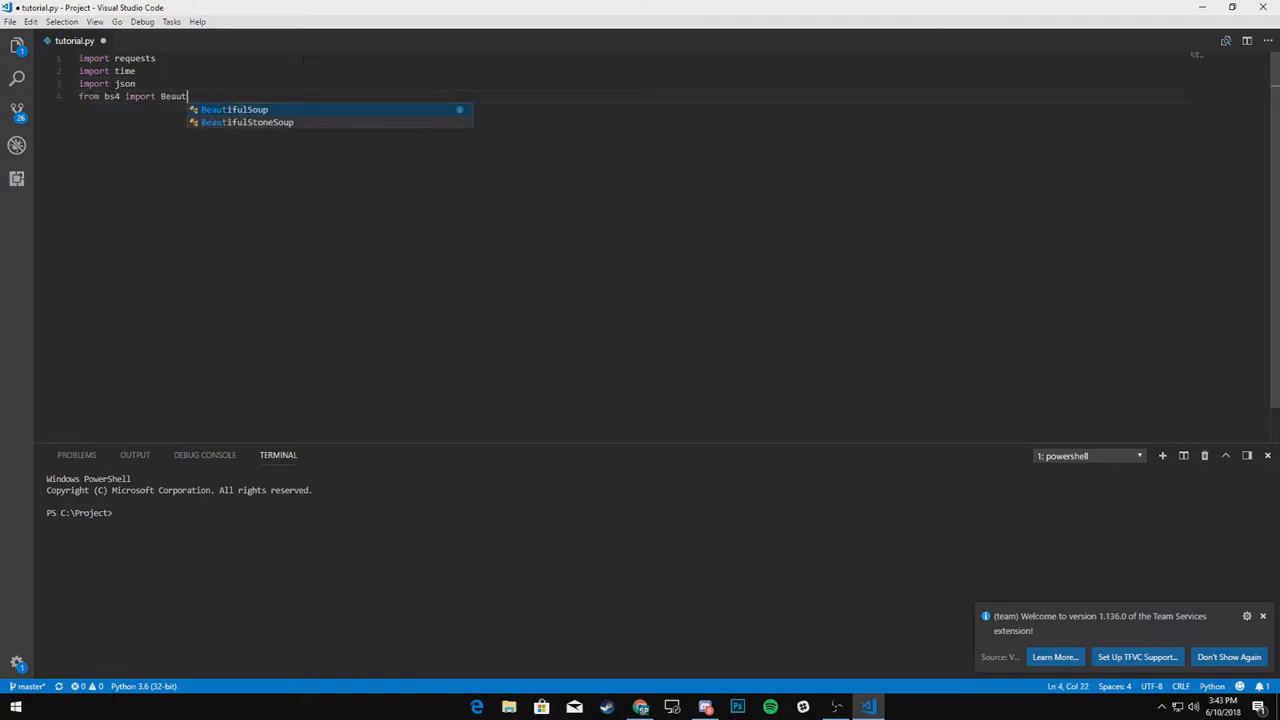
key("Tab")
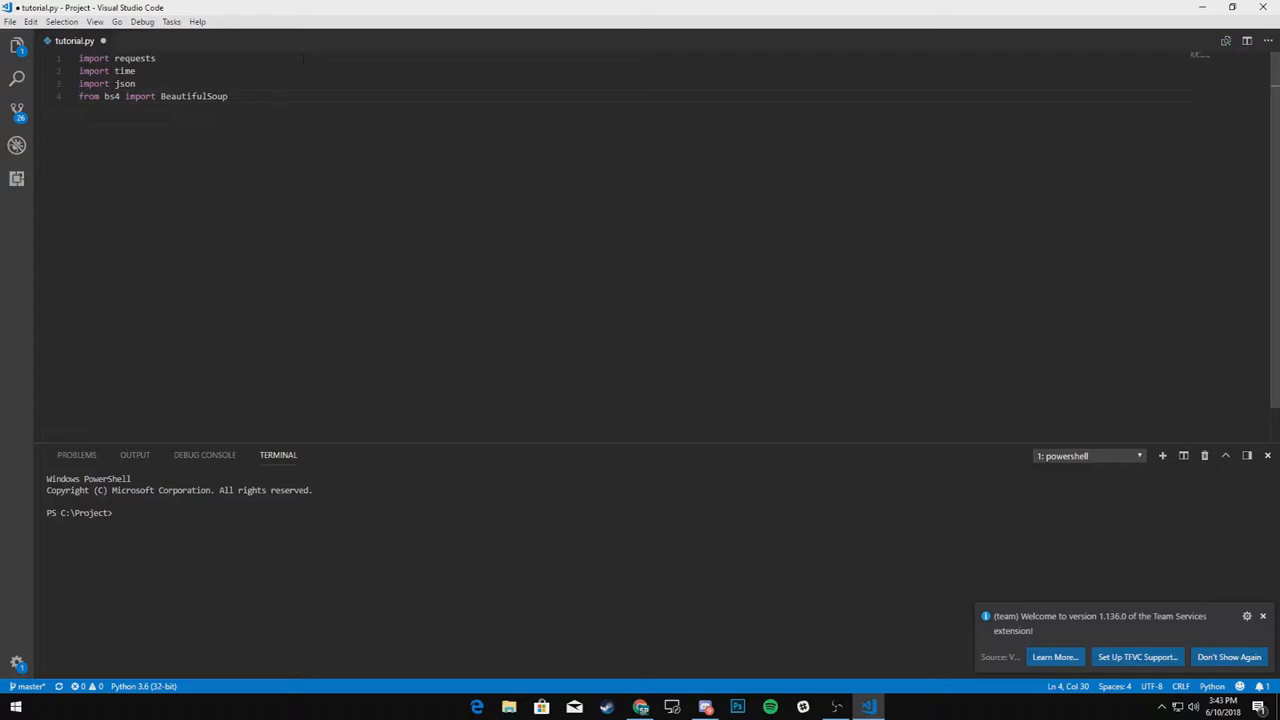
type("import")
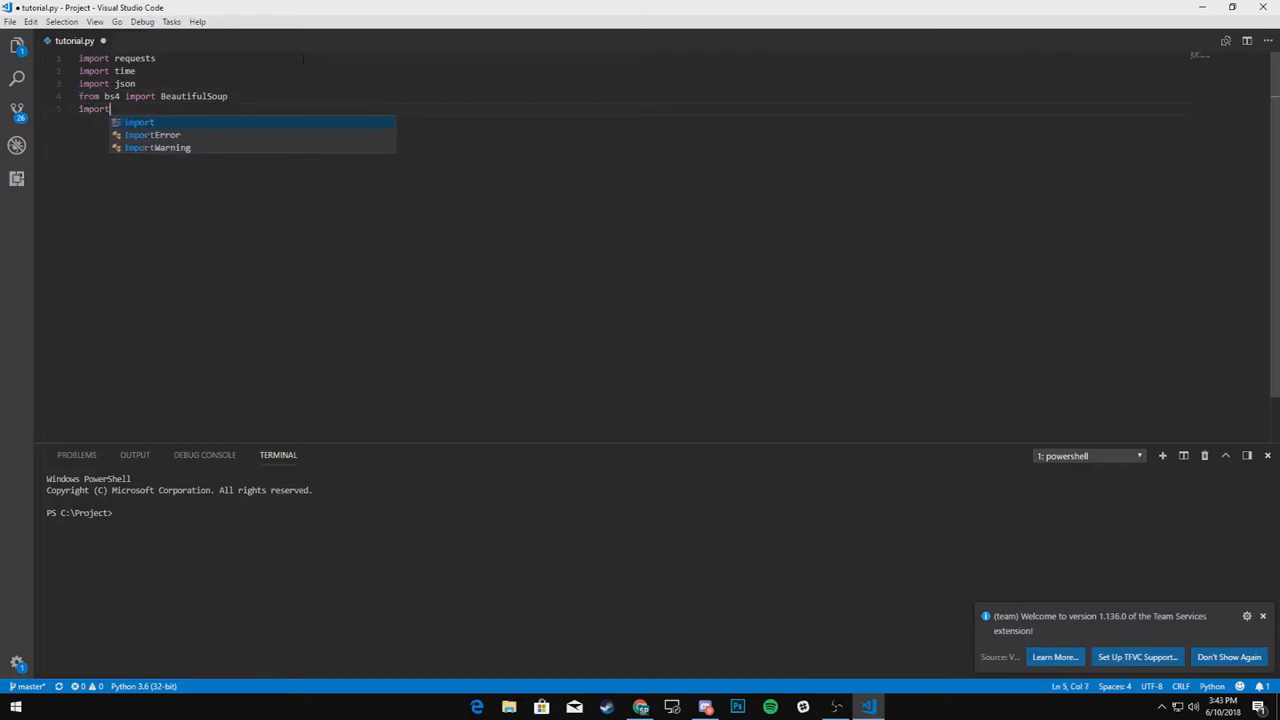
type("threading")
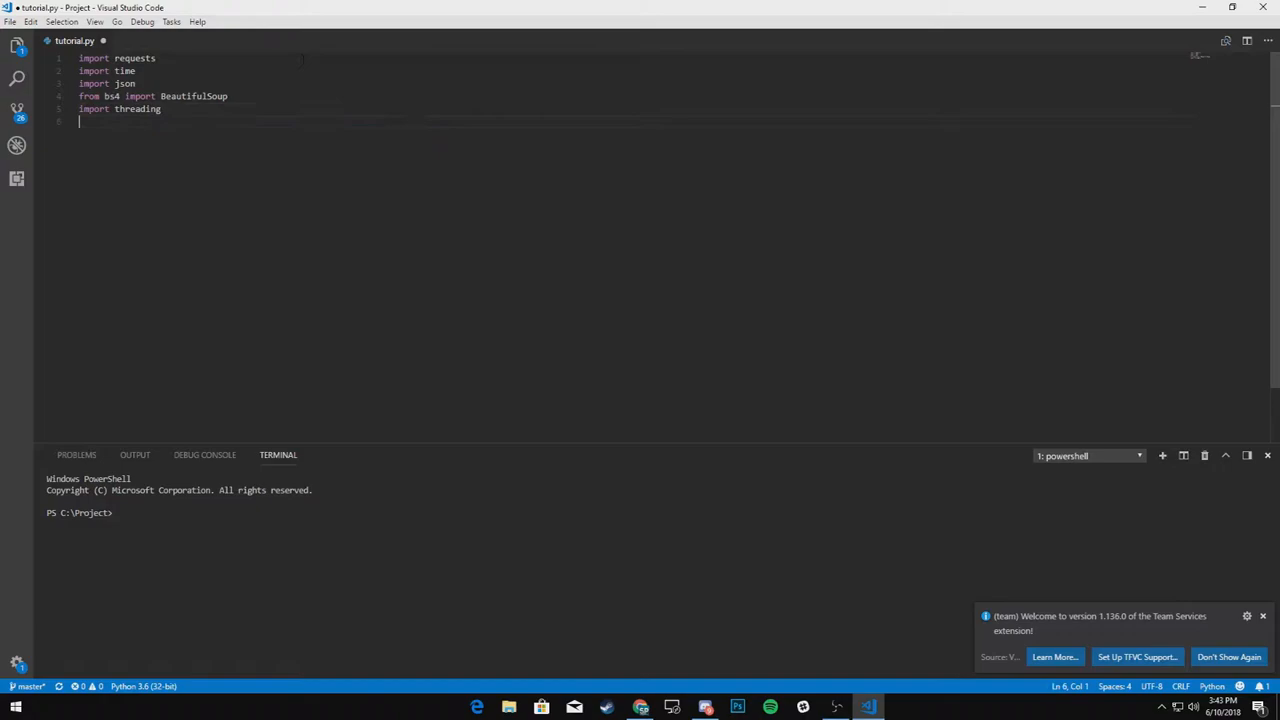
type("import")
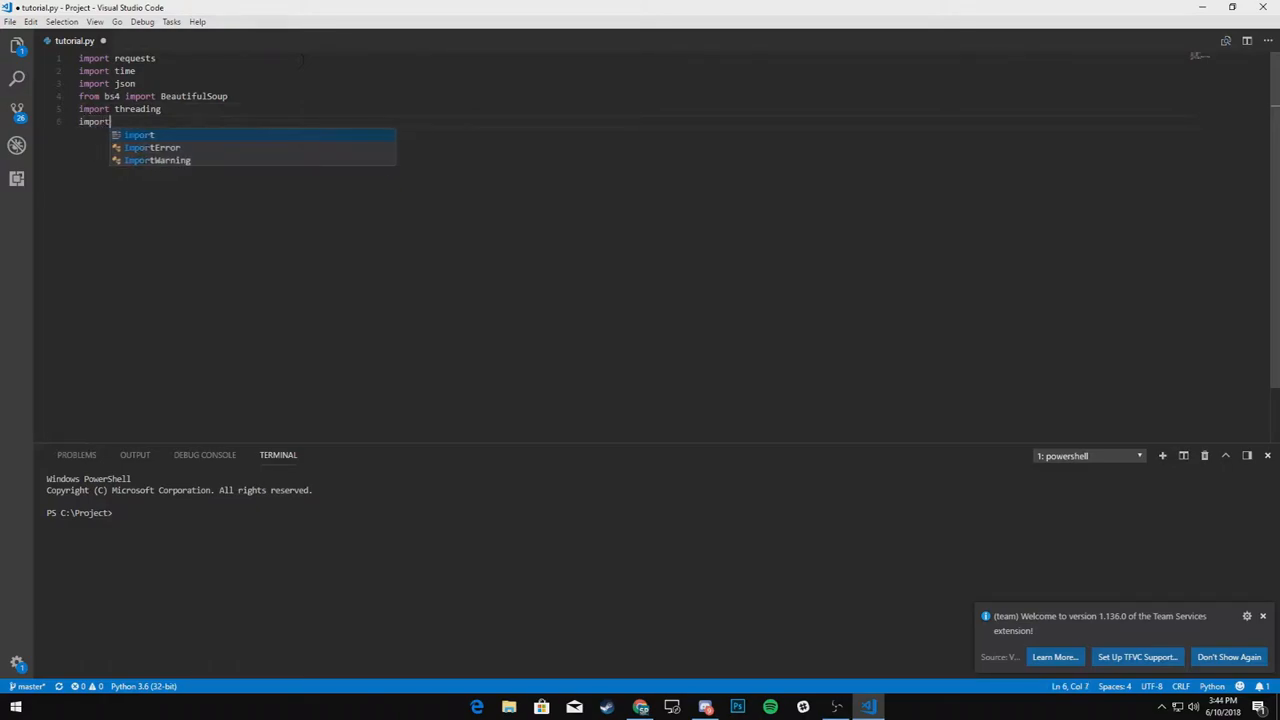
type("RandomHeaders")
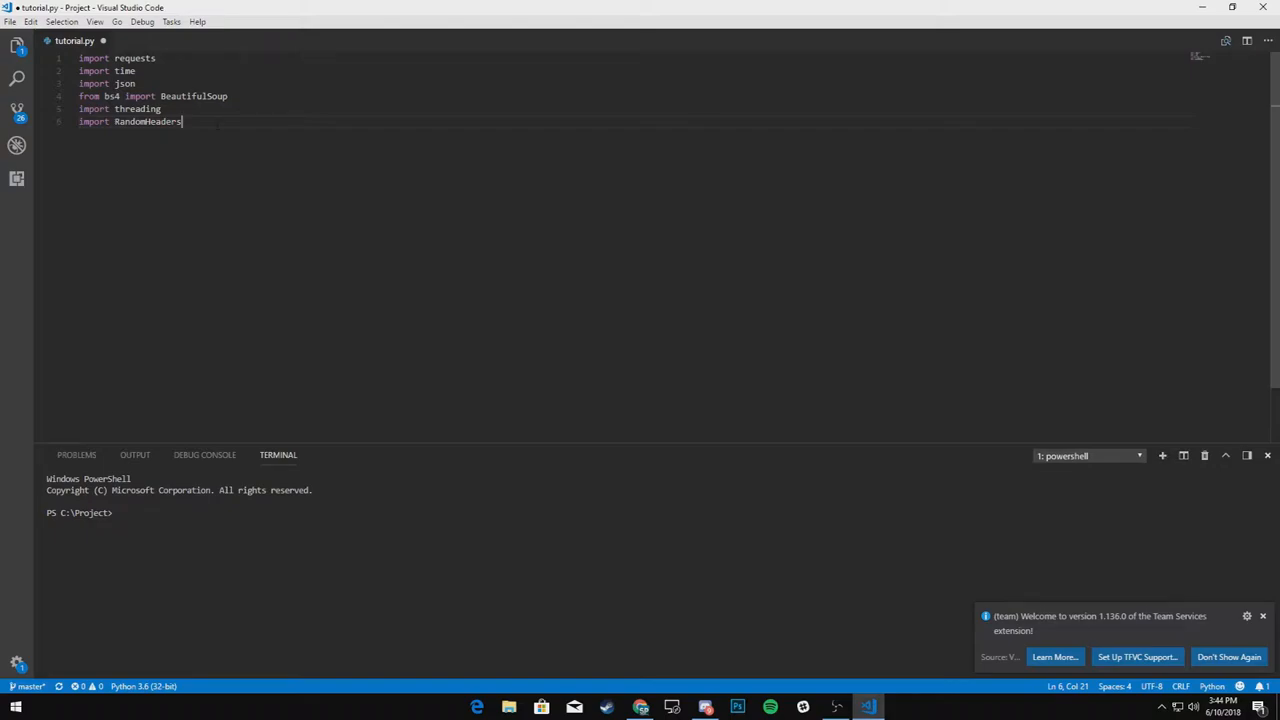
key("Enter")
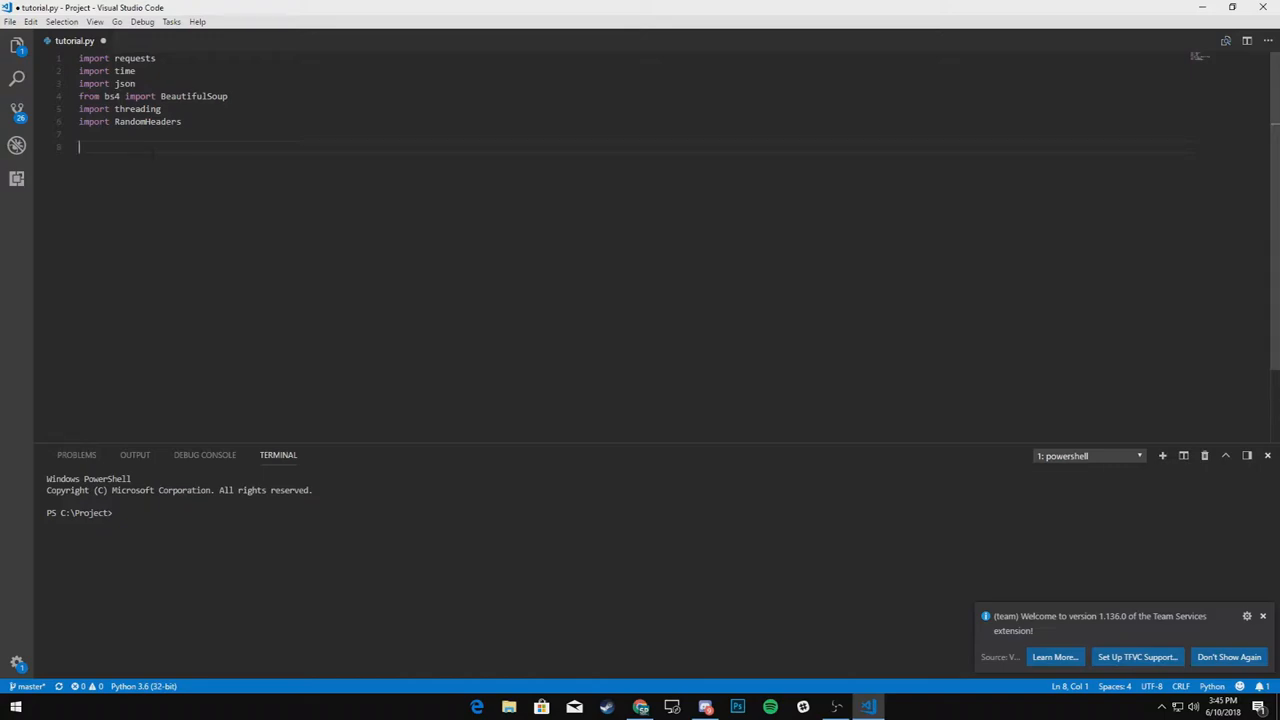
type("def moni")
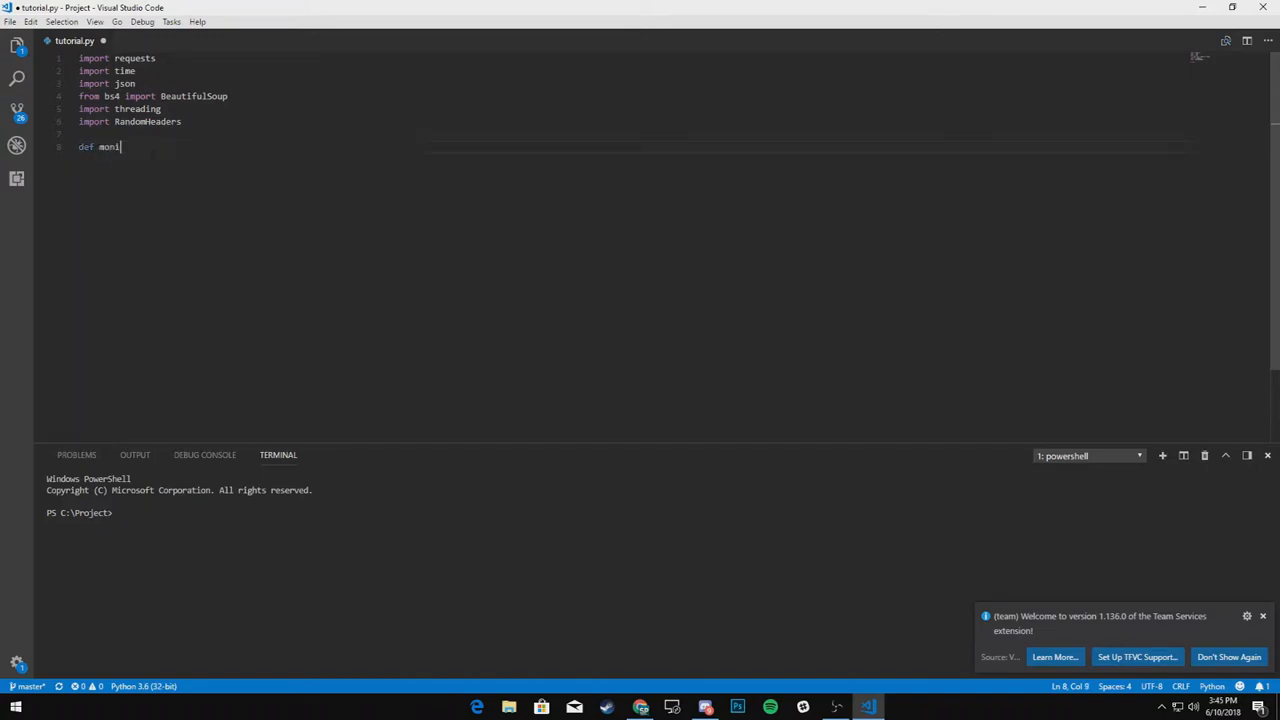
type("tor():")
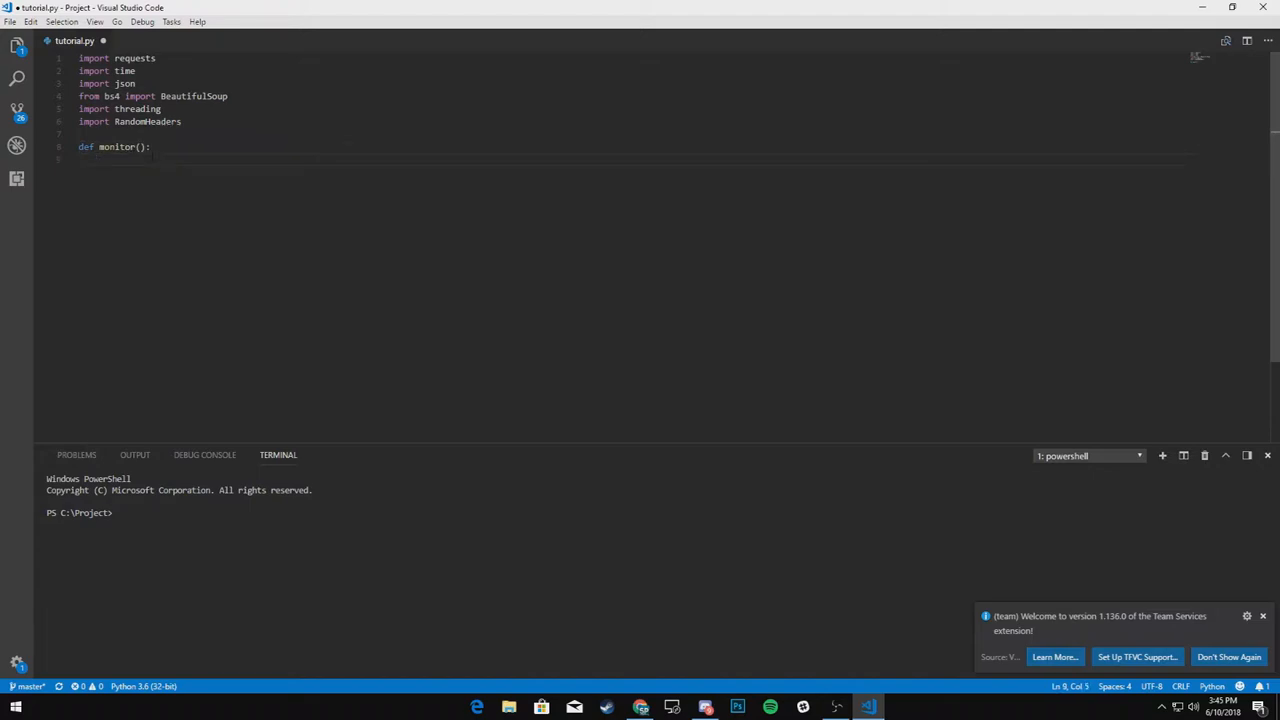
type("source =")
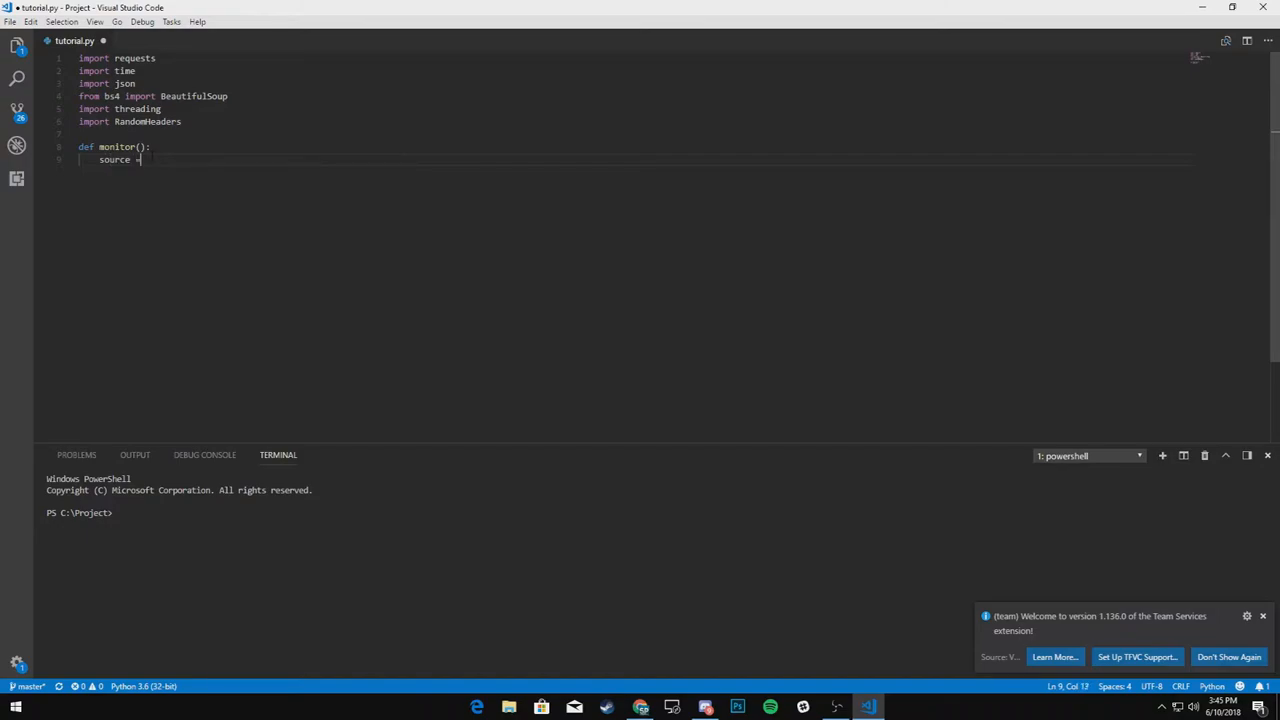
type("requests.get")
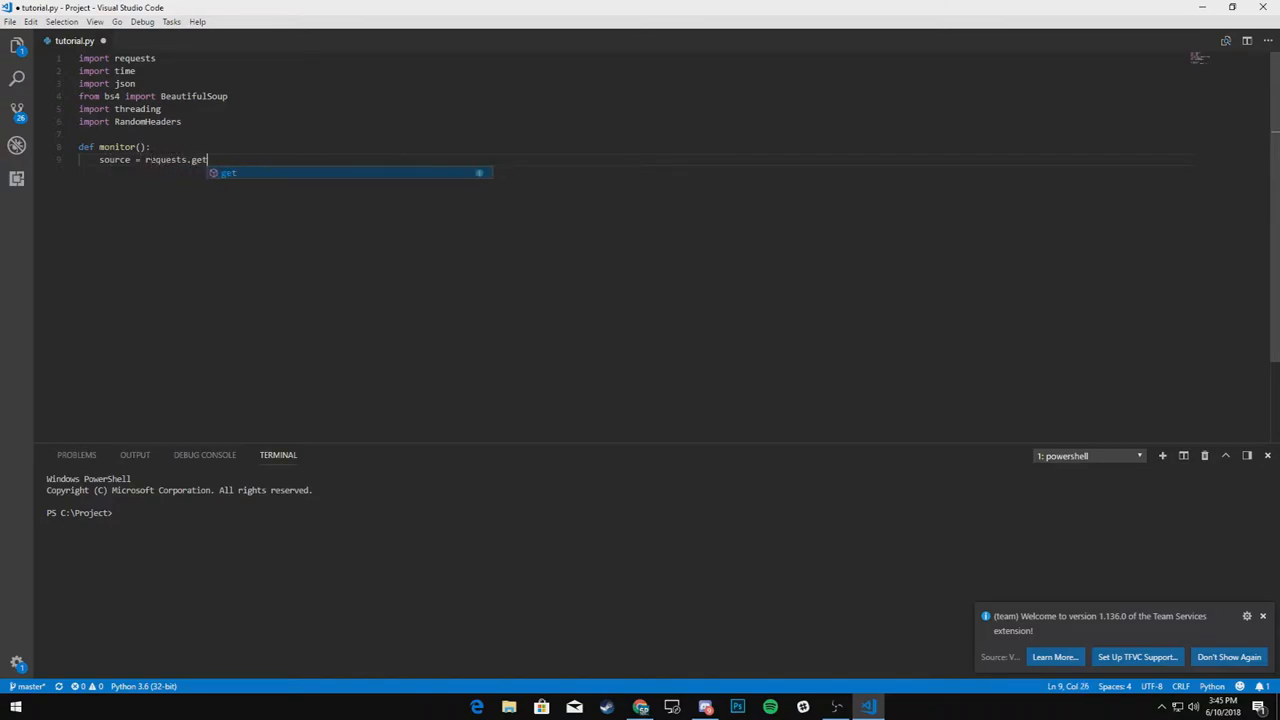
type("('')")
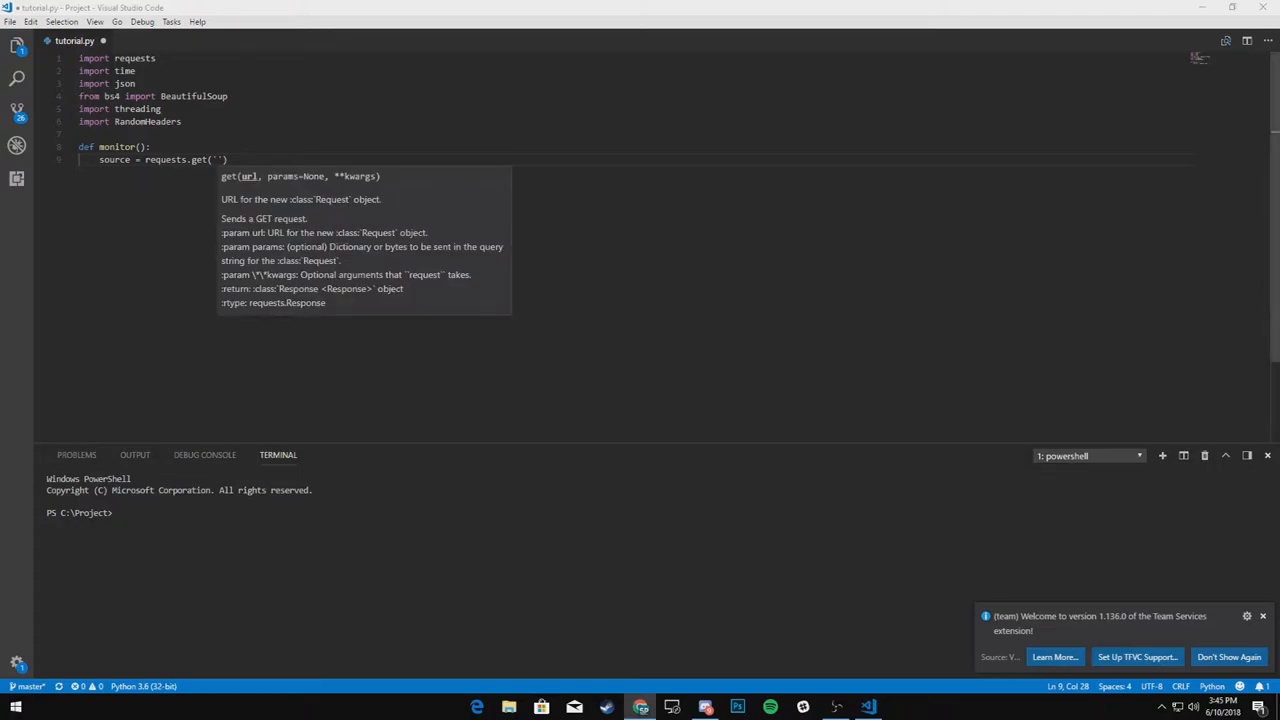
type("https://www.nike.com/launch/")
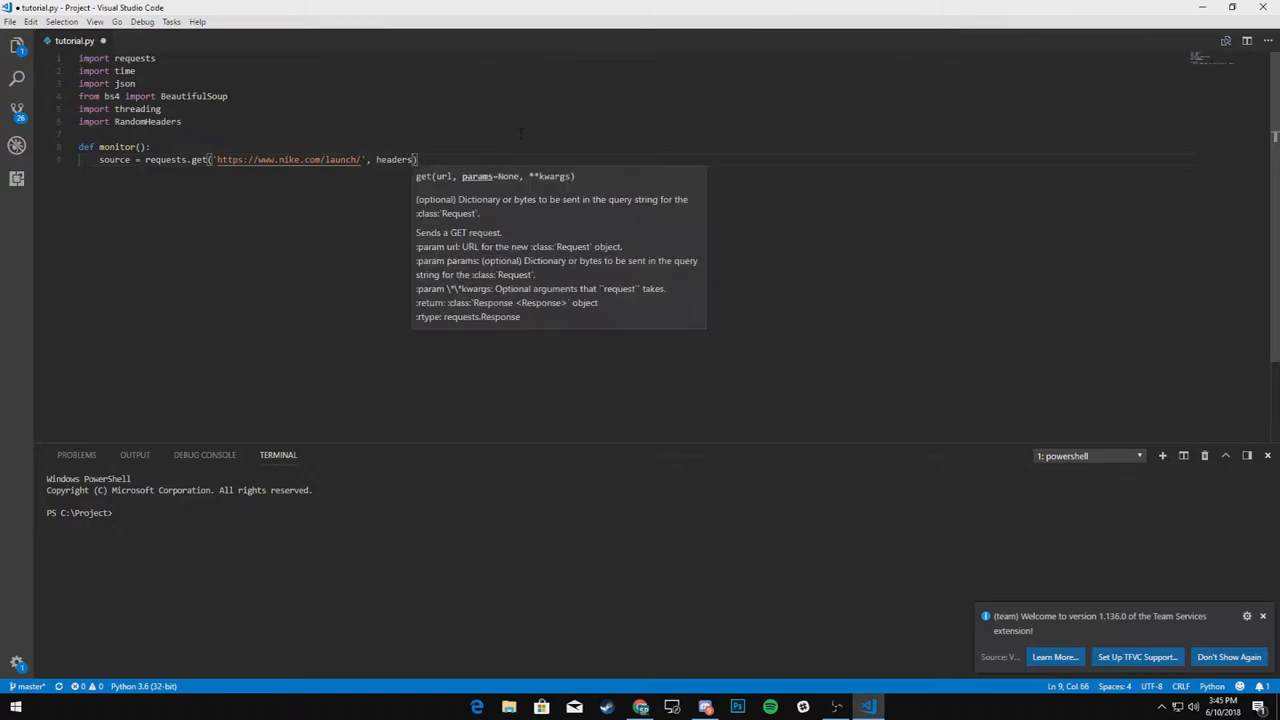
type("=RandomHeaders.L")
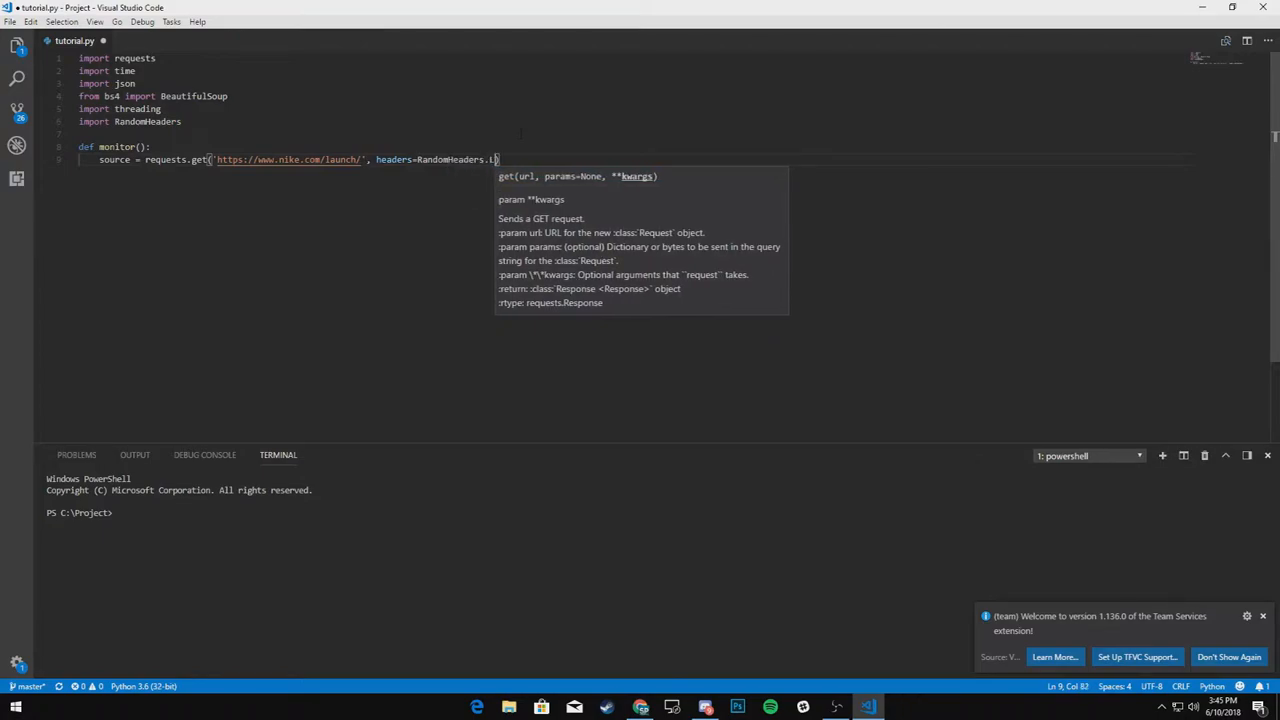
type("oadHeader()")
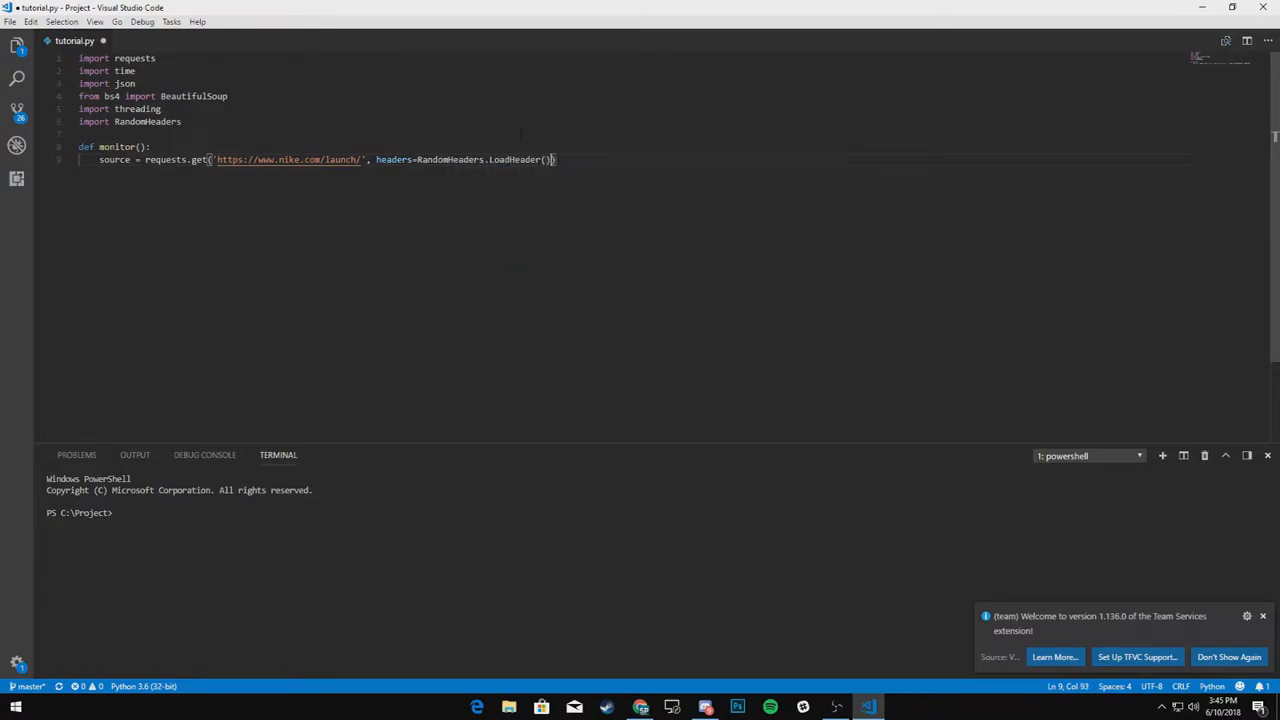
type(",")
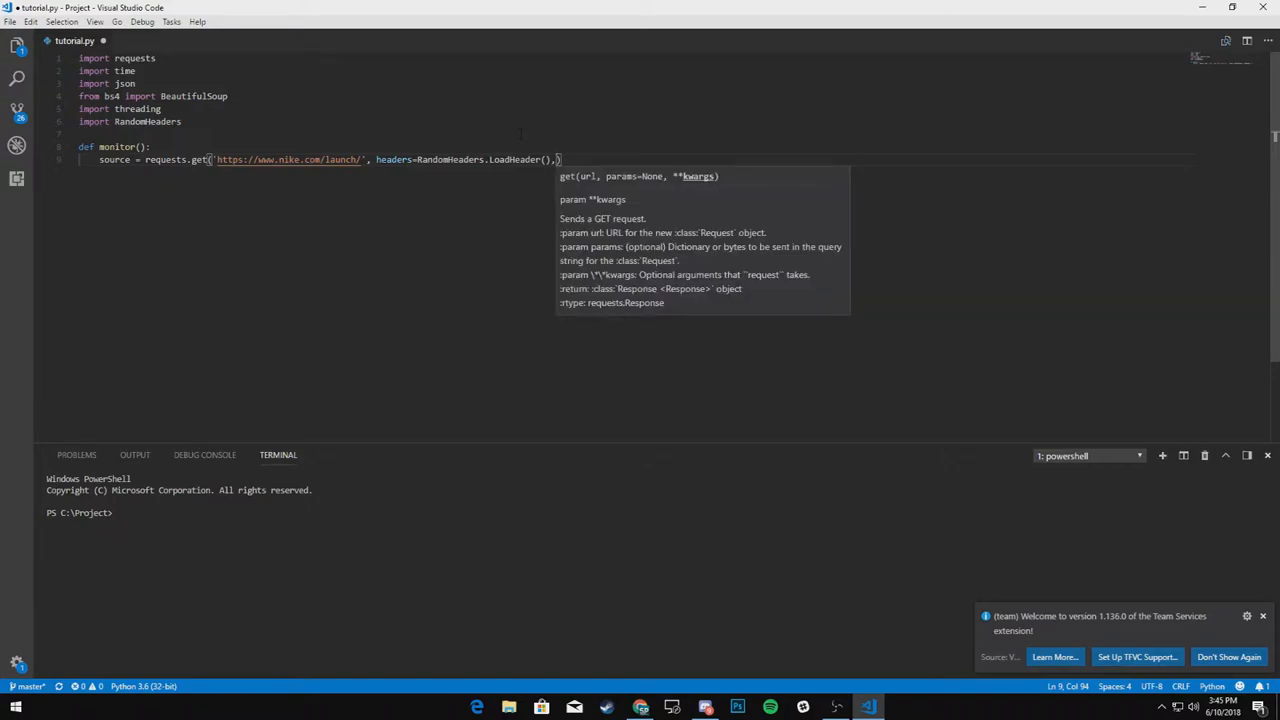
key("Backspace")
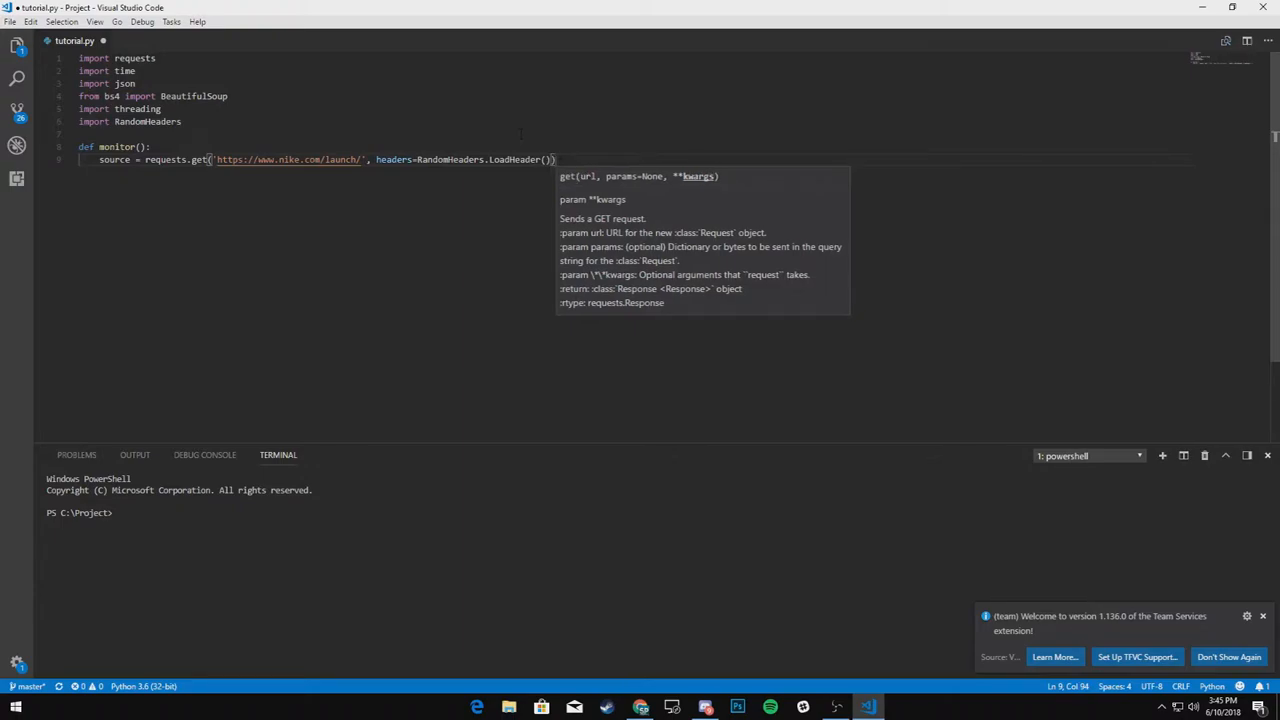
type(".text")
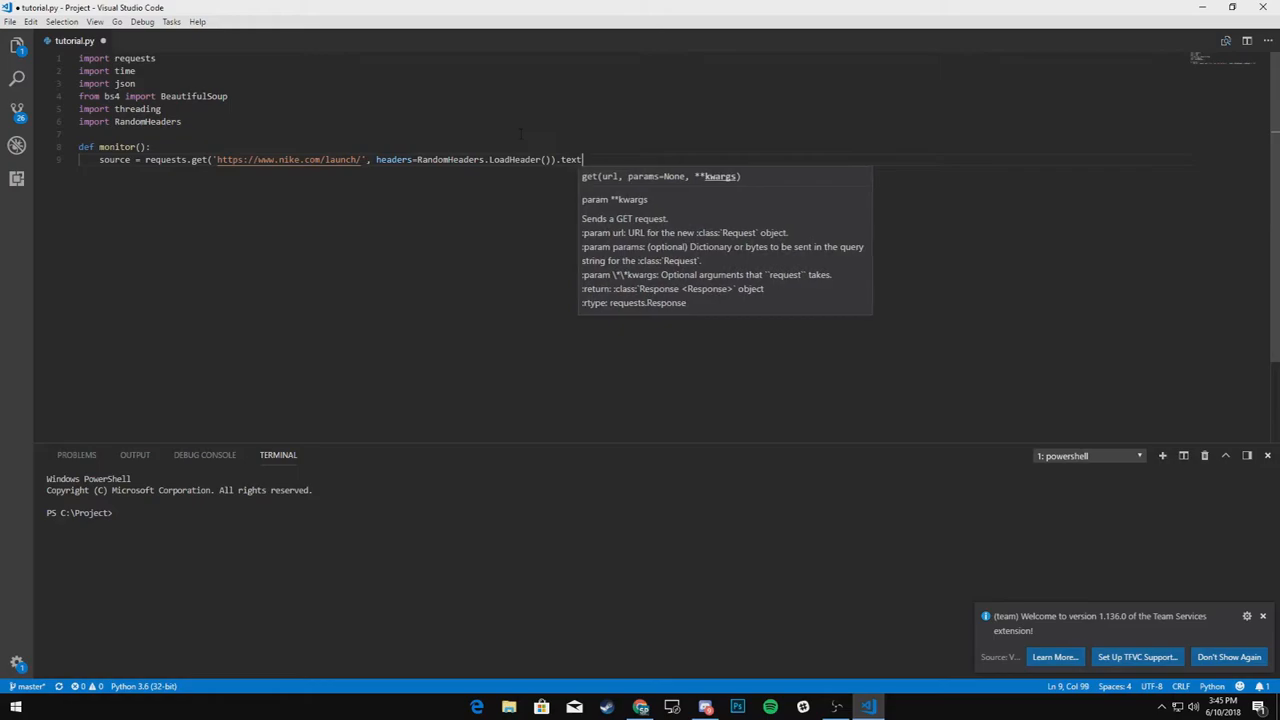
- Parse the page with soup = BeautifulSoup(source, 'lxml')
type("soup")
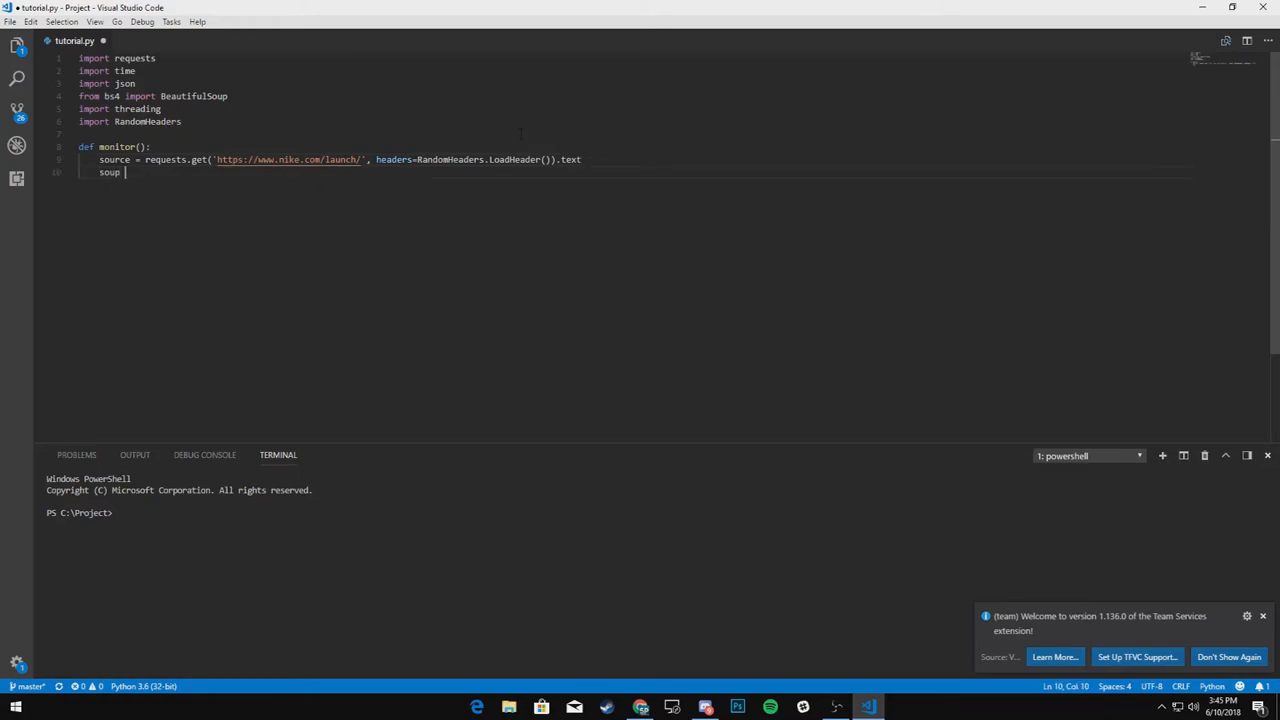
type("= BeautifulSoup")
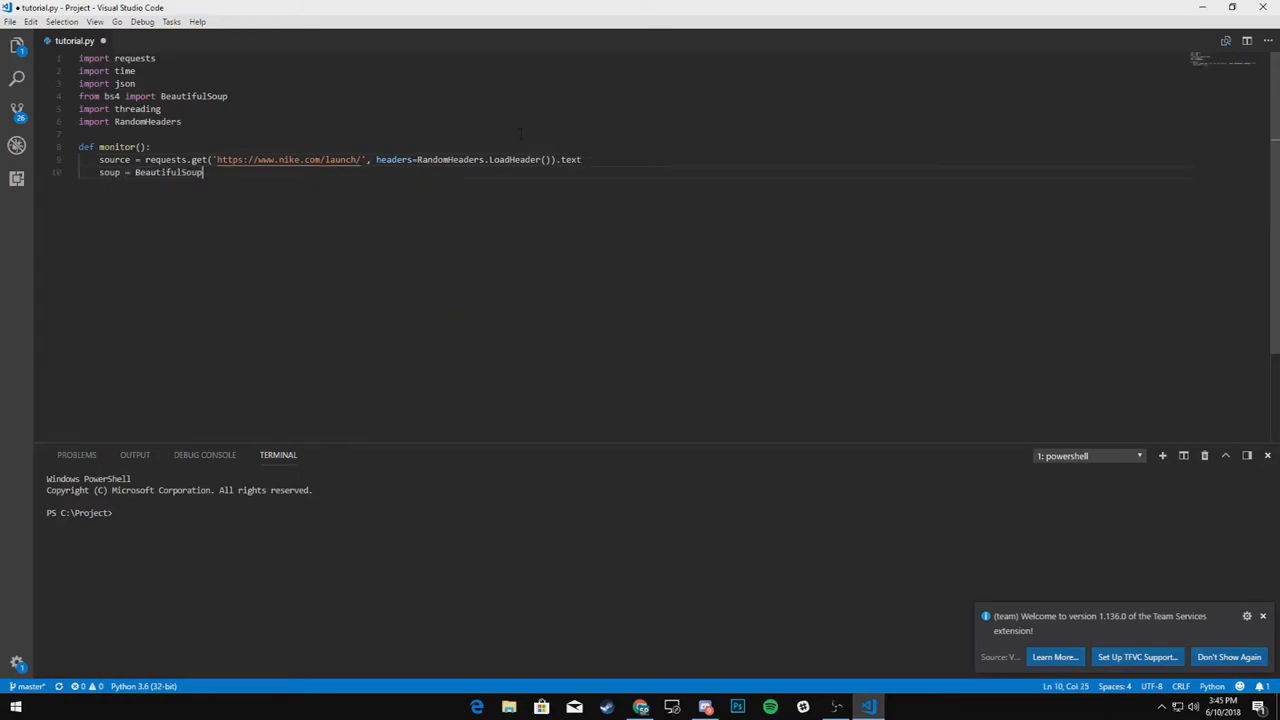
type("(s")
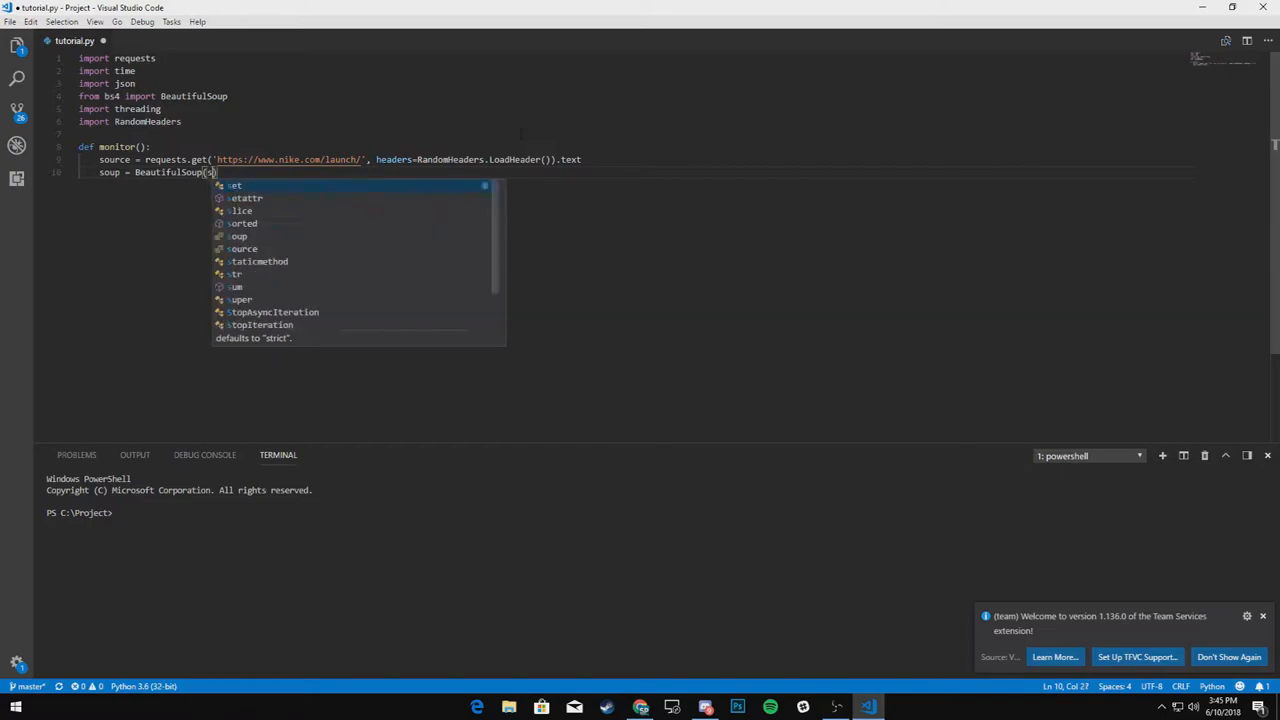
type("source, '")
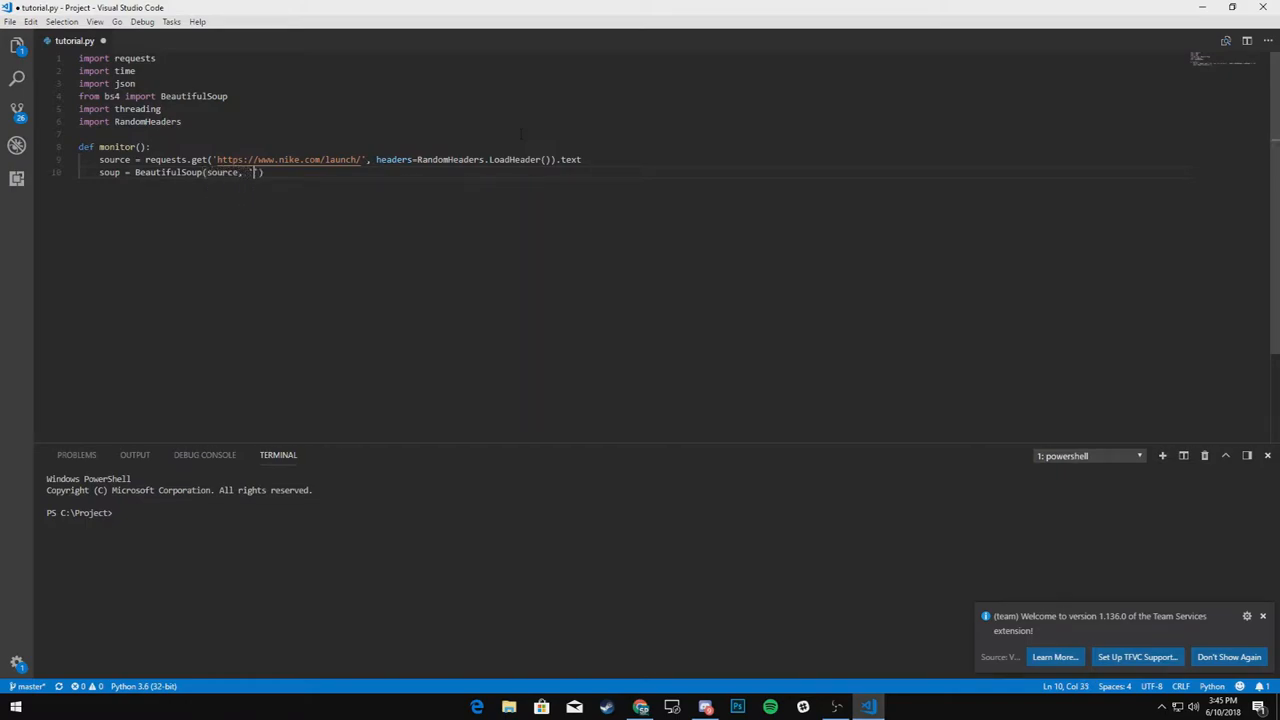
type("lxml")
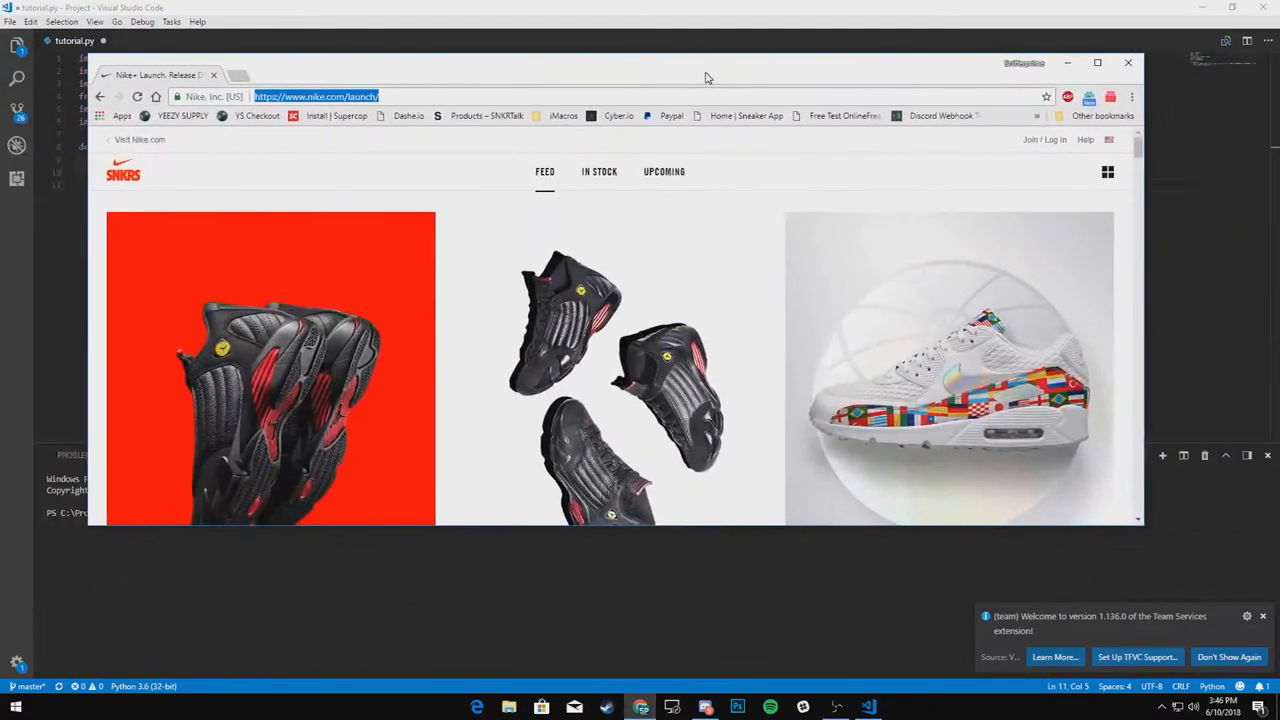
- Scroll the Nike launch feed and inspect a product card's HTML in DevTools
scroll("down", 3)
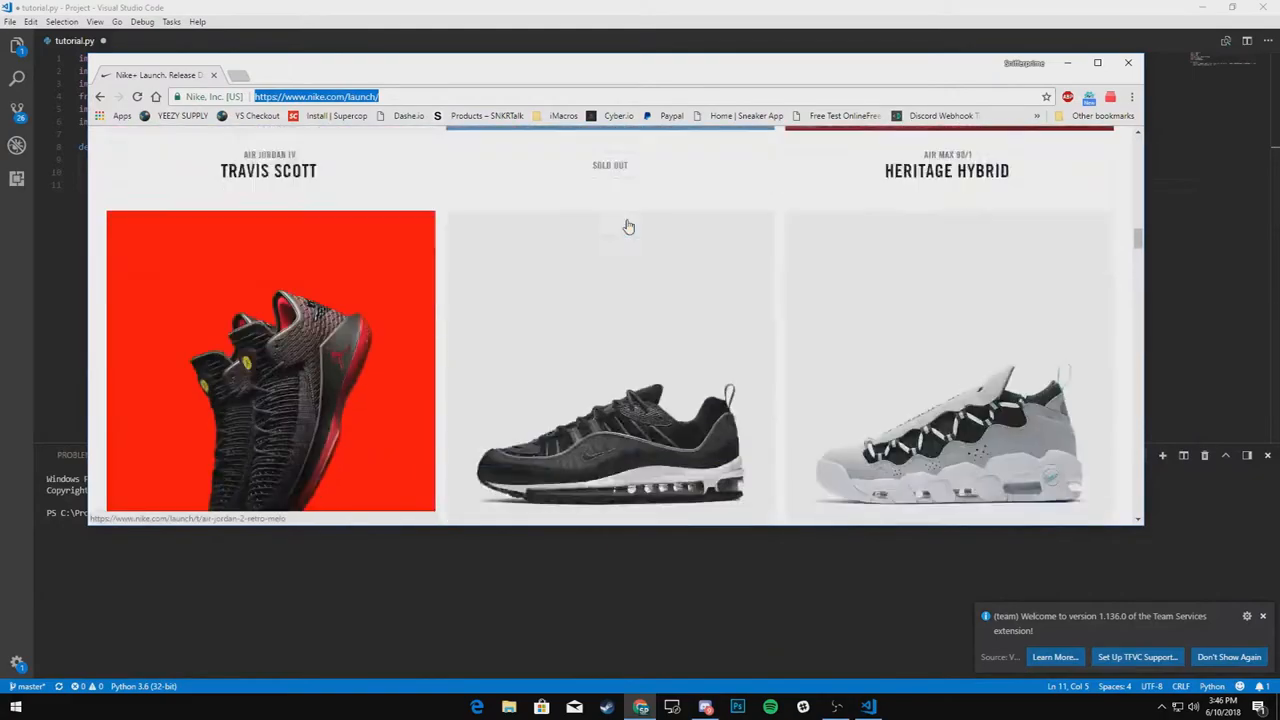
scroll("down", 3)
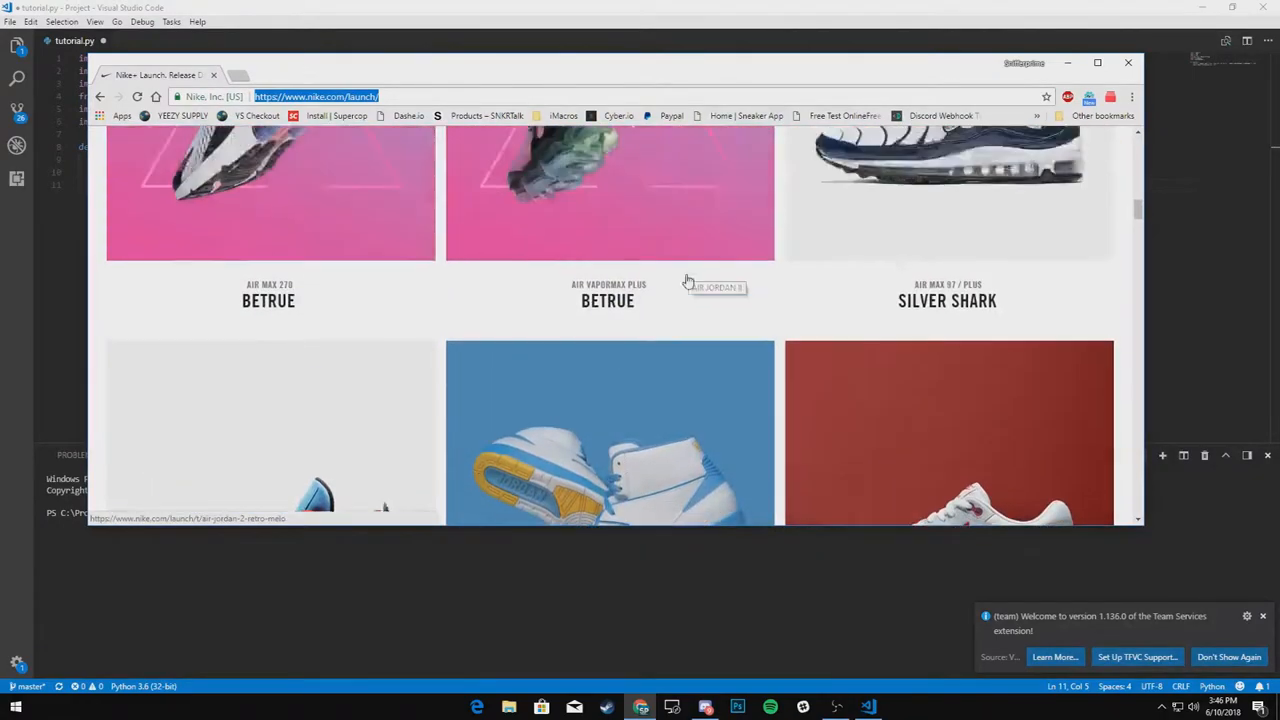
scroll("down", 3)
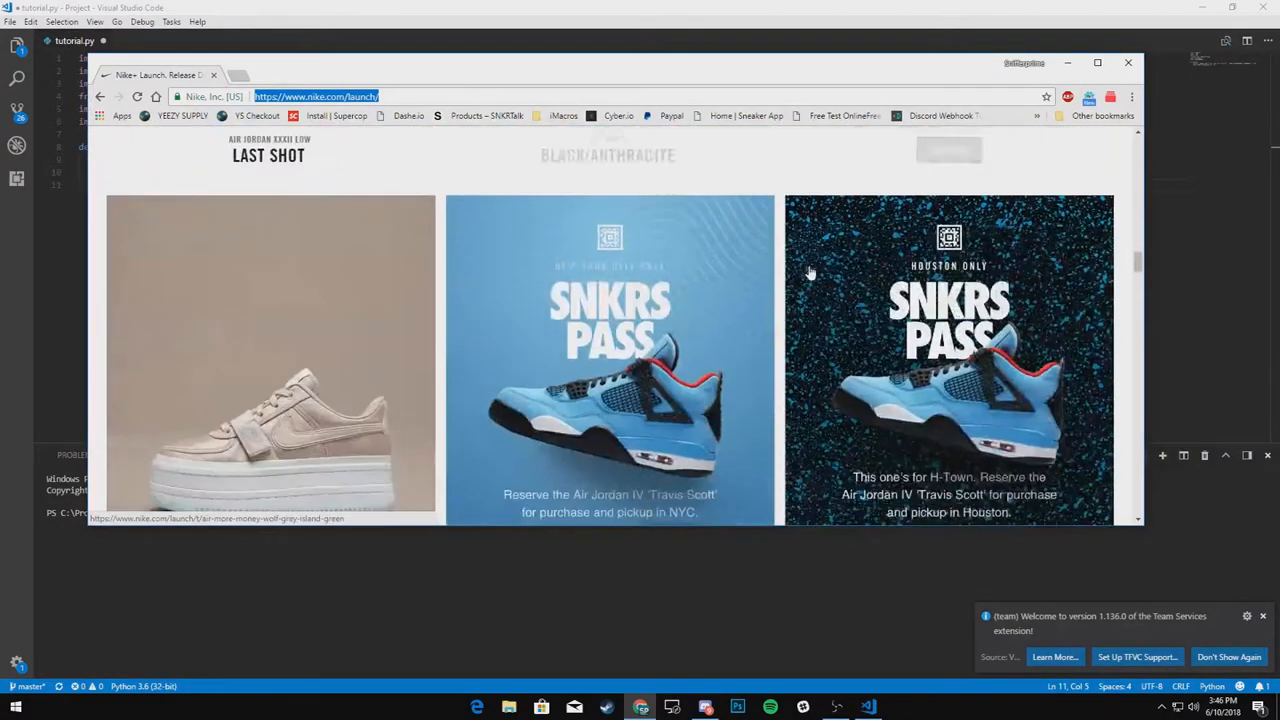
scroll("down", 3)
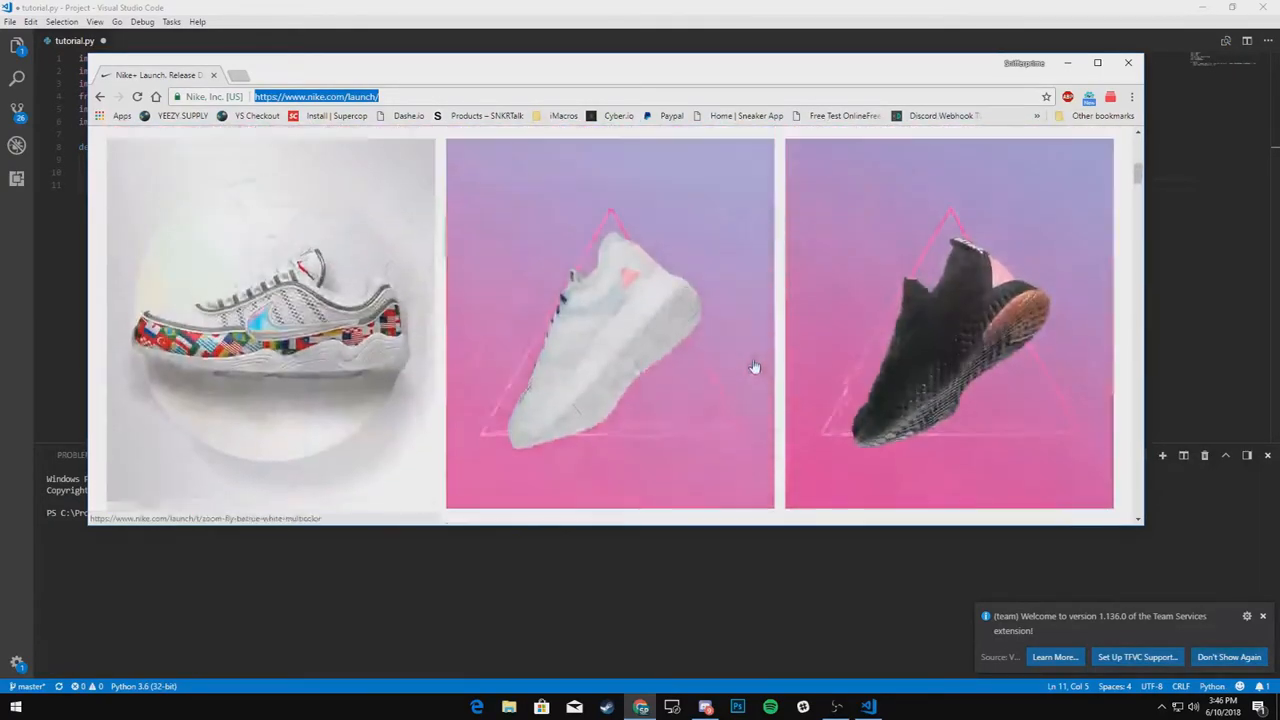
right_click(270, 320)
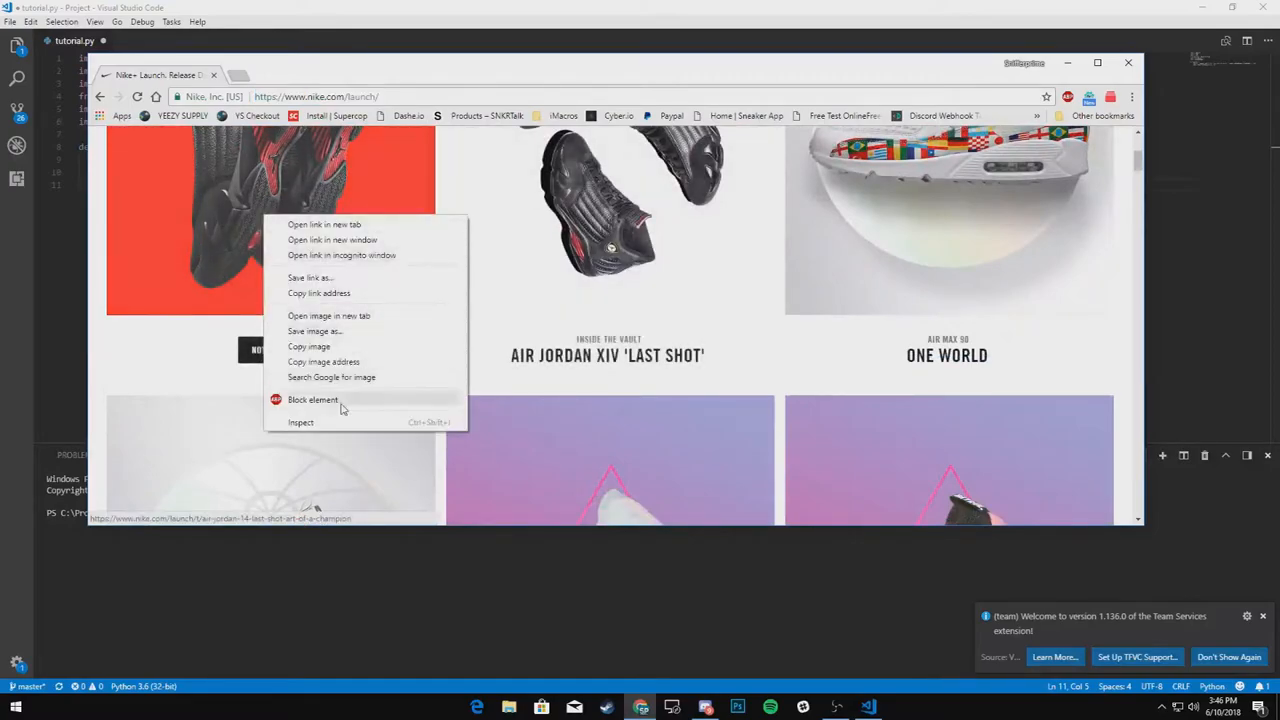
left_click(300, 420)
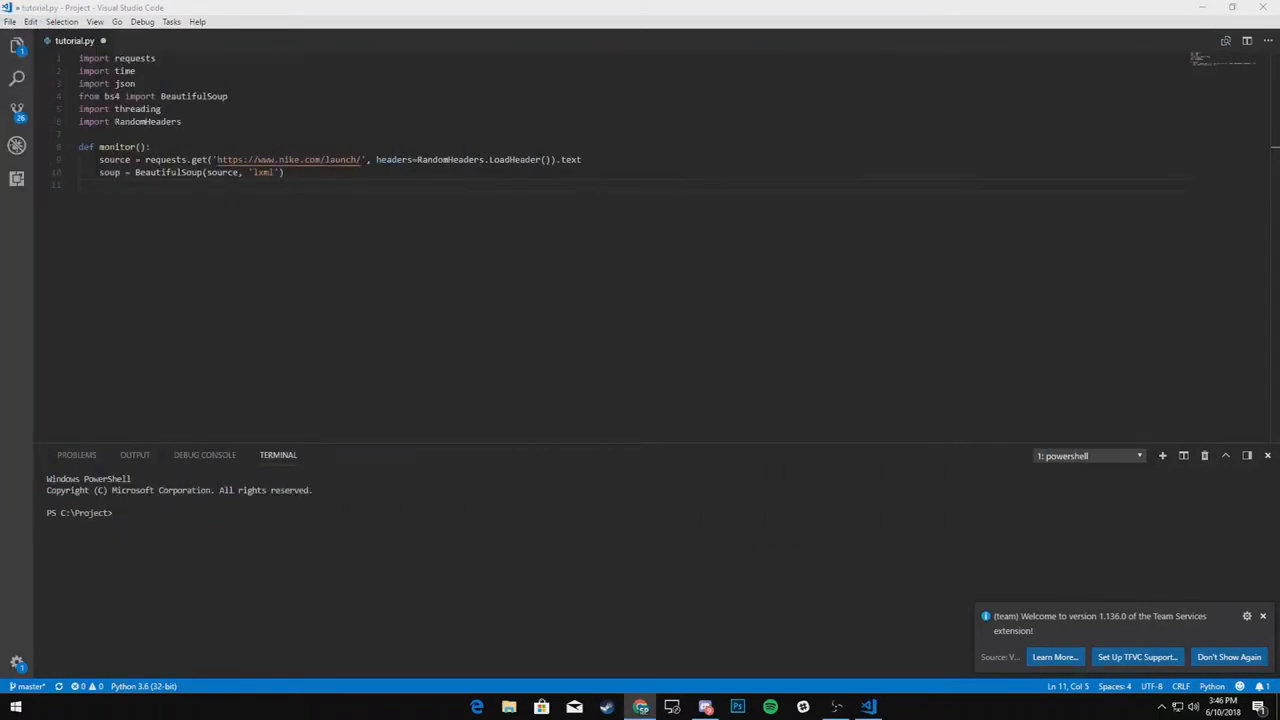
- Loop over soup.find_all('a', class_='js-card-link card-link d-sm-b') as href
type("f")
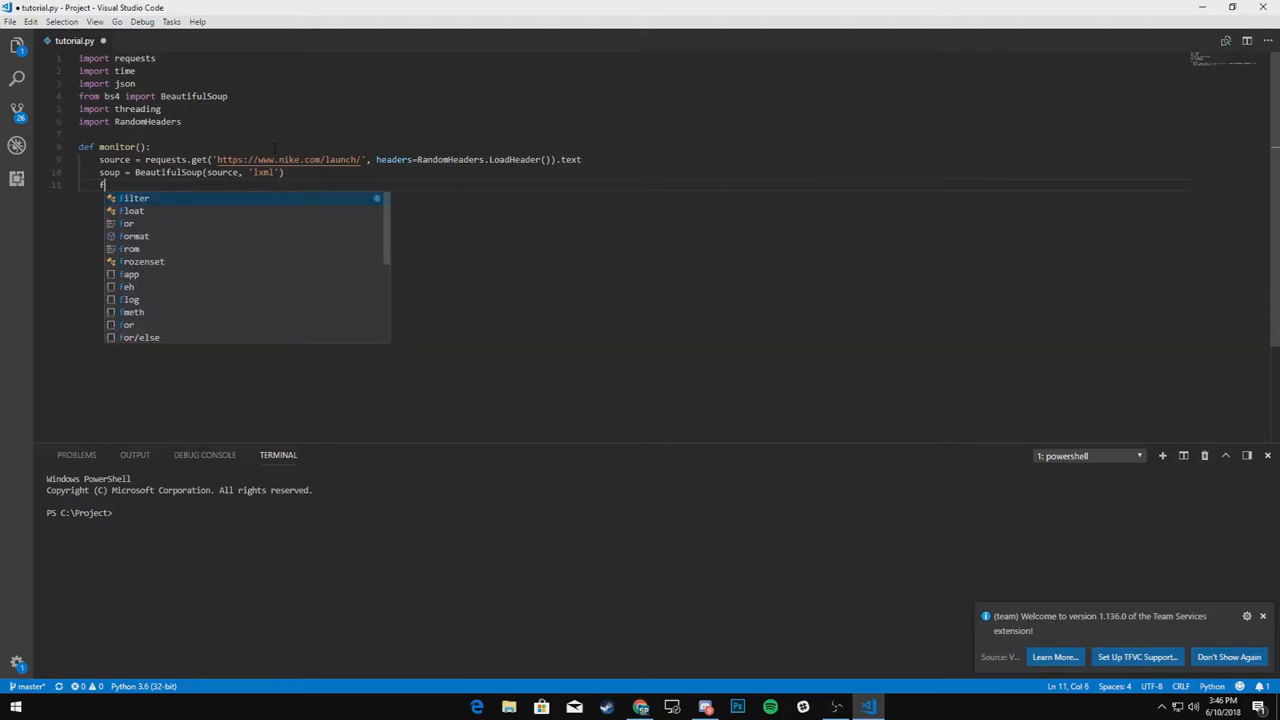
type("or")
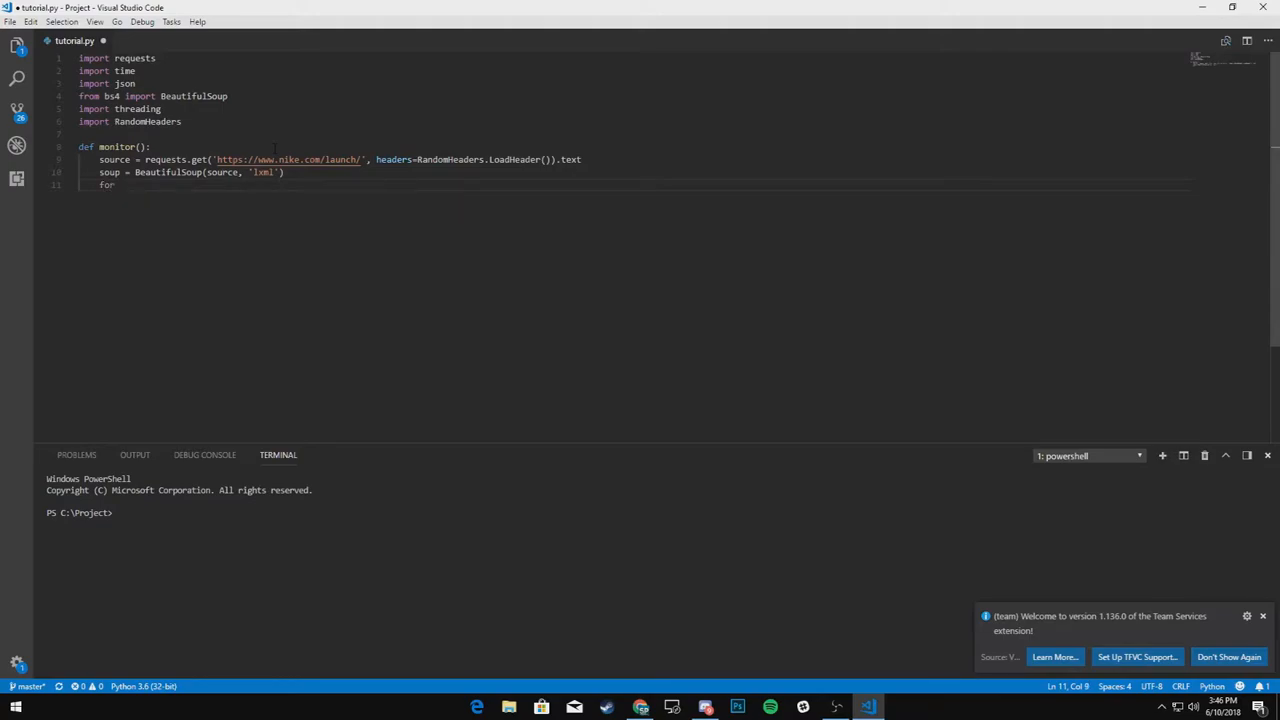
type("hrefs in soup")
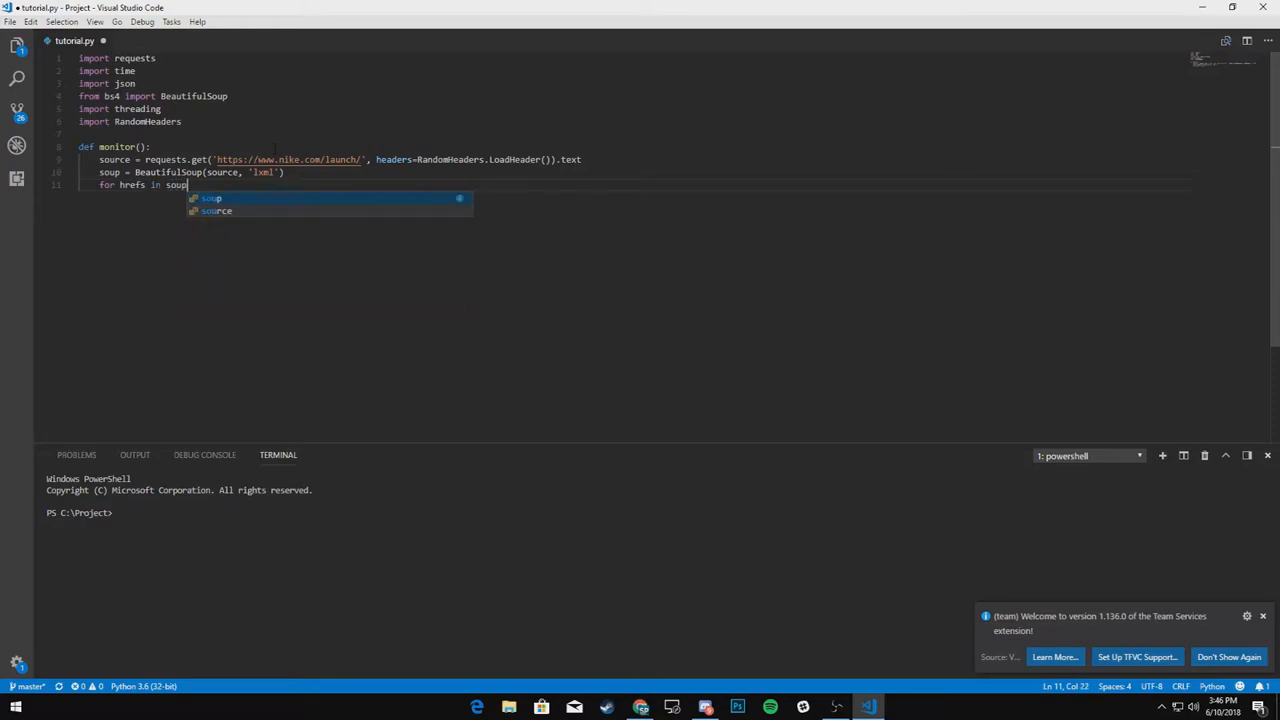
type(".find_all('a',")
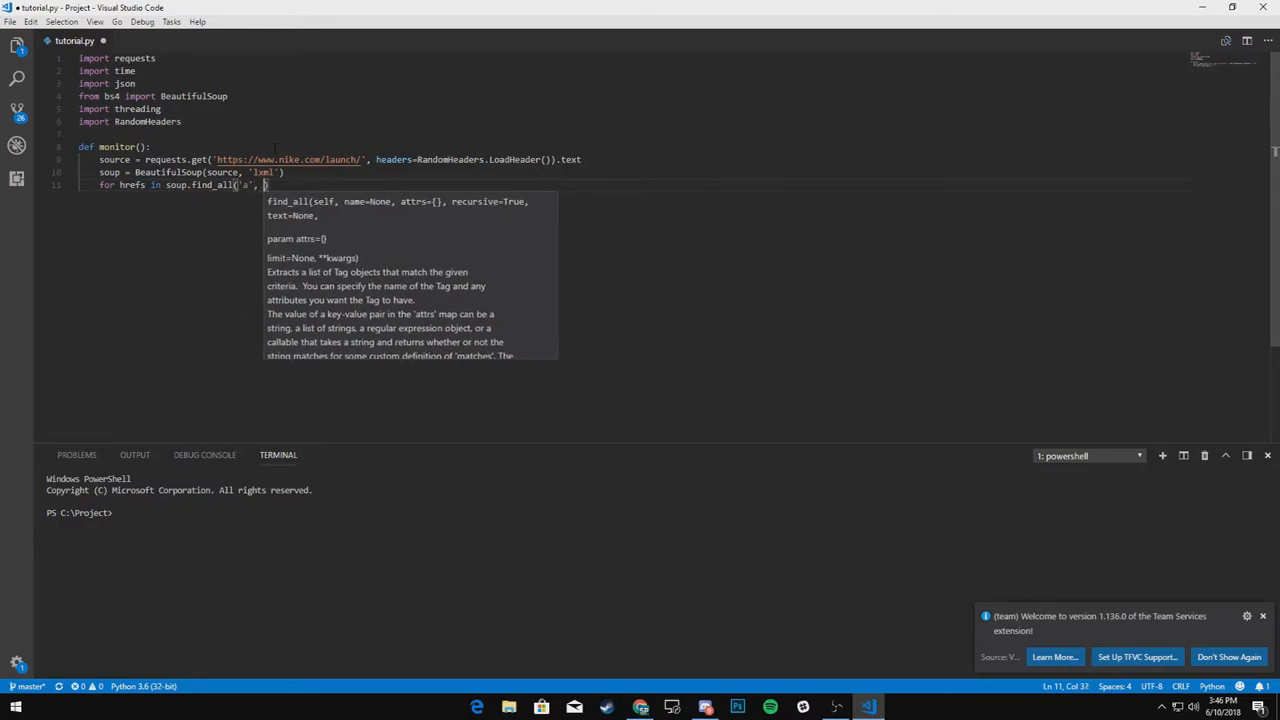
type("class_=")
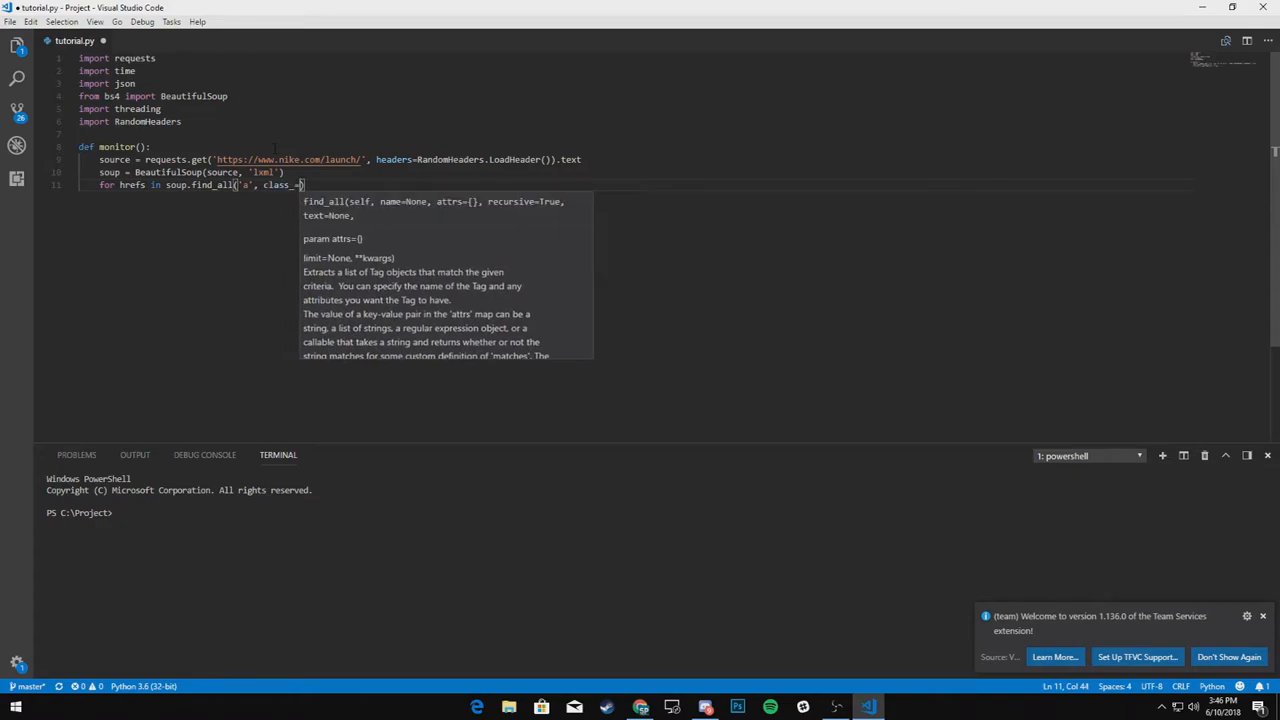
type("'")
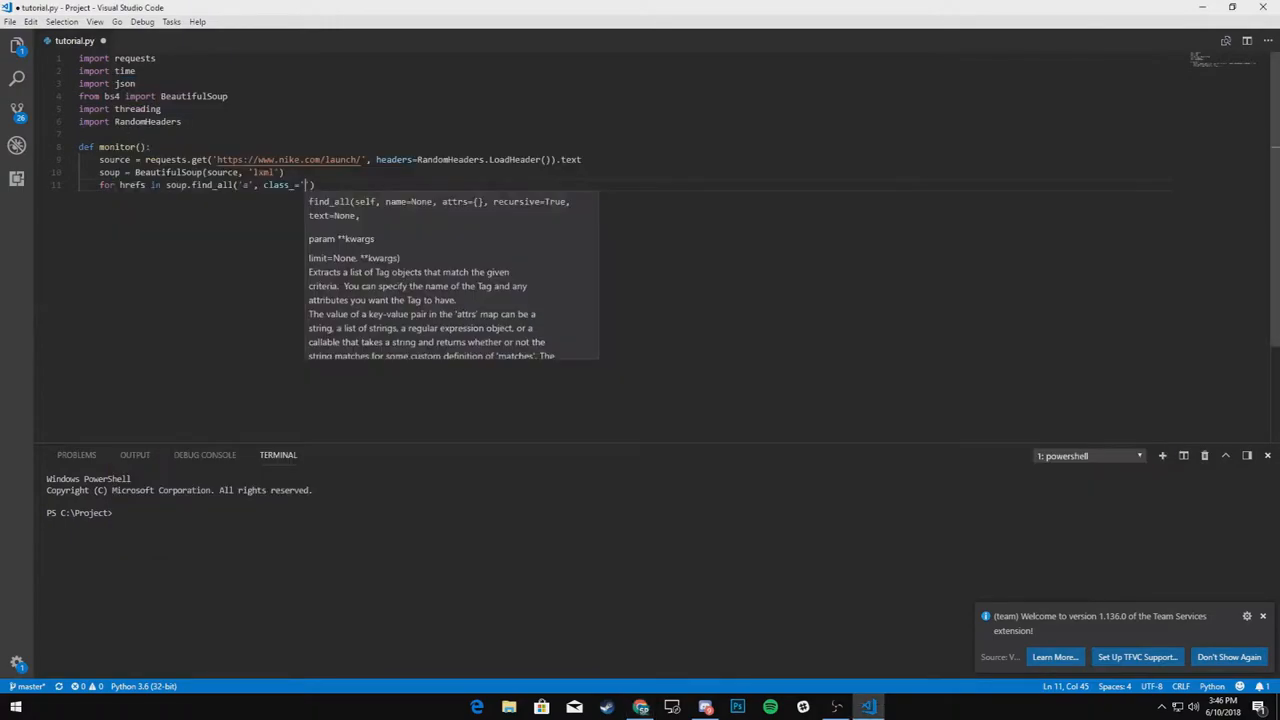
type("js-card-link card-link d-sm-b")
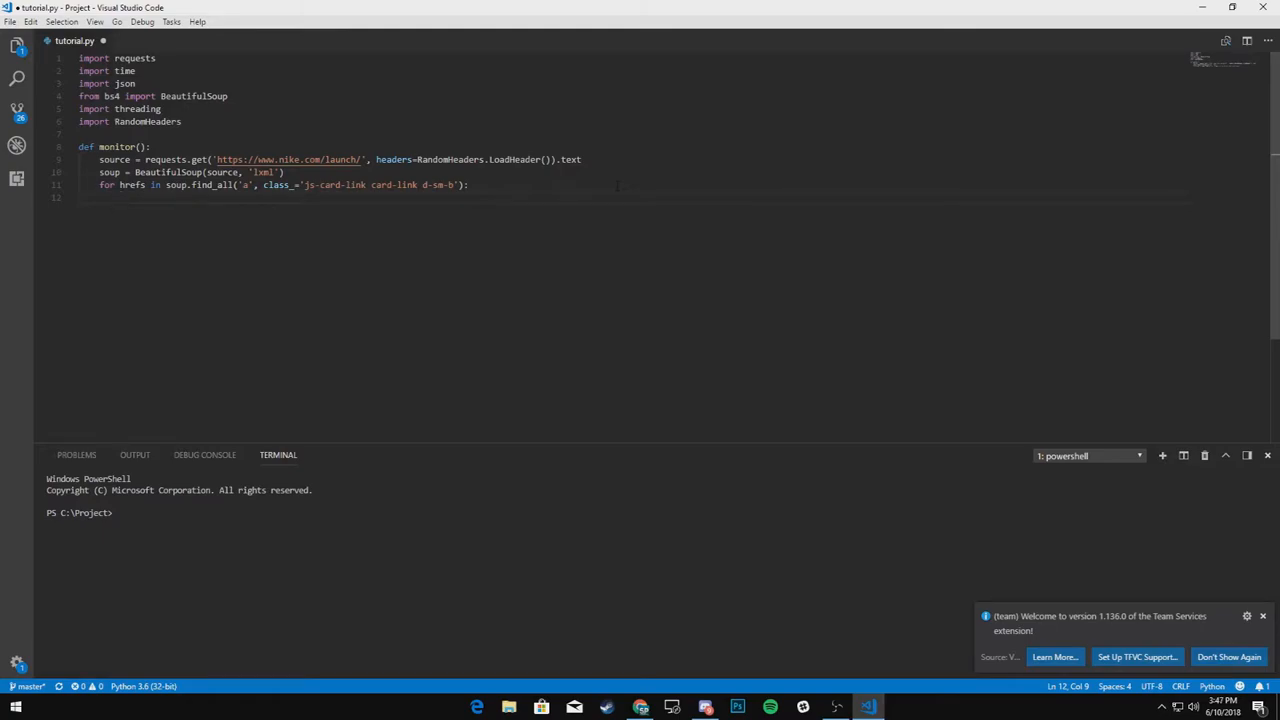
type("href =")
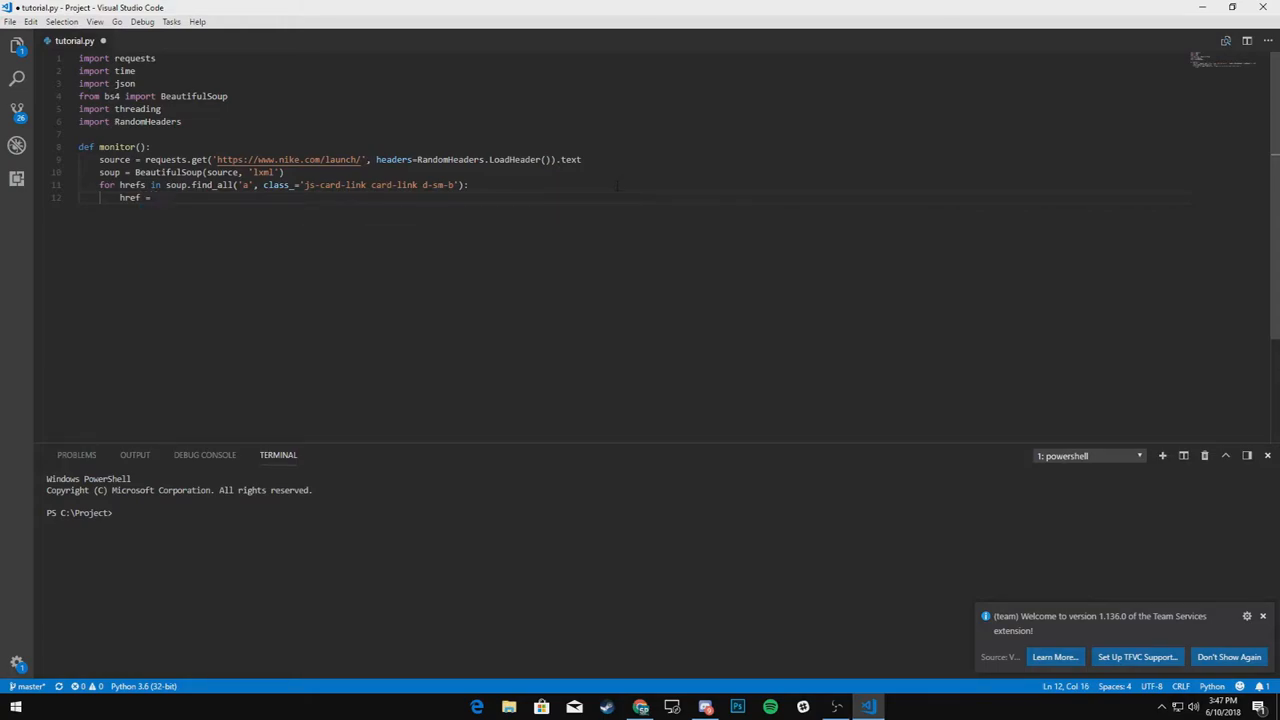
type("href")
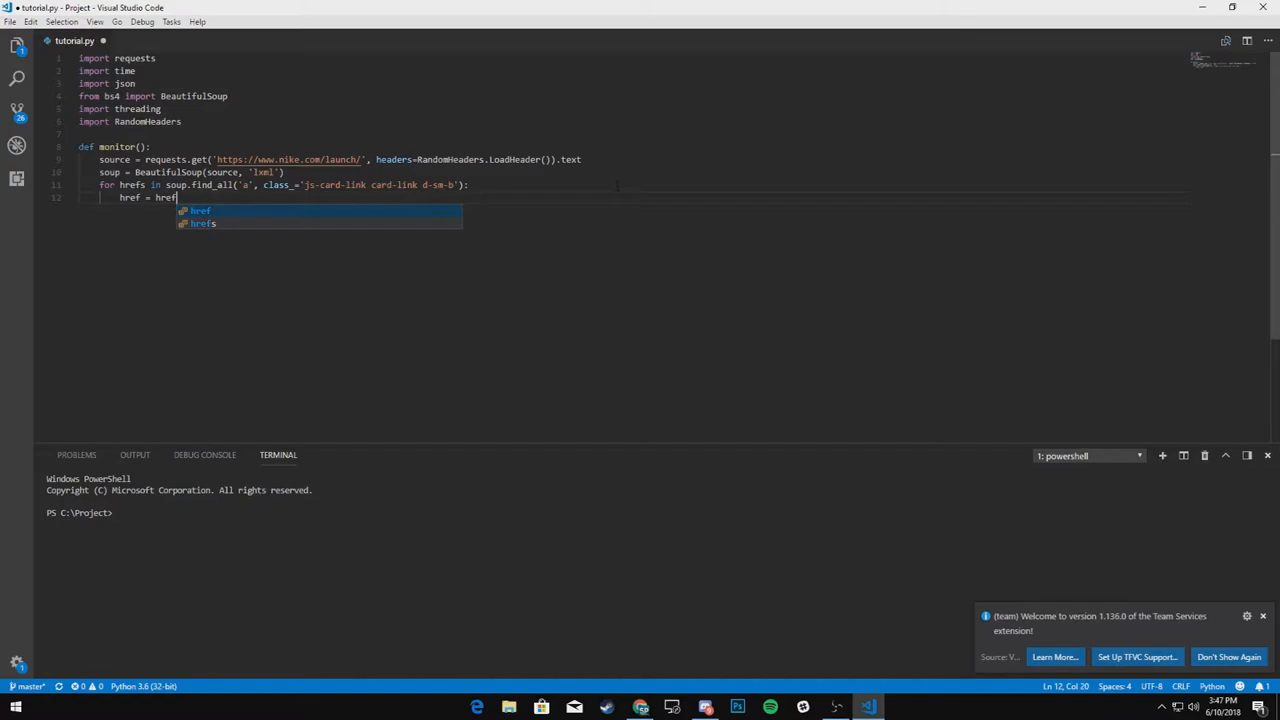
type(".get")
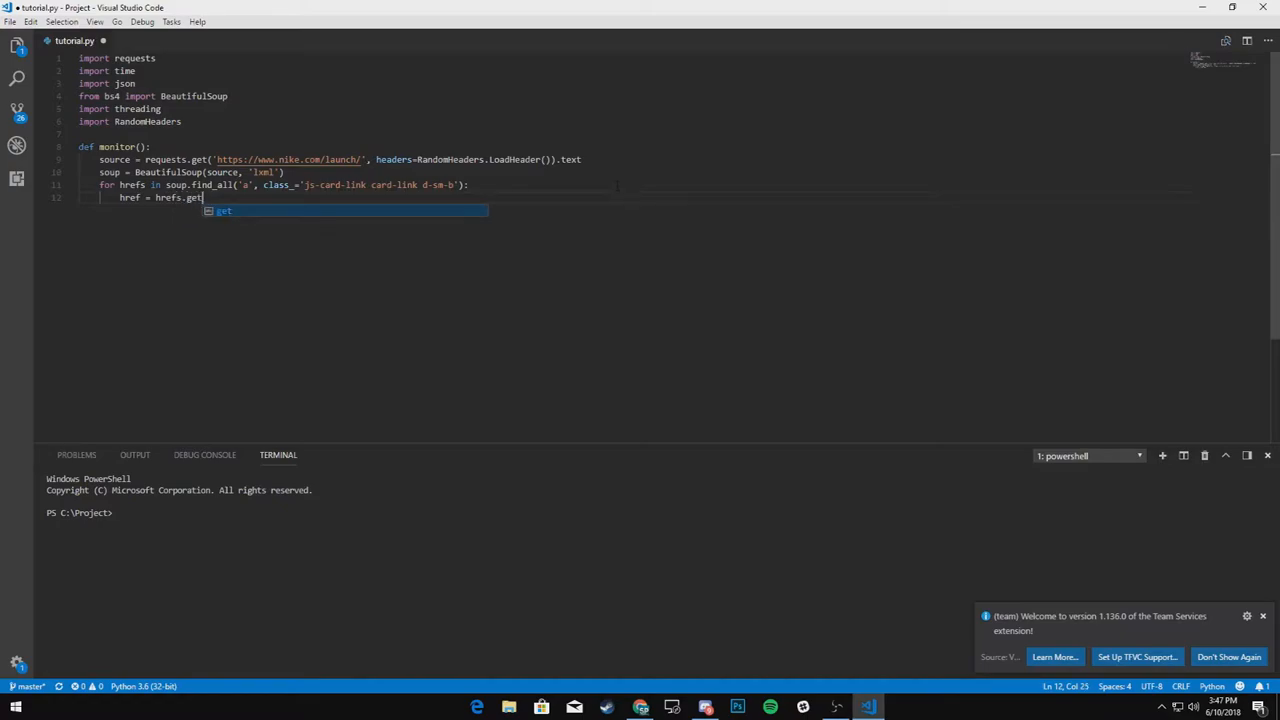
type("('href')")
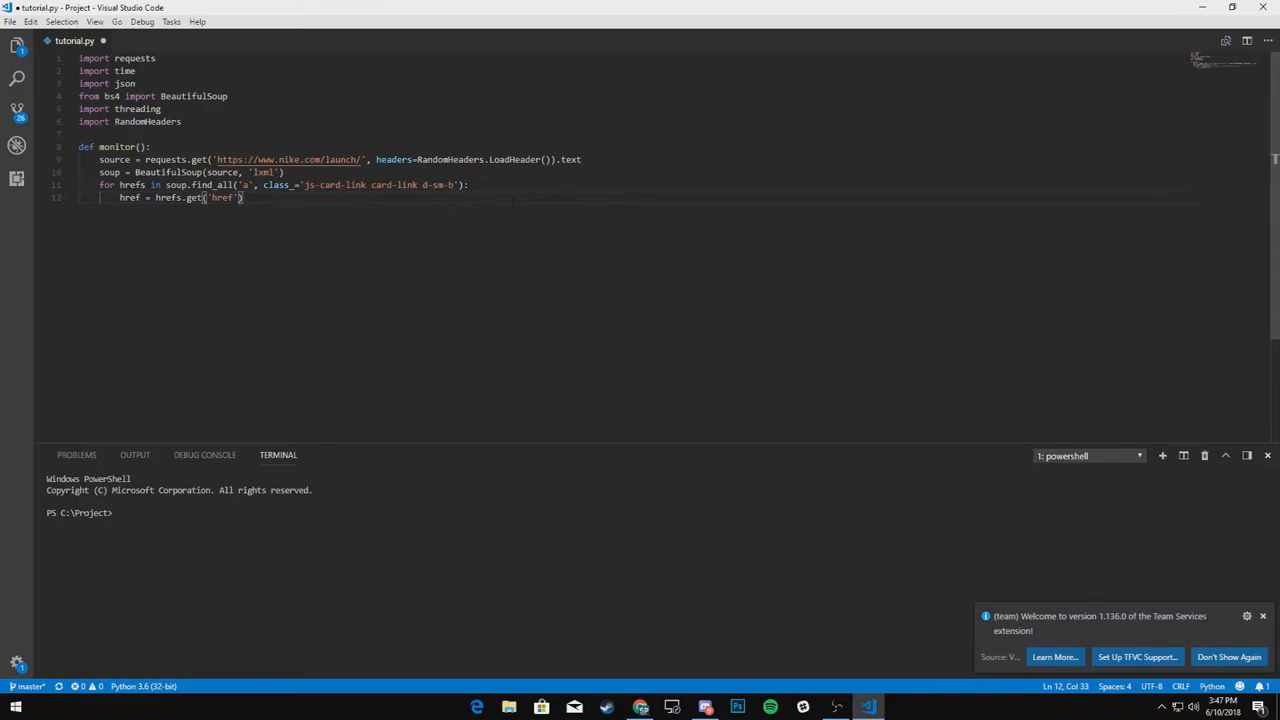
type("links =")
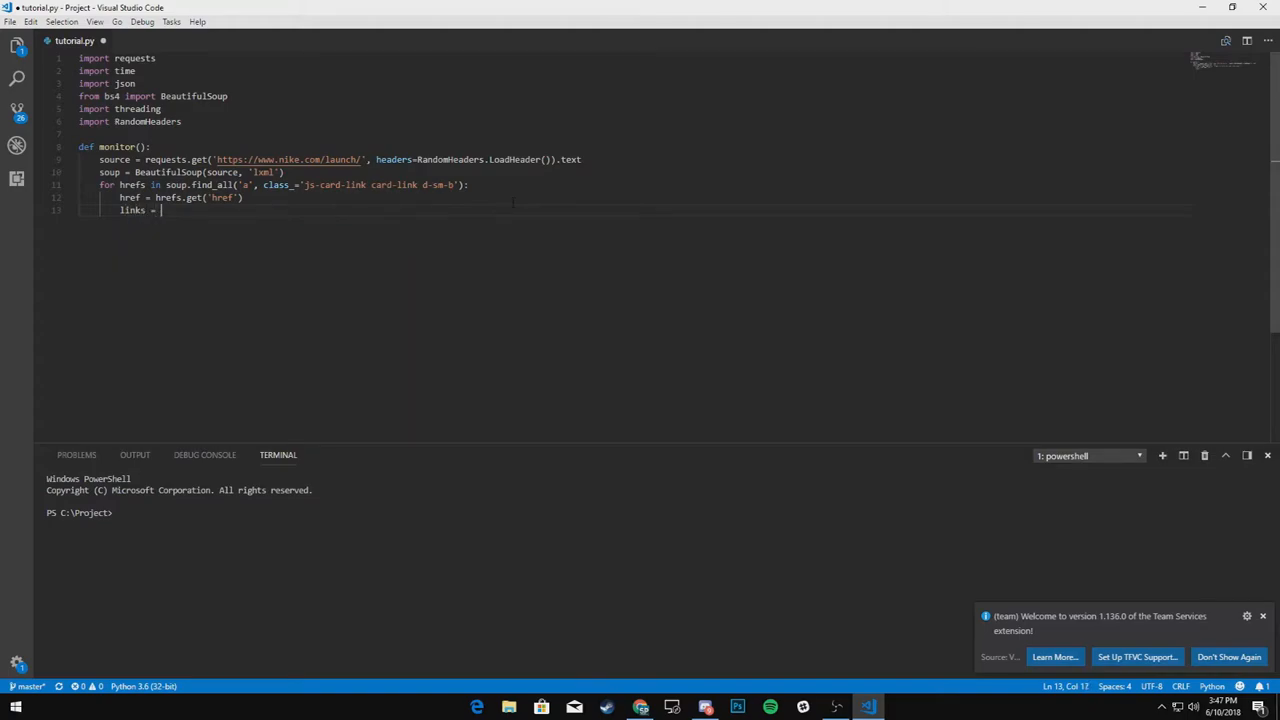
type("\"\"")
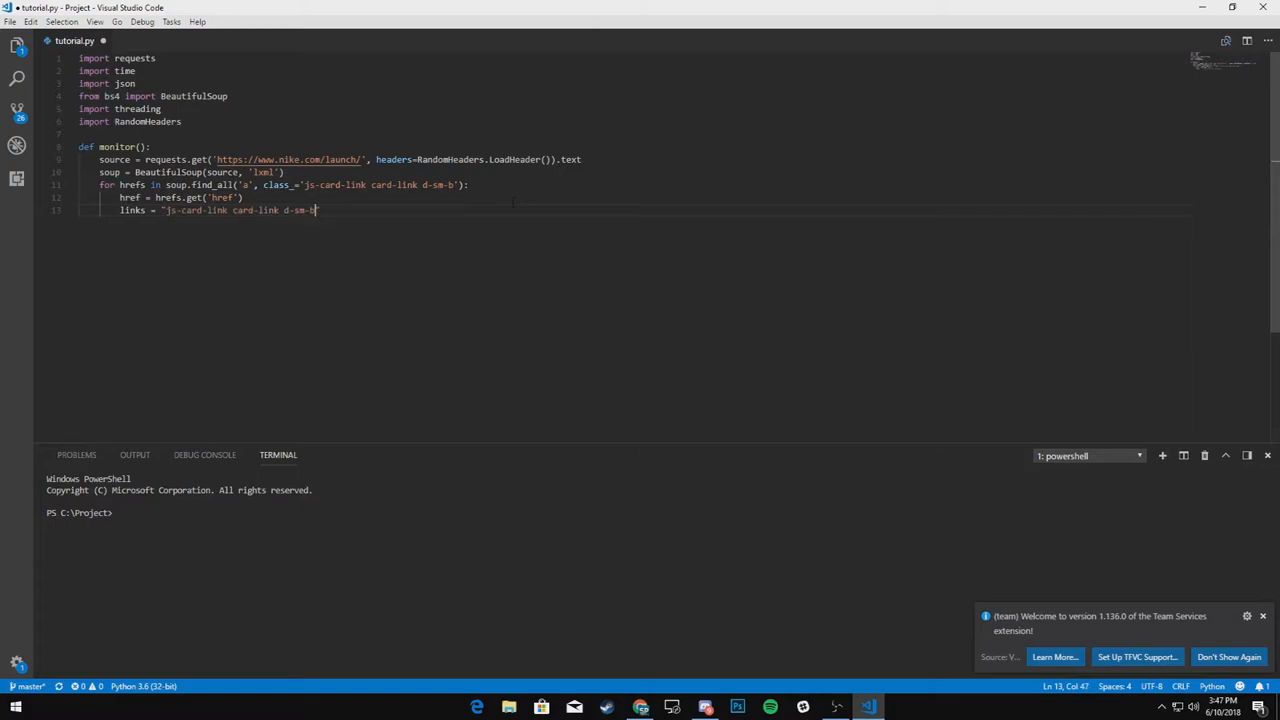
type("https://www.nike.com/launch/")
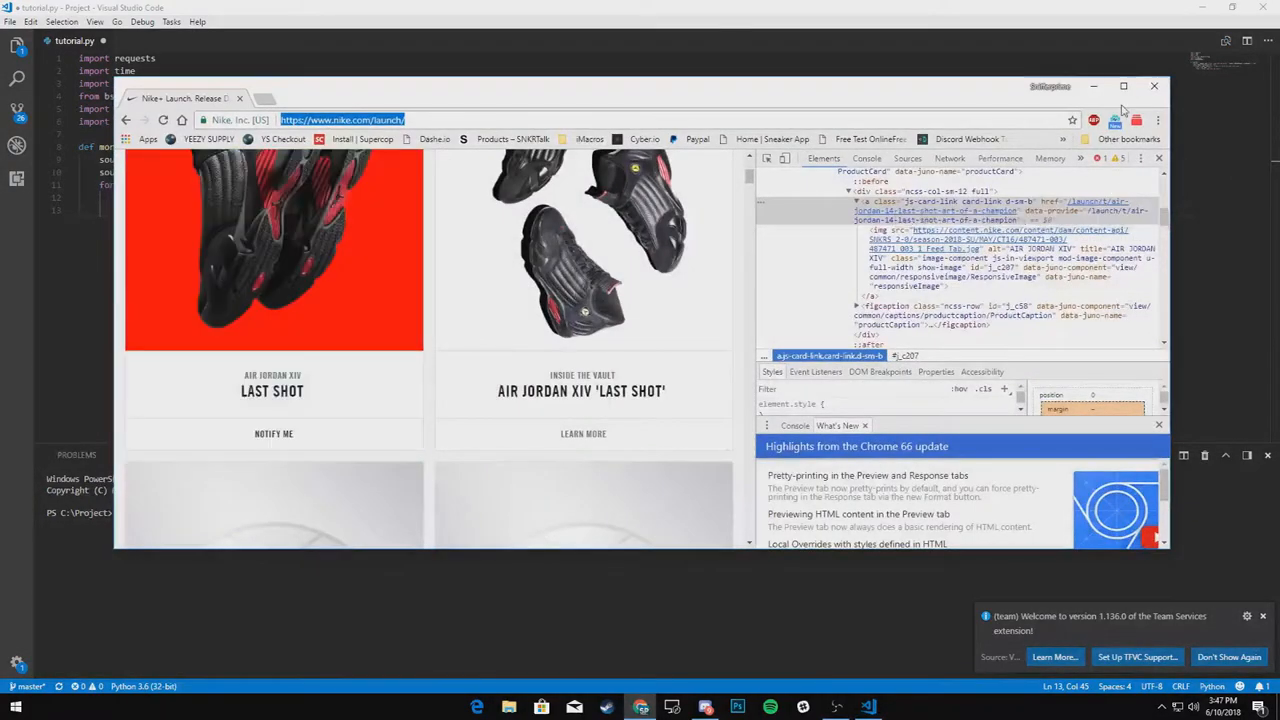
- Print each link and call monitor() at the bottom of the script
left_click(1154, 86)
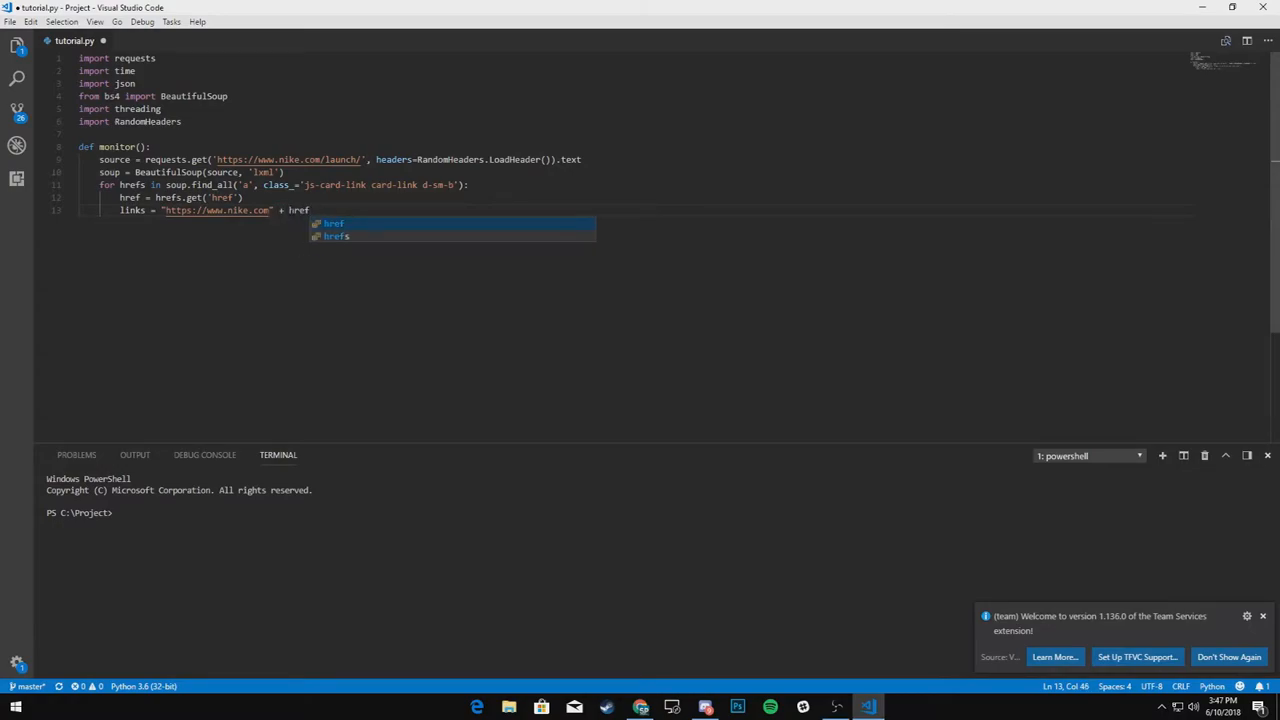
type("print(links")
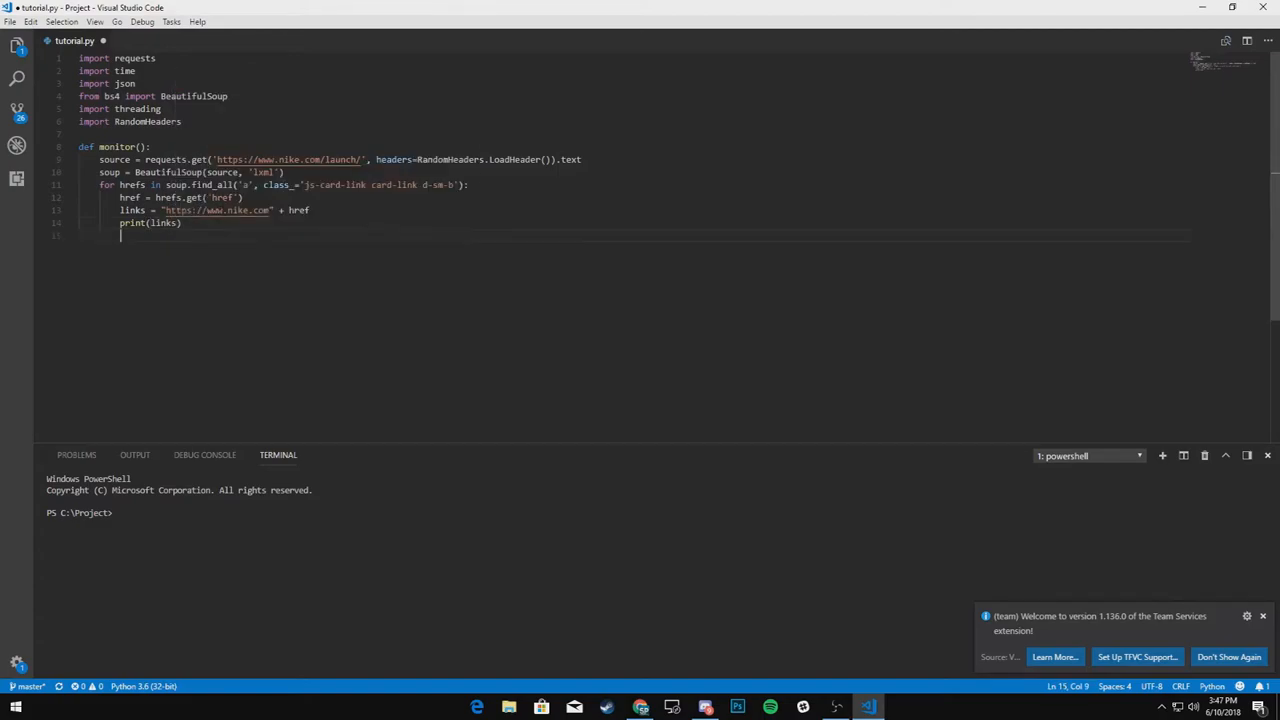
type("monitor")
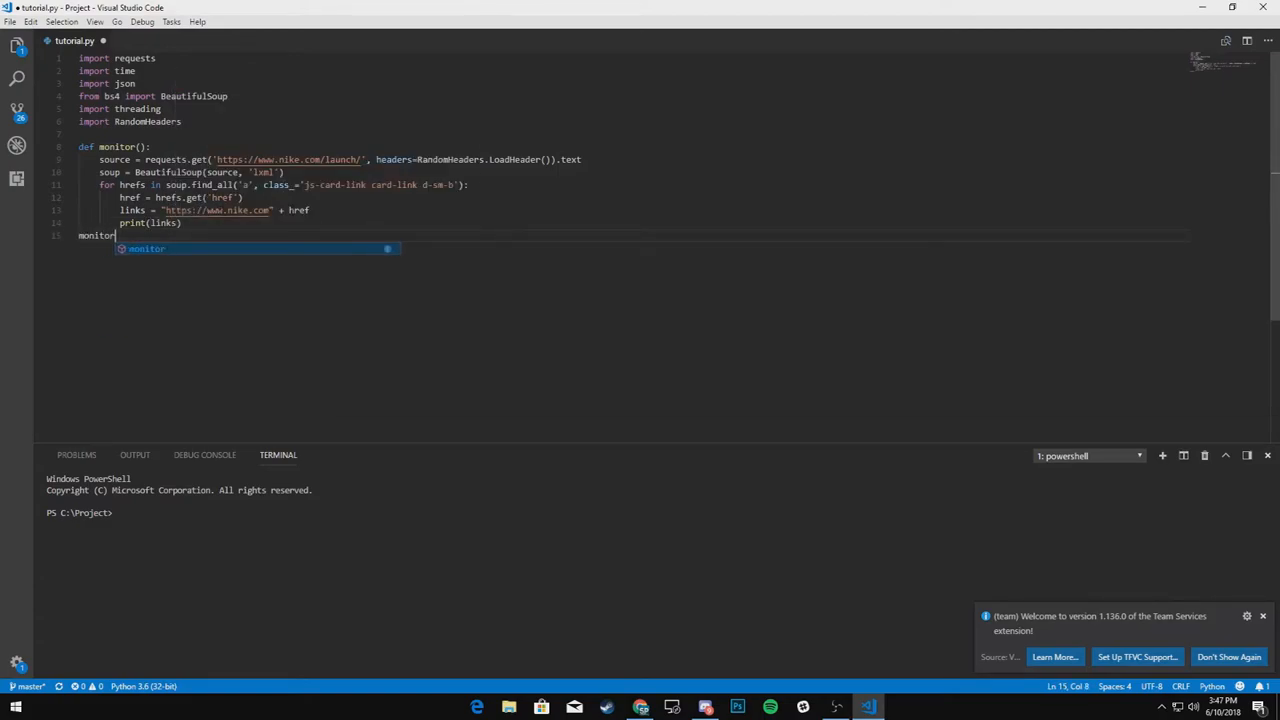
type("()")
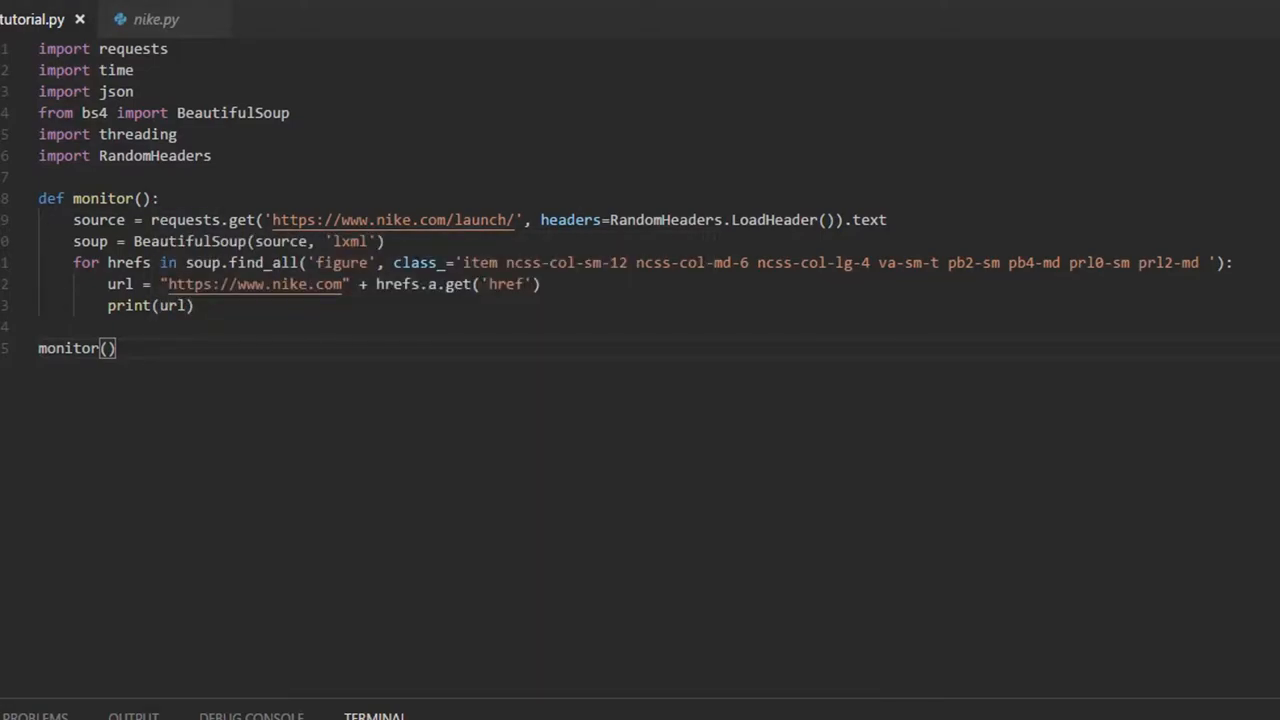
mouse_move(12, 616)
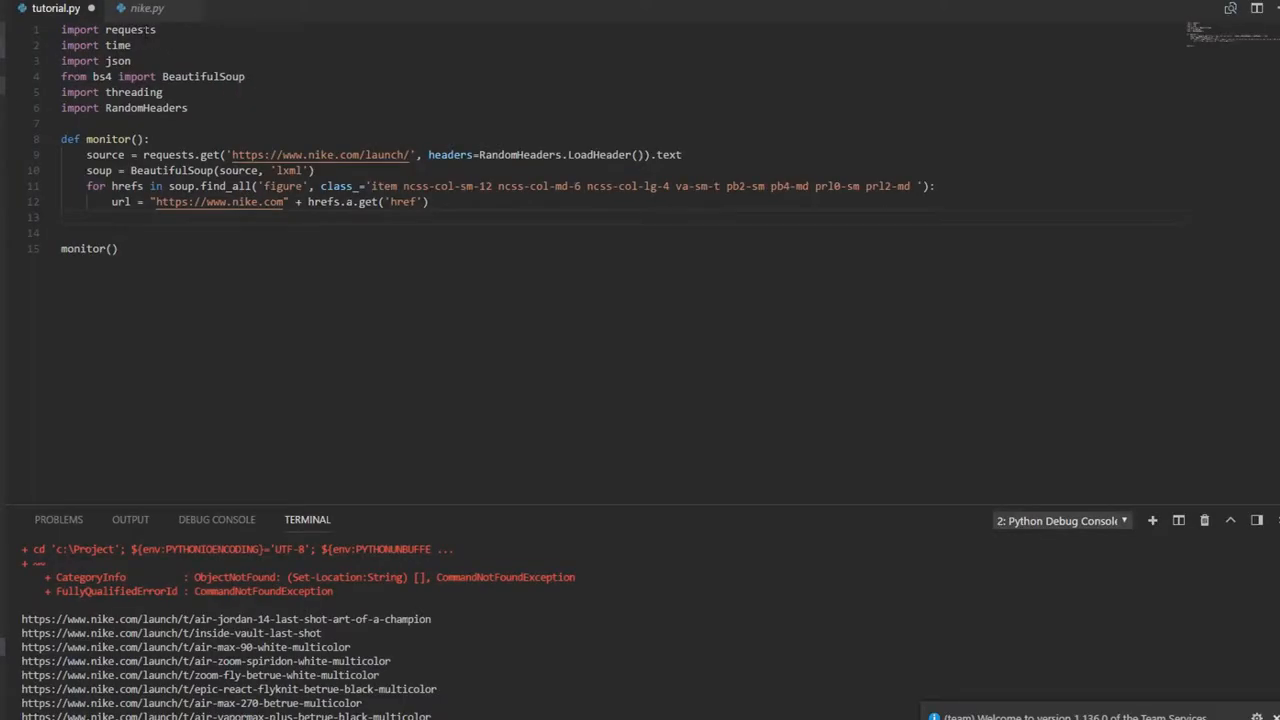
- Switch find_all to the figure items and run the script to list the launch URLs
left_click(270, 216)
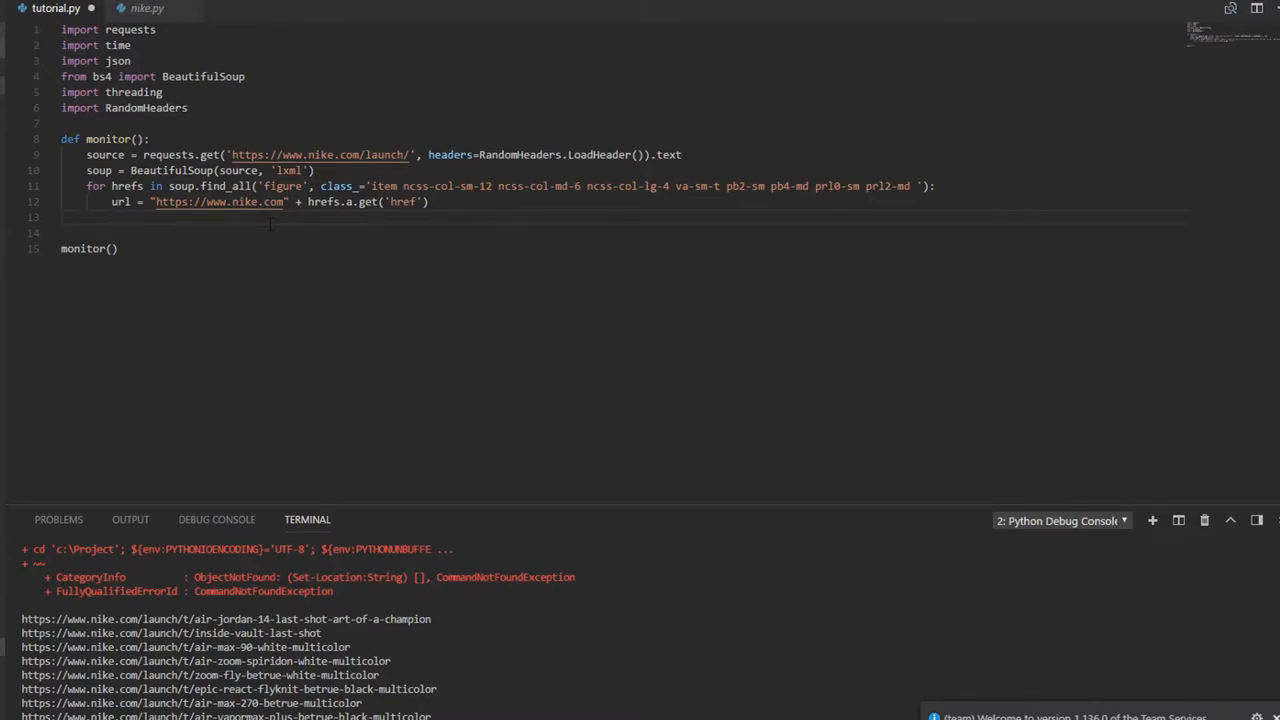
- Set filename = 'nikelinks.txt' and open it for reading as rf with a nested append as af
type("filename")
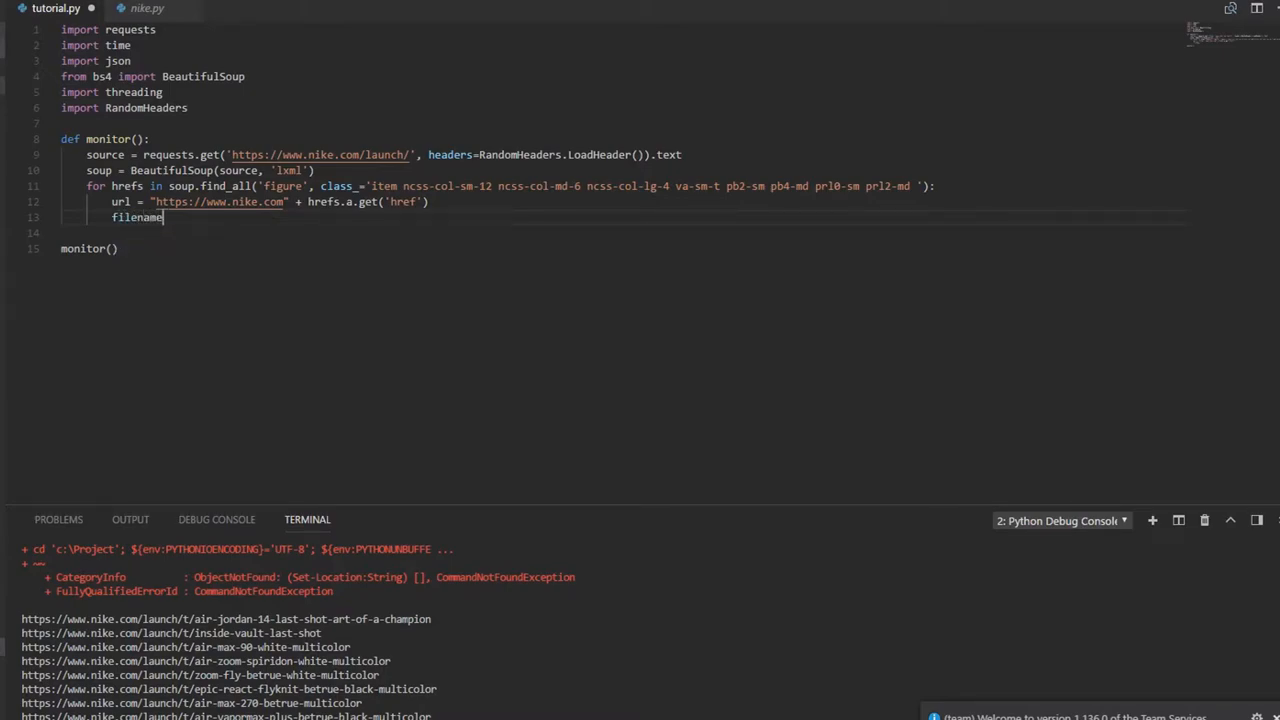
type("= '")
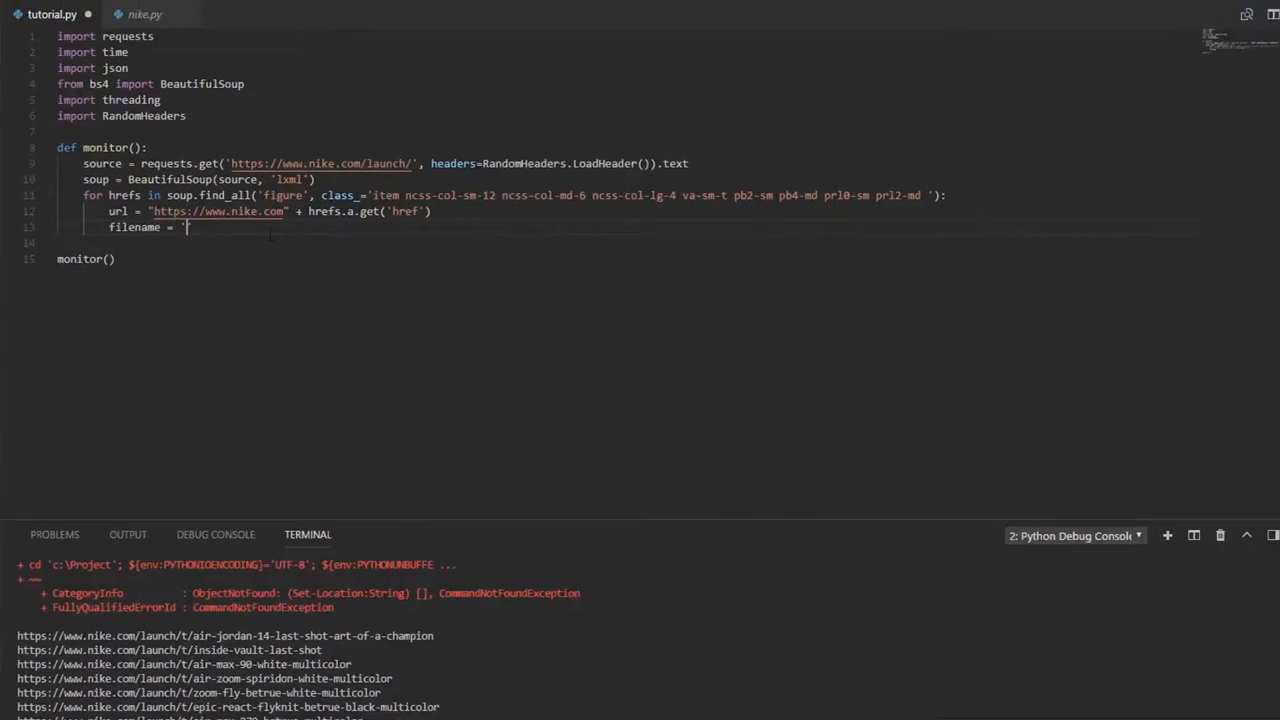
type("ni")
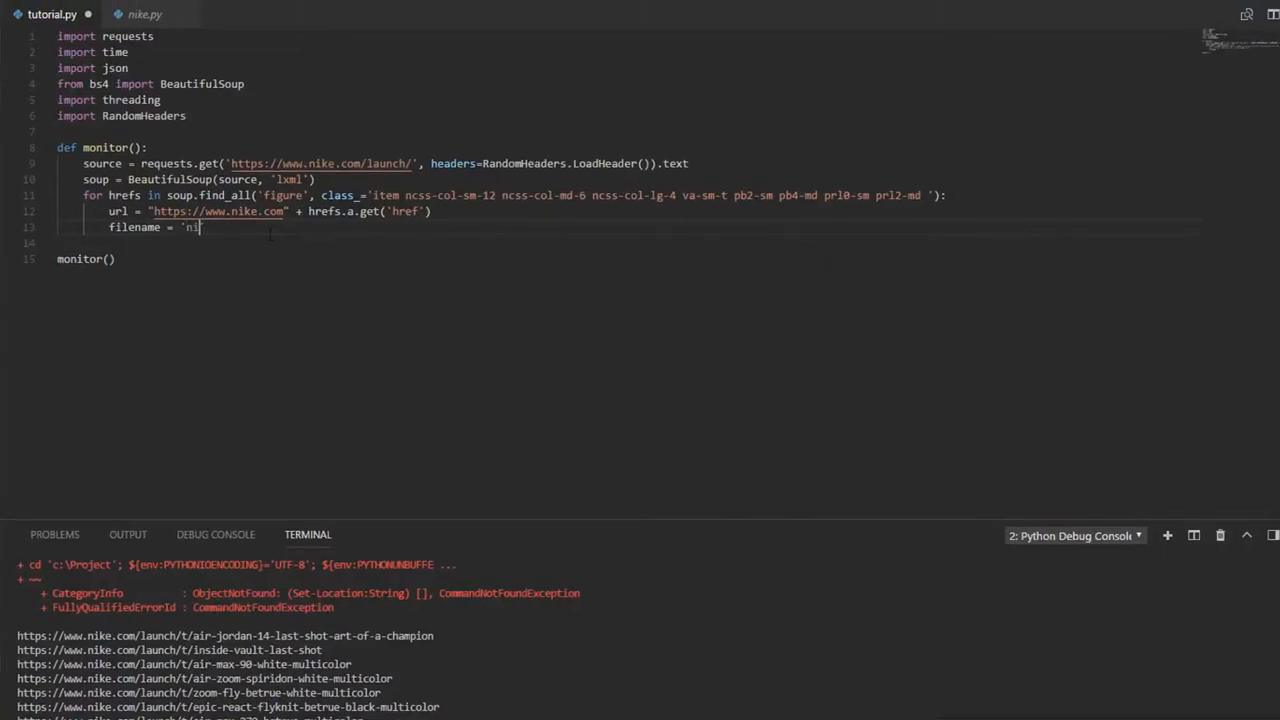
type("kelinks.t")
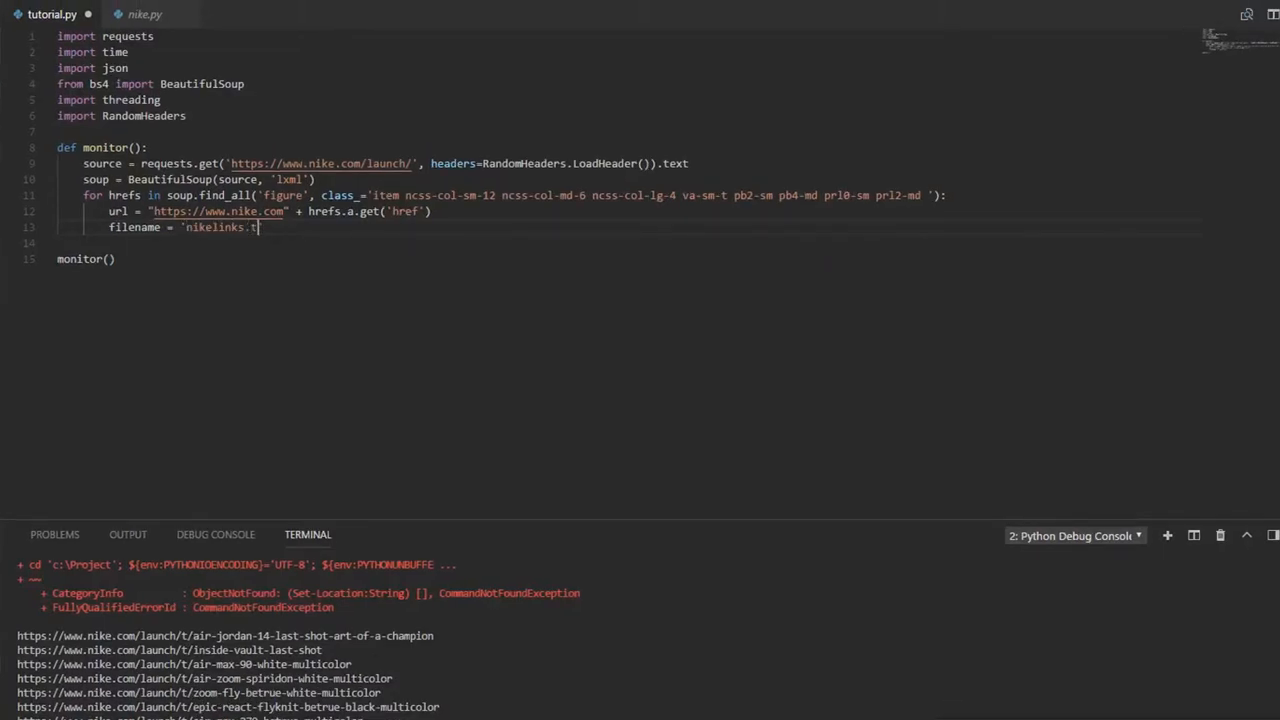
type("xt'")
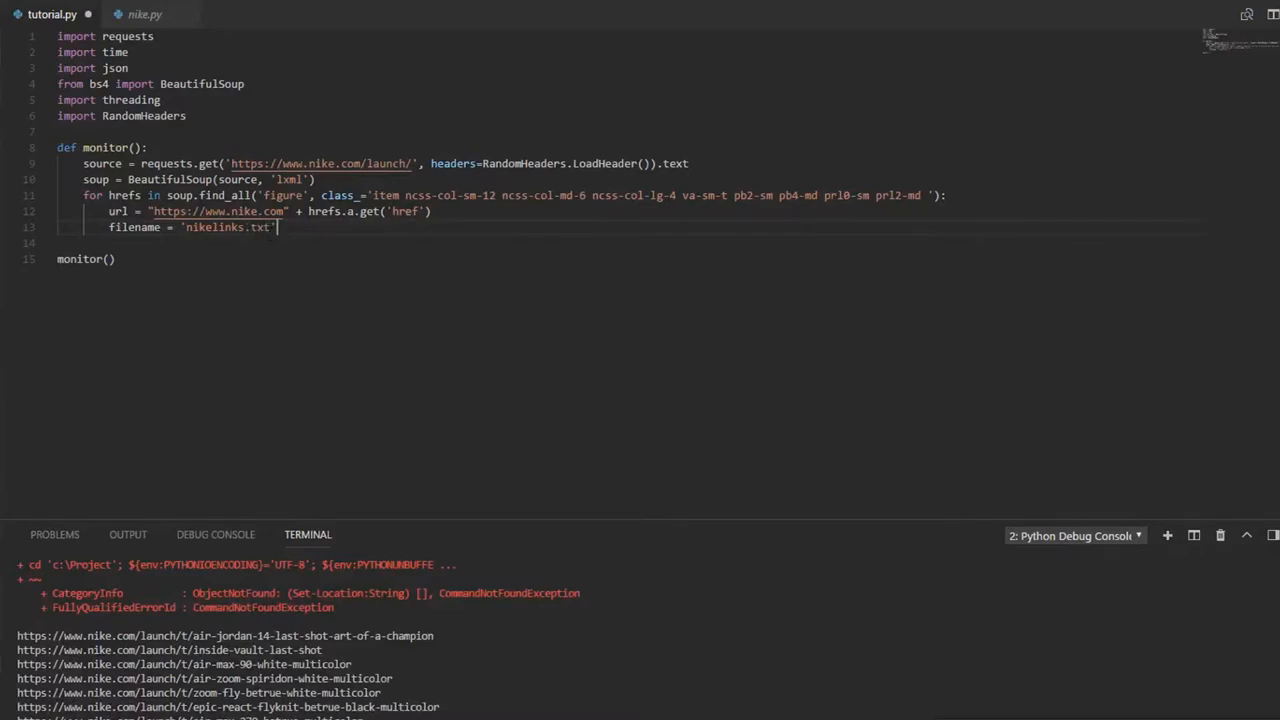
type("with open(filename, 'r")
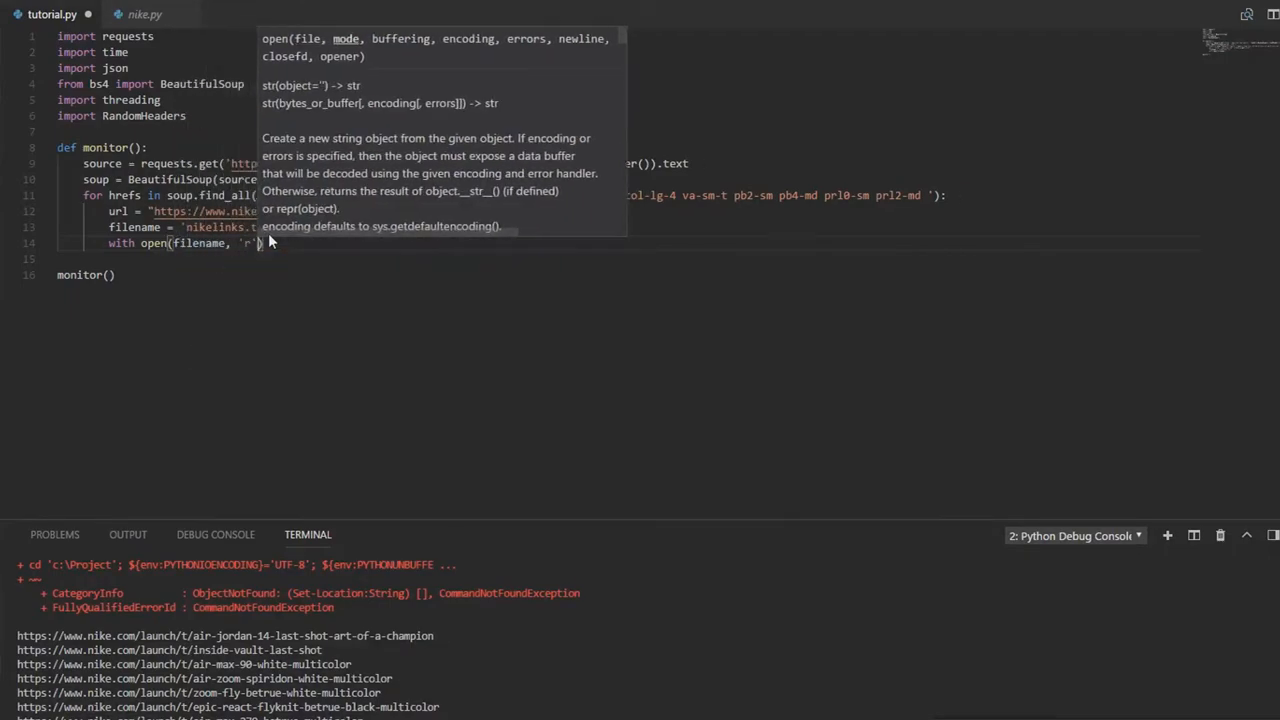
type("as rf:")
type("with open(filename, 'a")
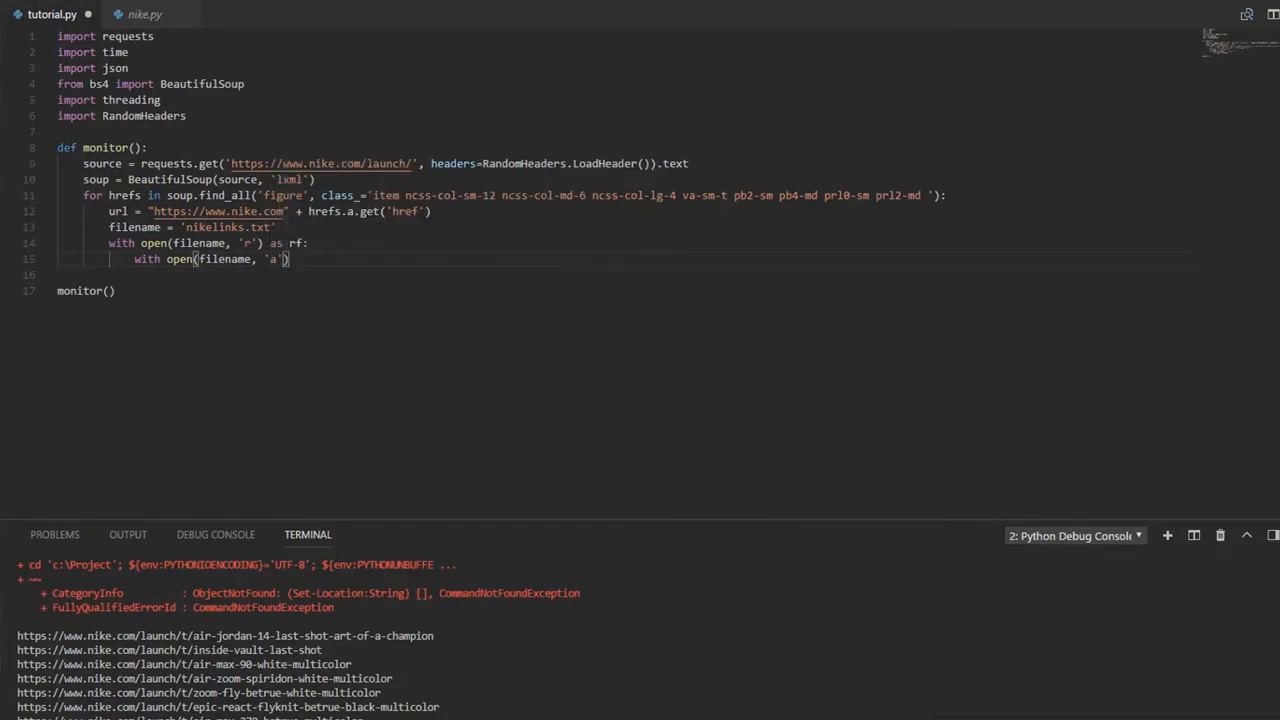
type("as af:")
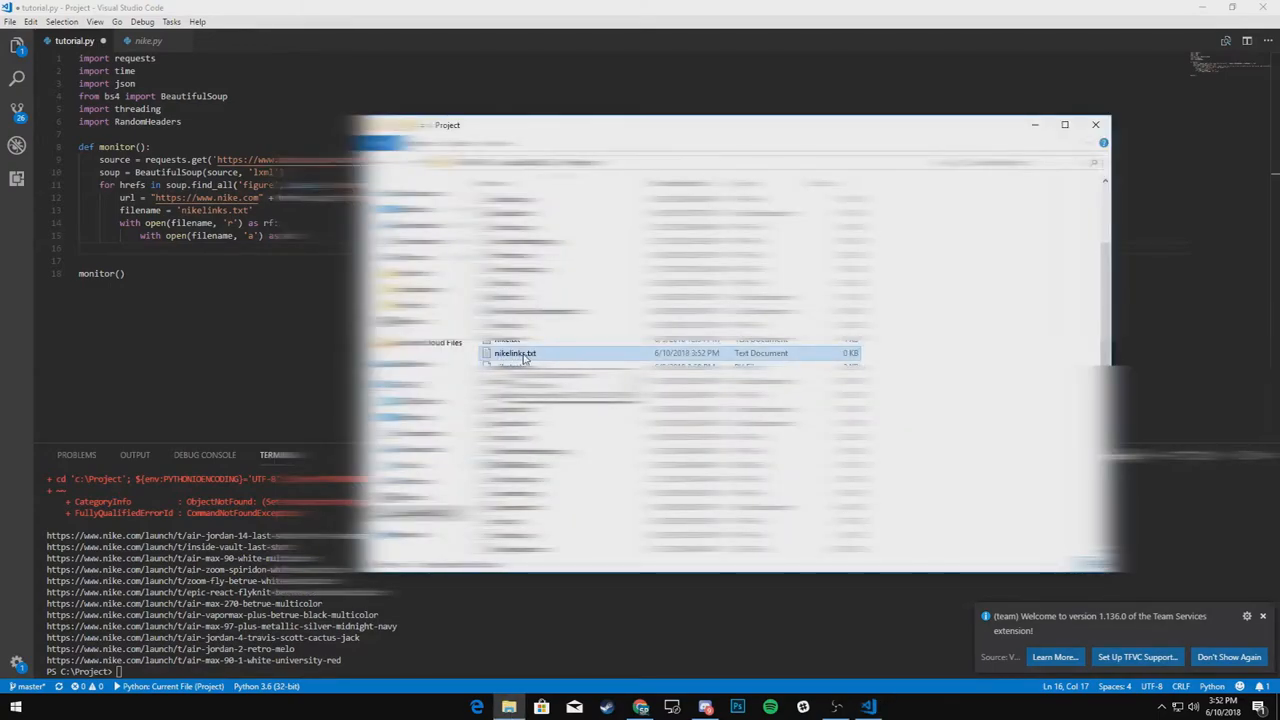
mouse_move(570, 356)
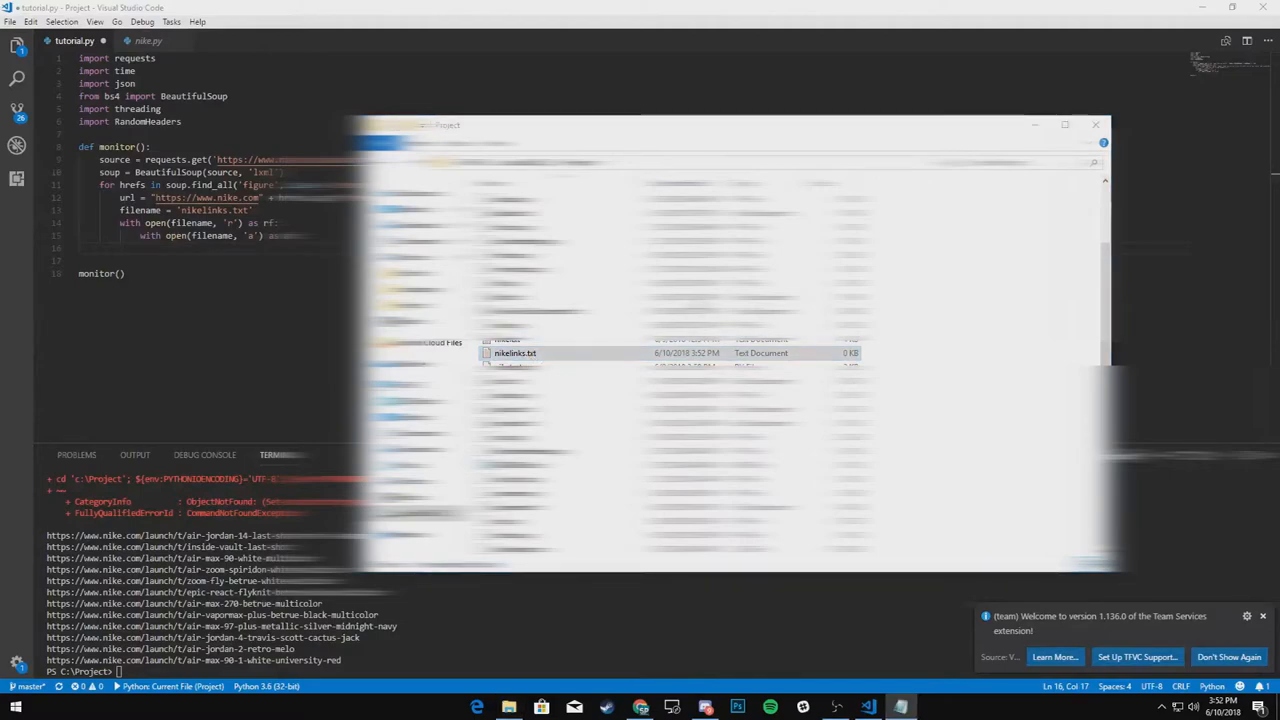
- Open the Project folder in File Explorer to confirm nikelinks.txt exists
double_click(516, 352)
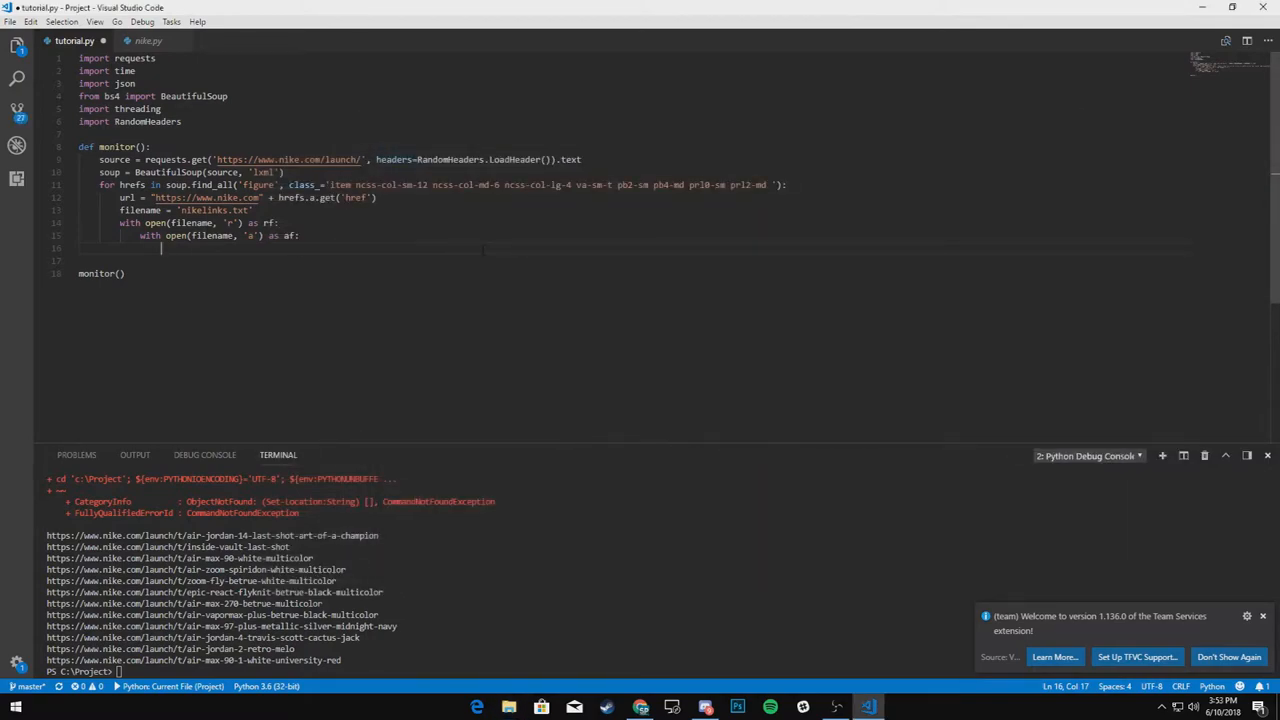
- Add if url not in rf: print(url) else: print("No new links found")
type("if")
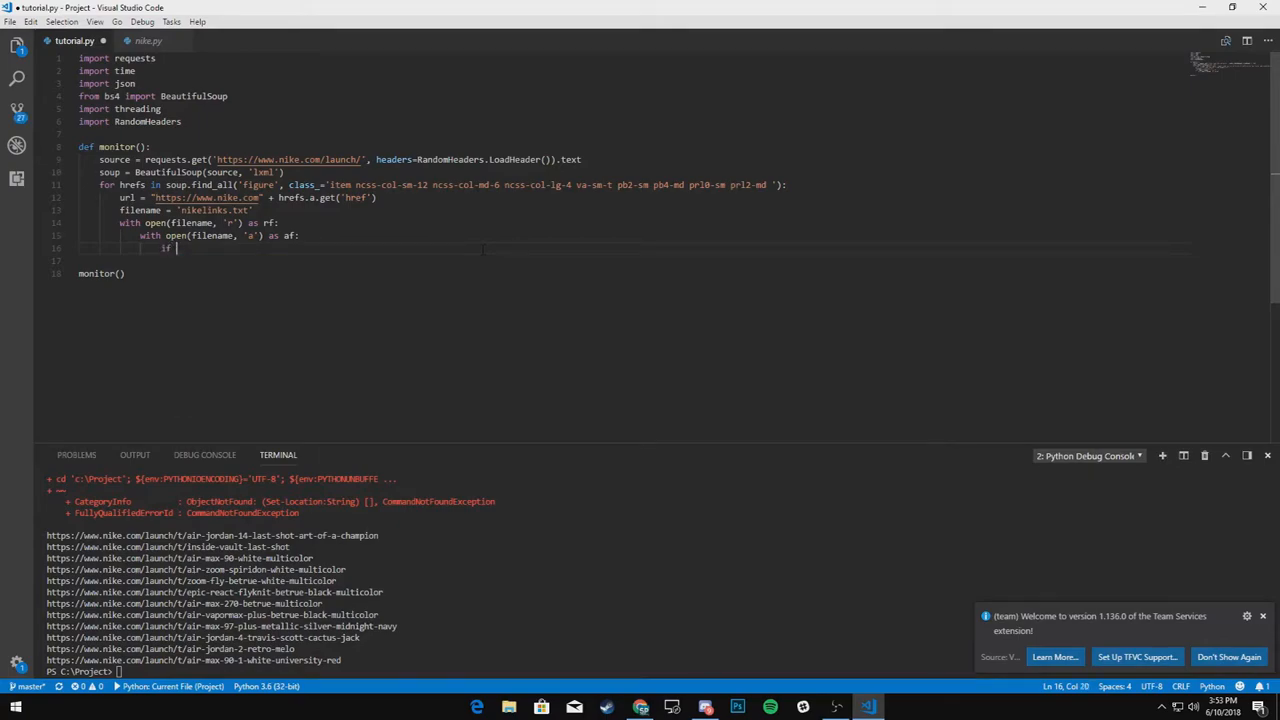
type("url")
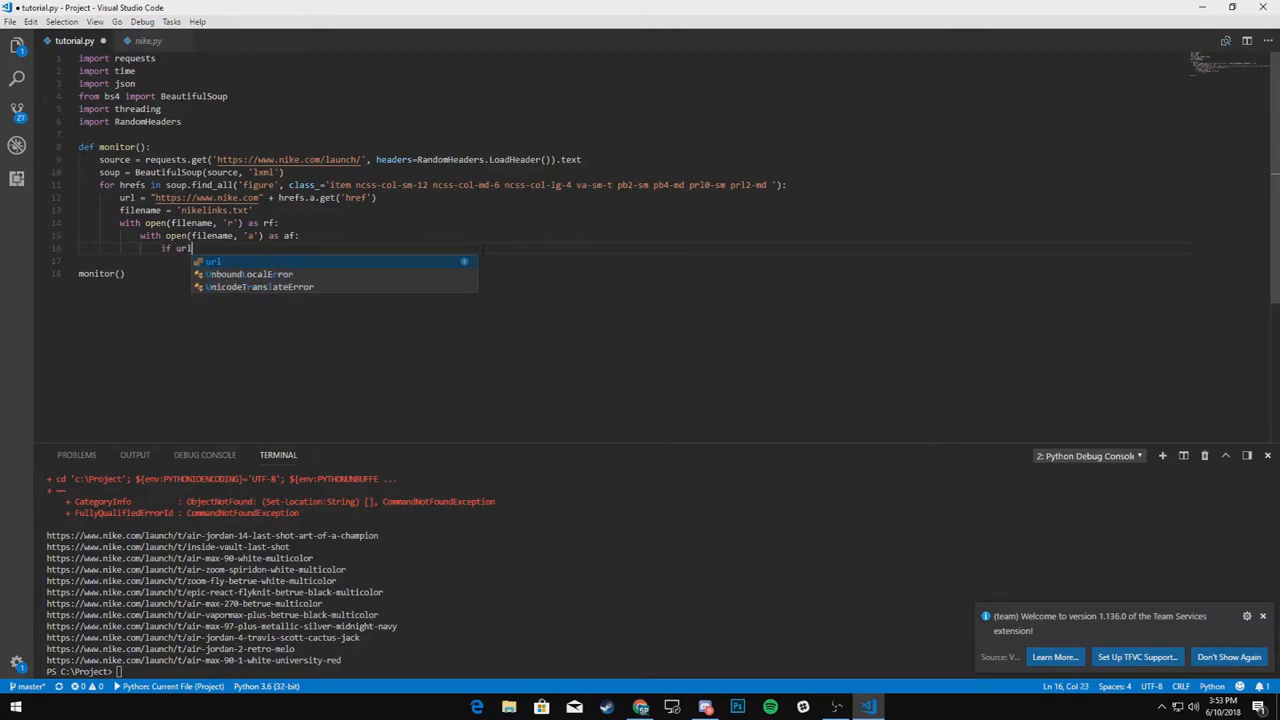
type("no")
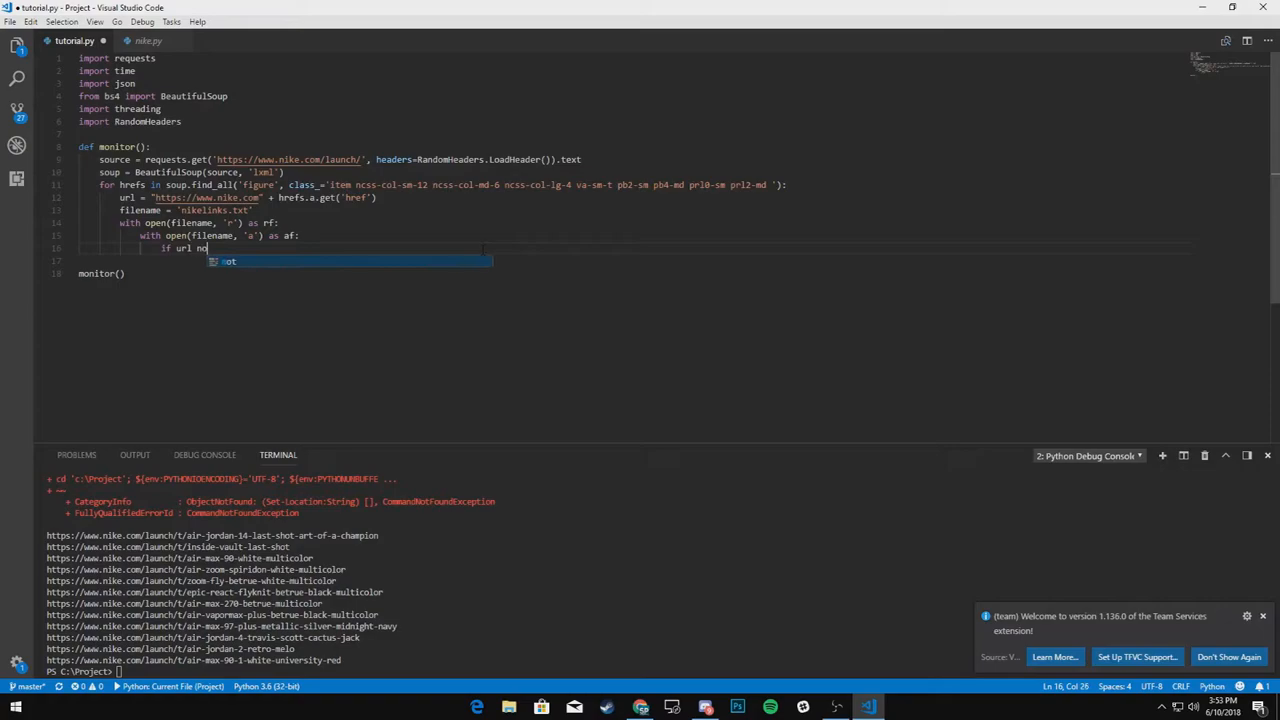
type("in")
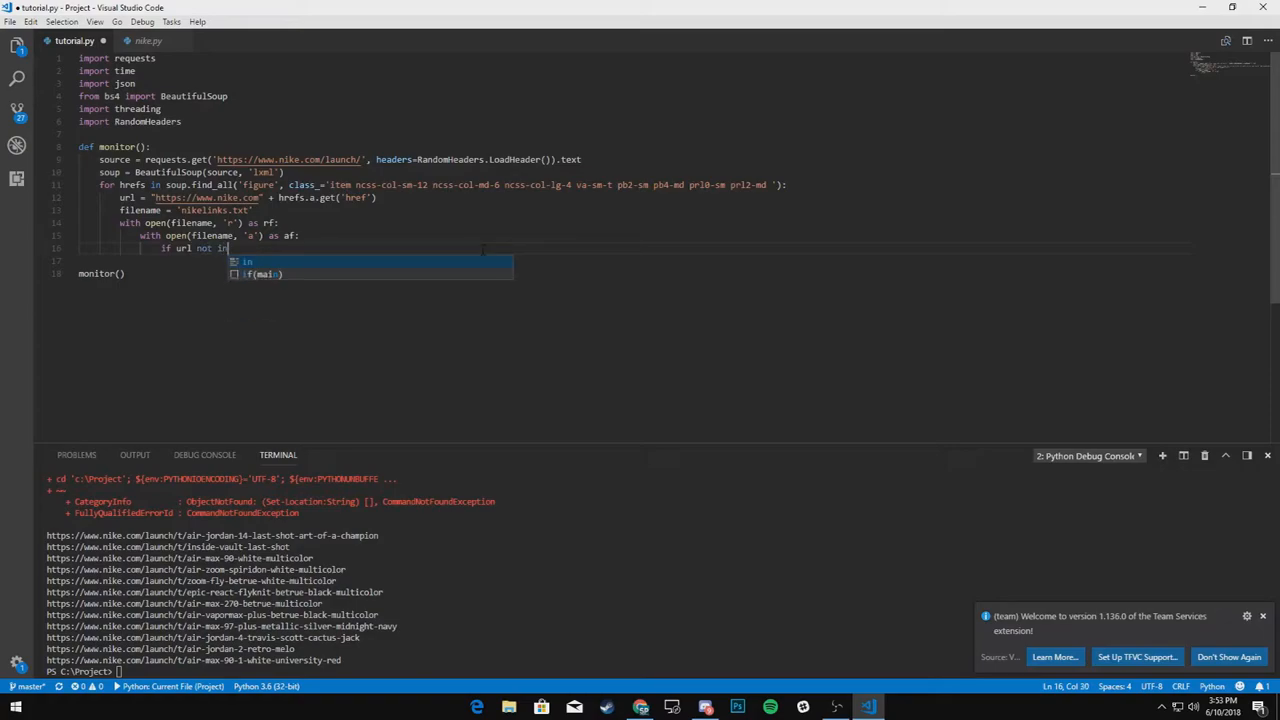
type("rf:")
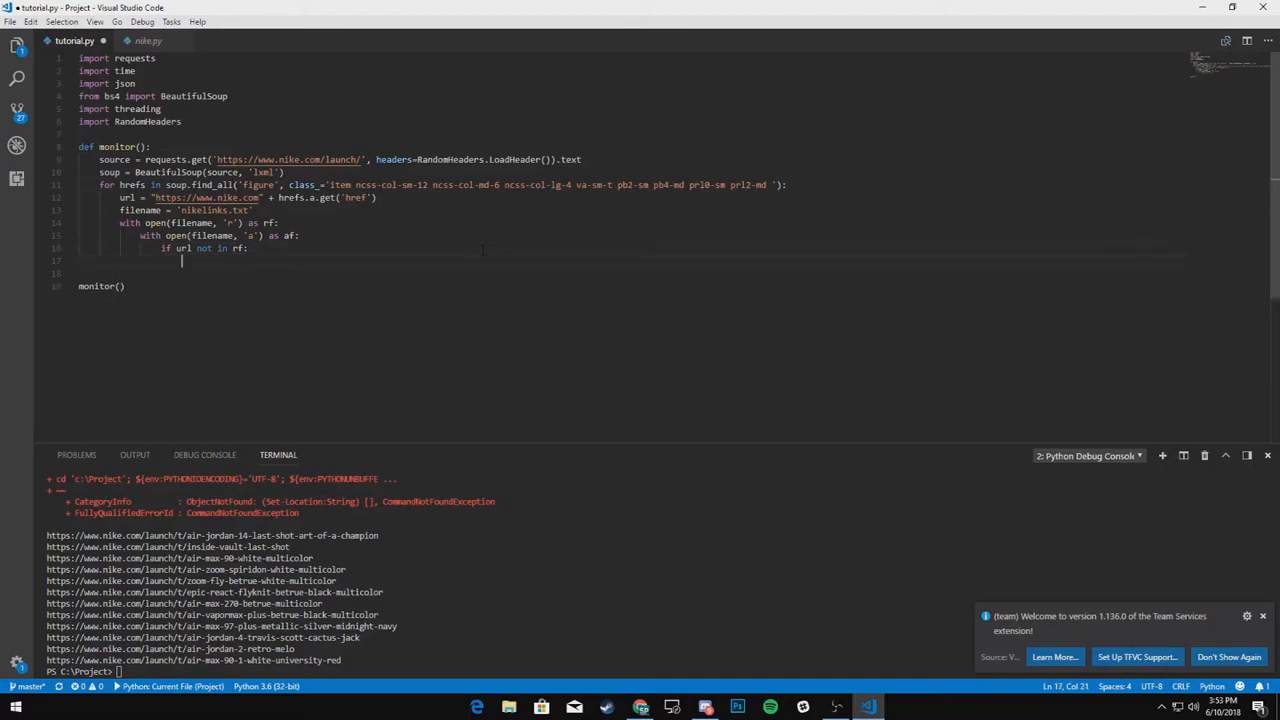
type("p")
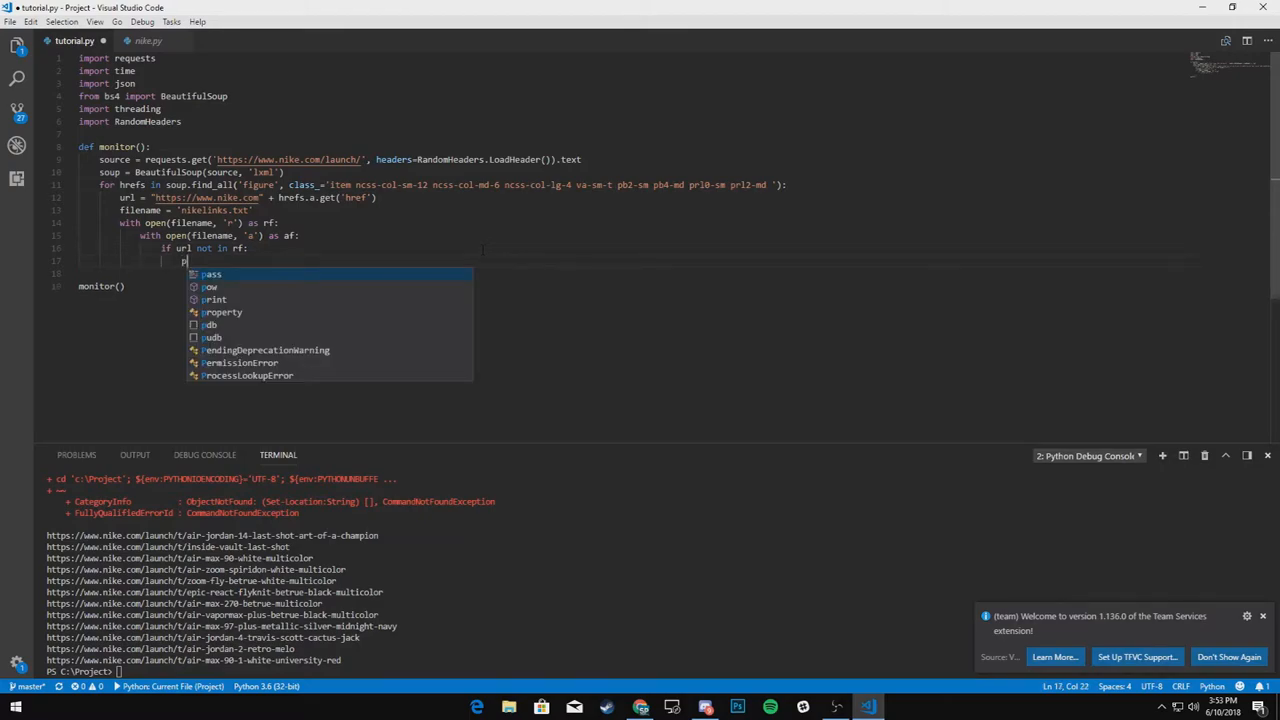
type("rint(")
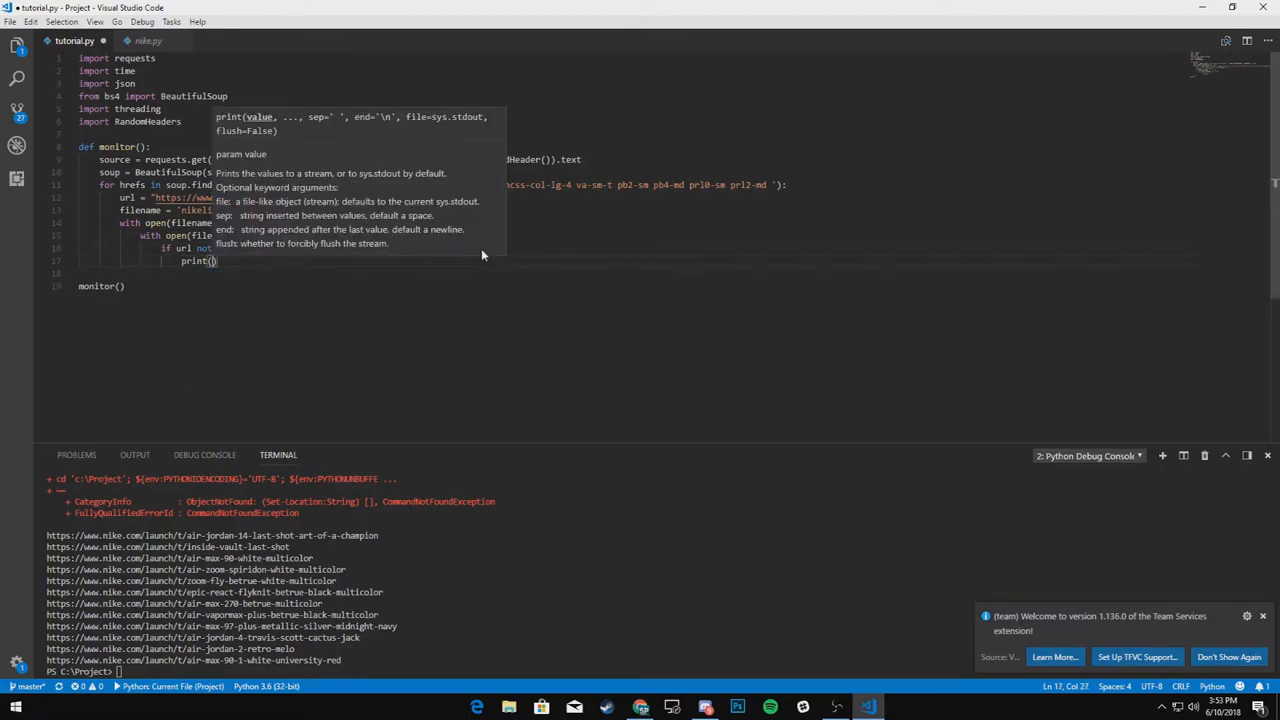
type("url")
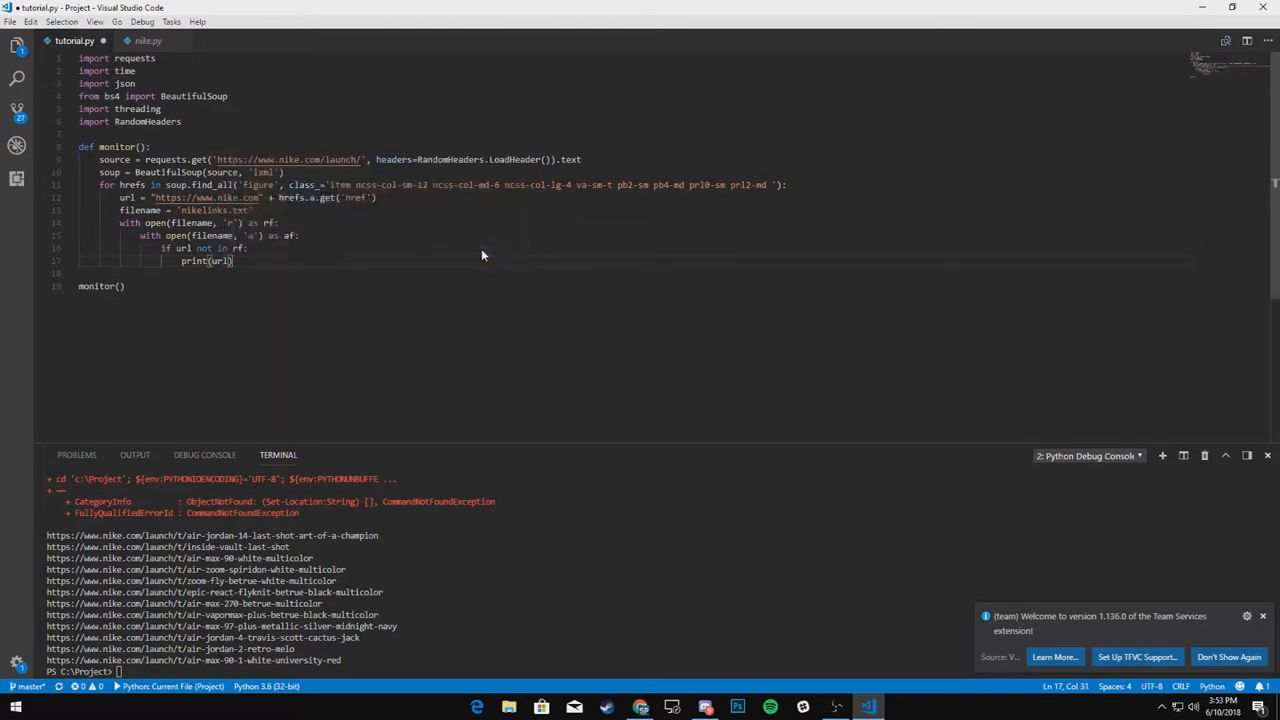
type("else:")
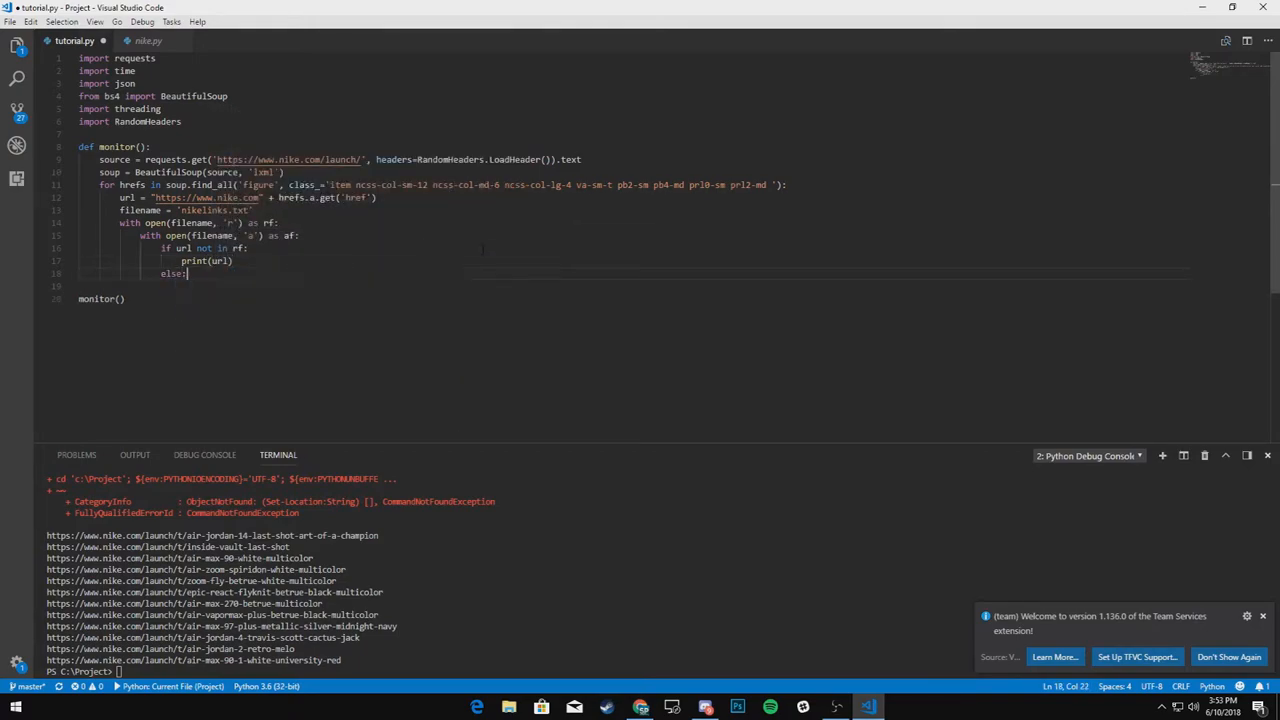
type("print(\"No new links found")
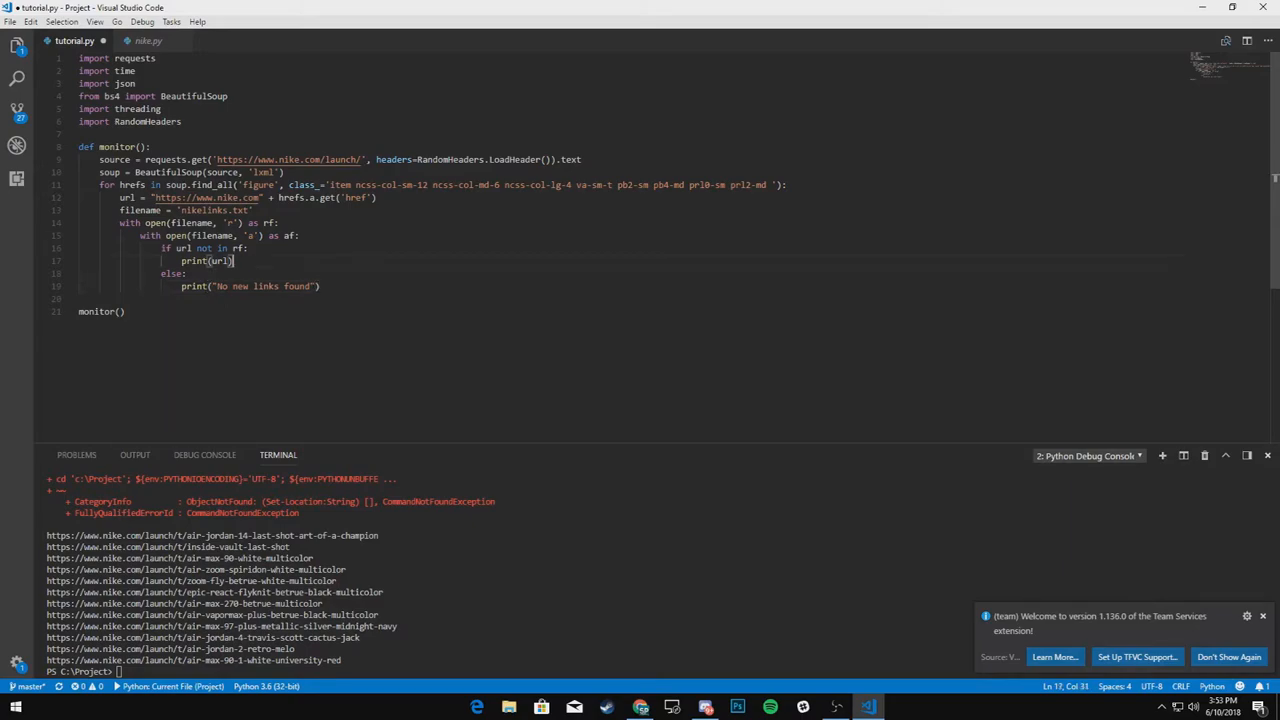
- Append each new url to the file with af.write under the print
key("Enter")
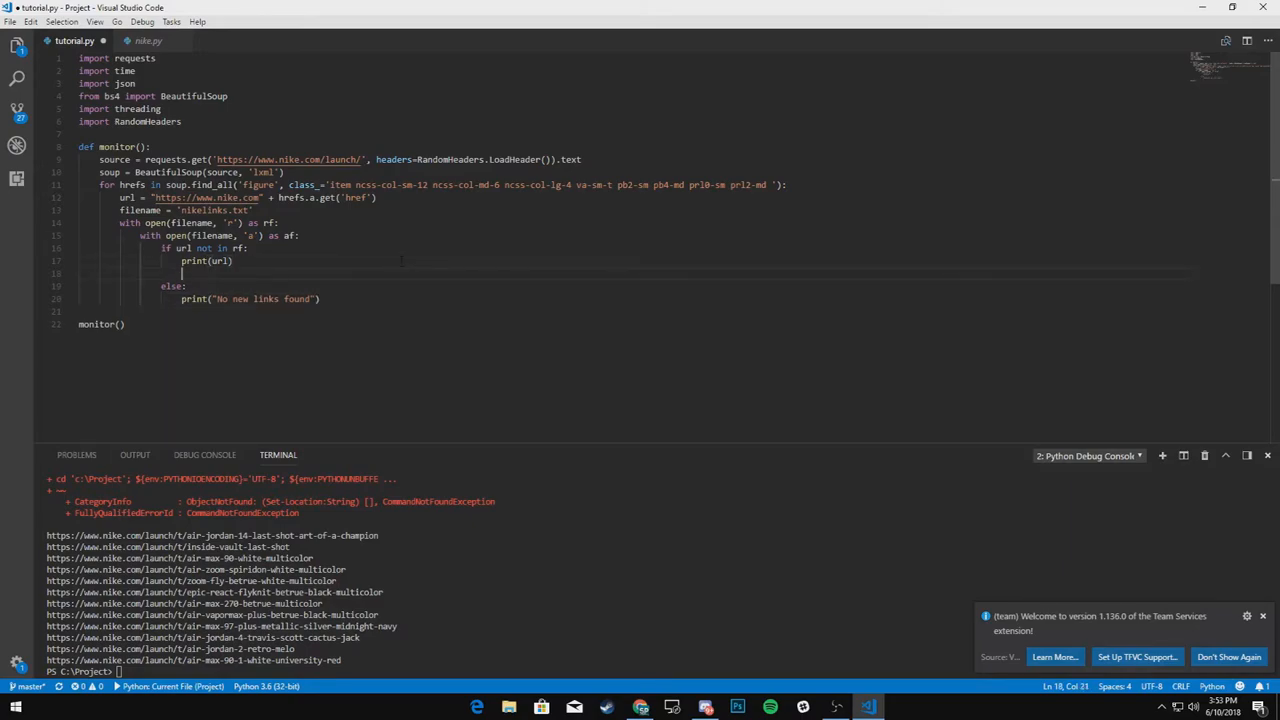
type("af.writ")
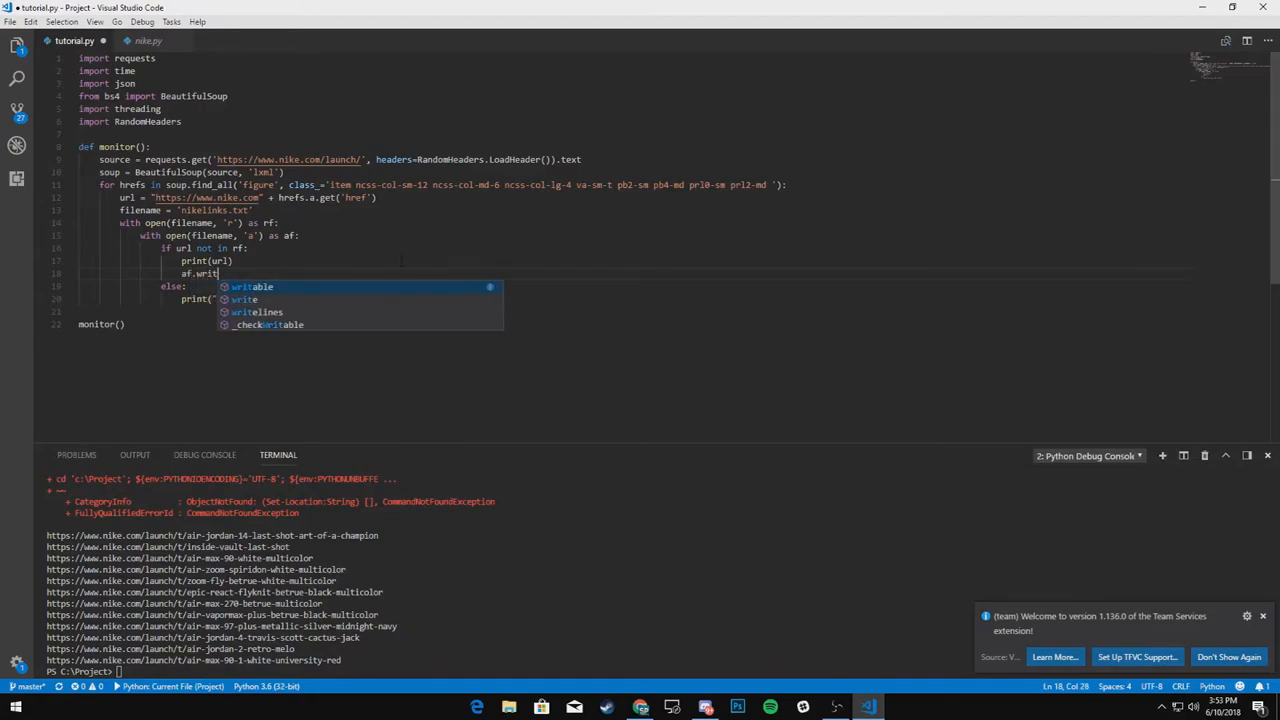
type("e('\\n' + url")
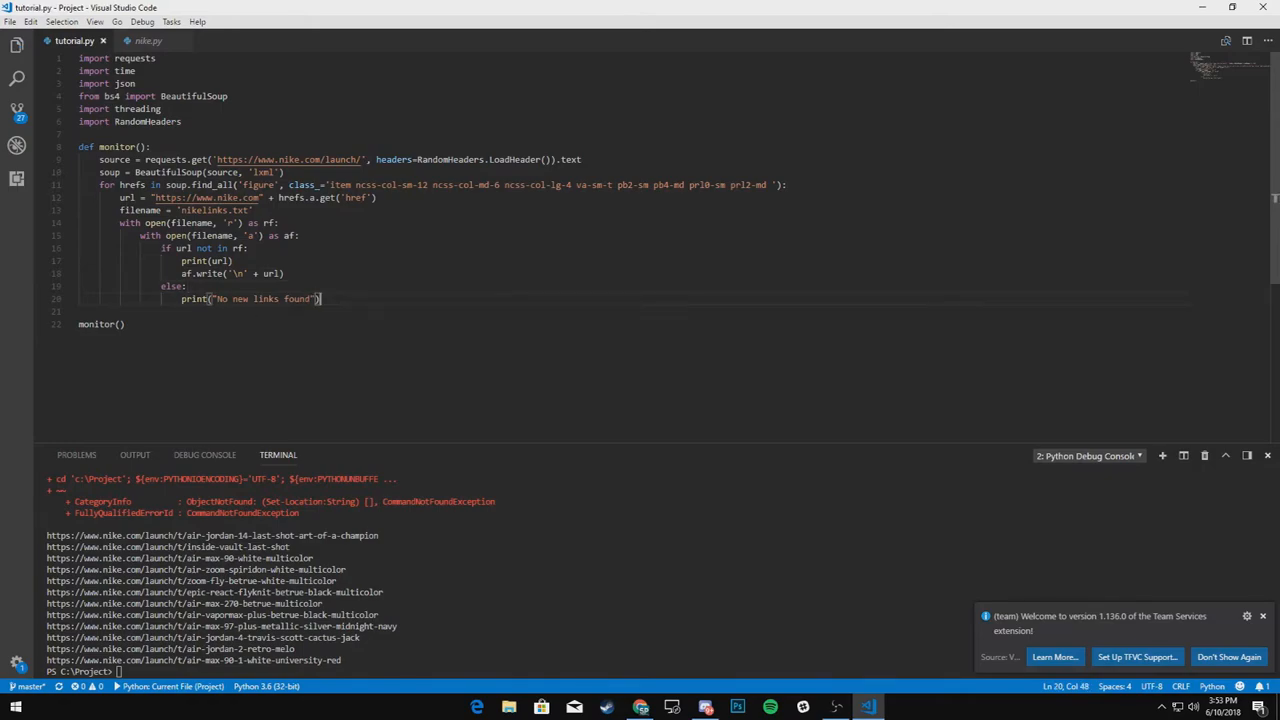
- Add read = rf.read() and check url not in read instead of rf
left_click(122, 324)
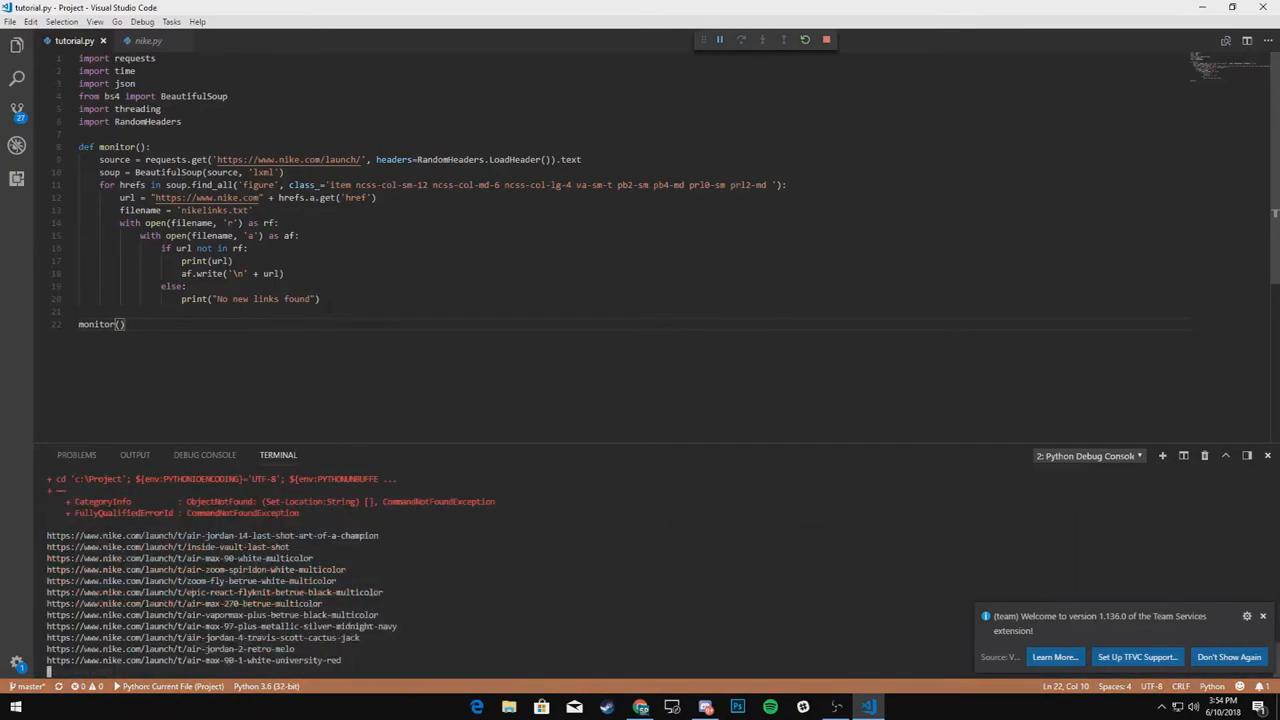
type("read = rf.read(")
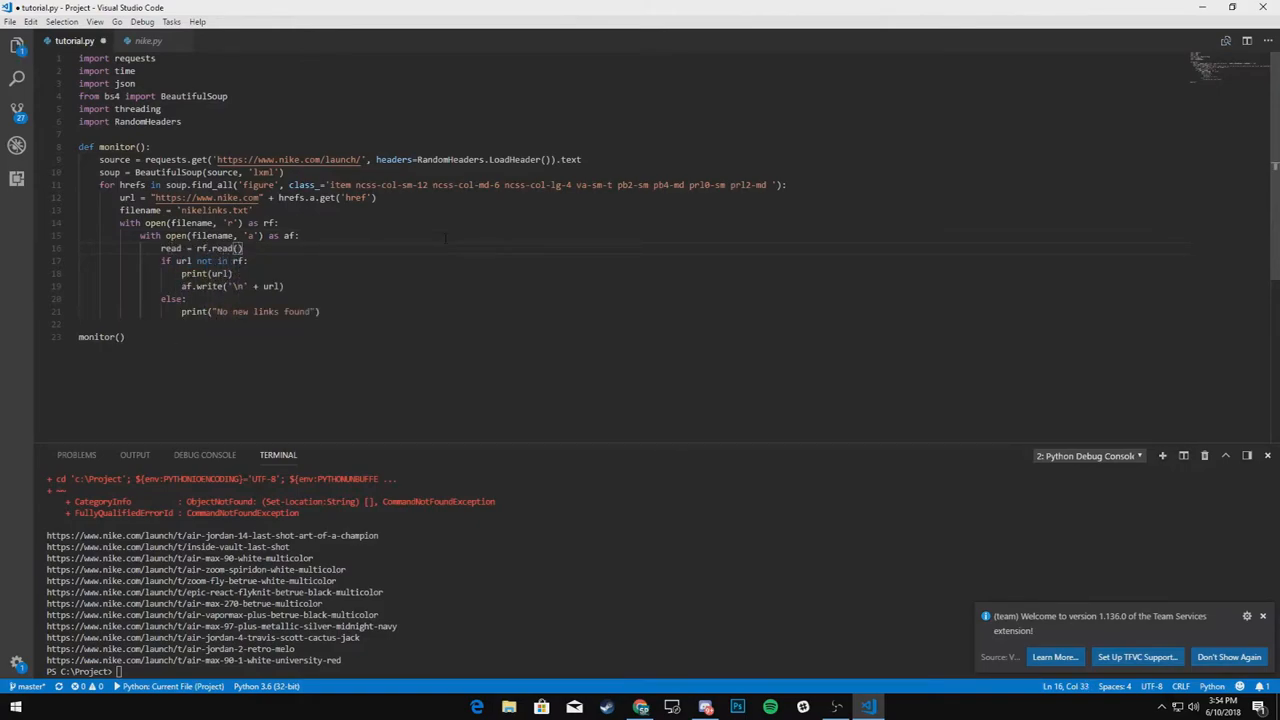
double_click(240, 260)
type("ead")
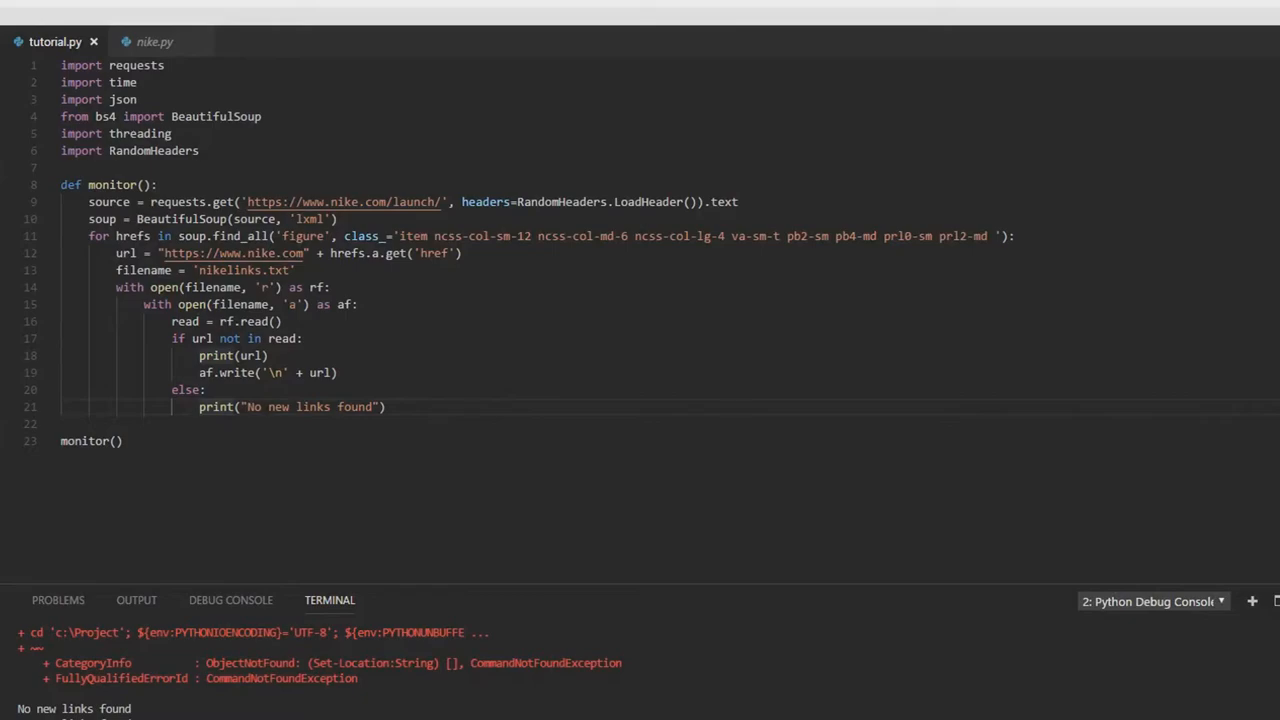
- Run the monitor and flip between nikelinks.txt and the script to confirm saved links and "No new links found"
left_click(164, 42)
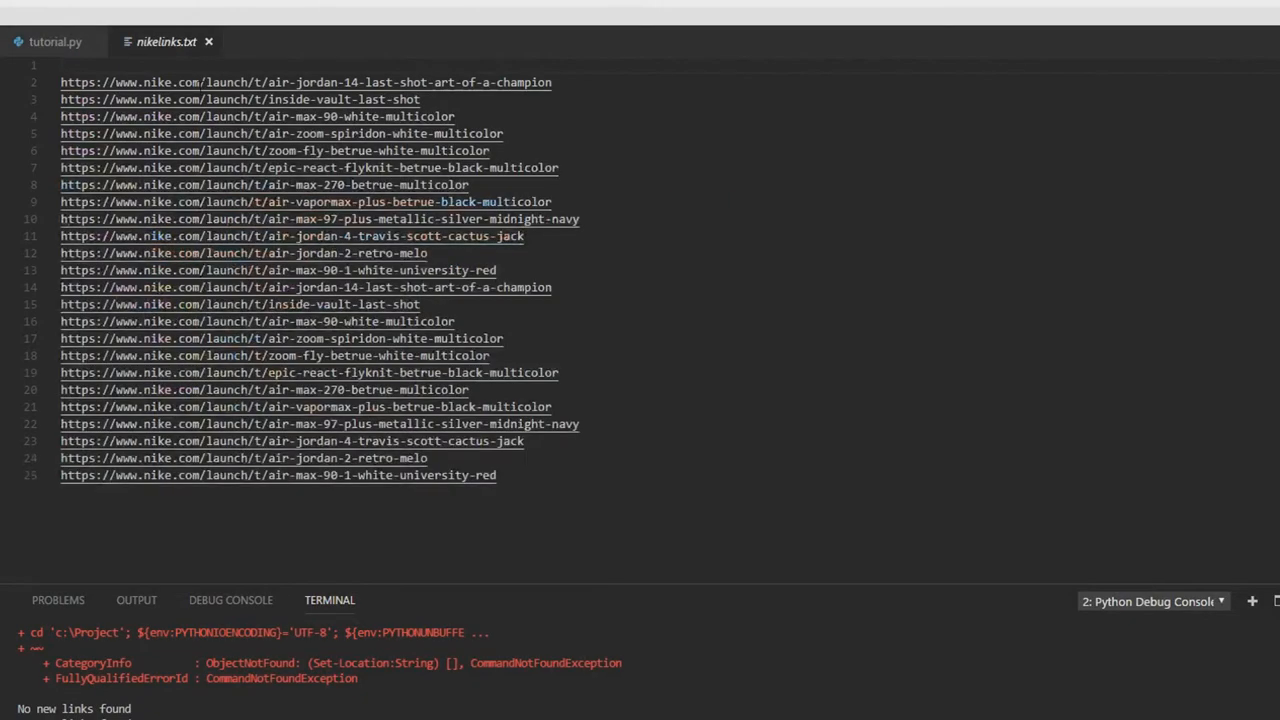
mouse_move(56, 40)
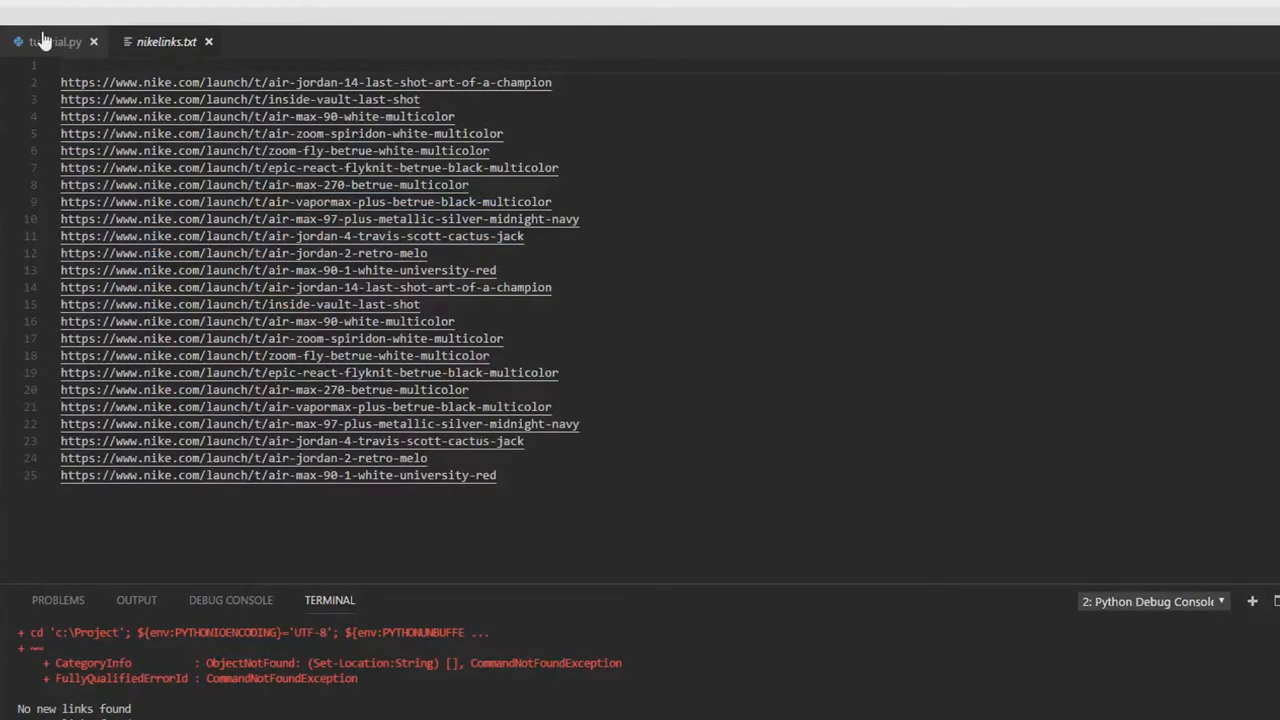
left_click(56, 40)
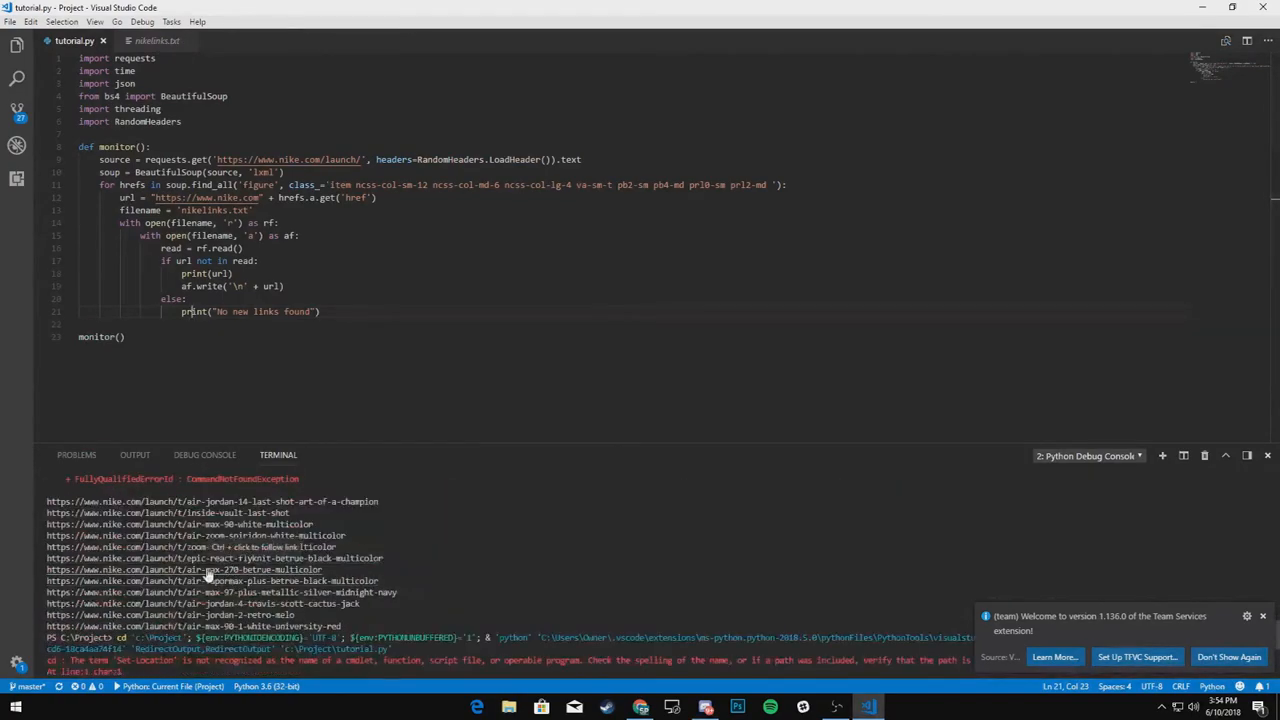
left_click(156, 40)
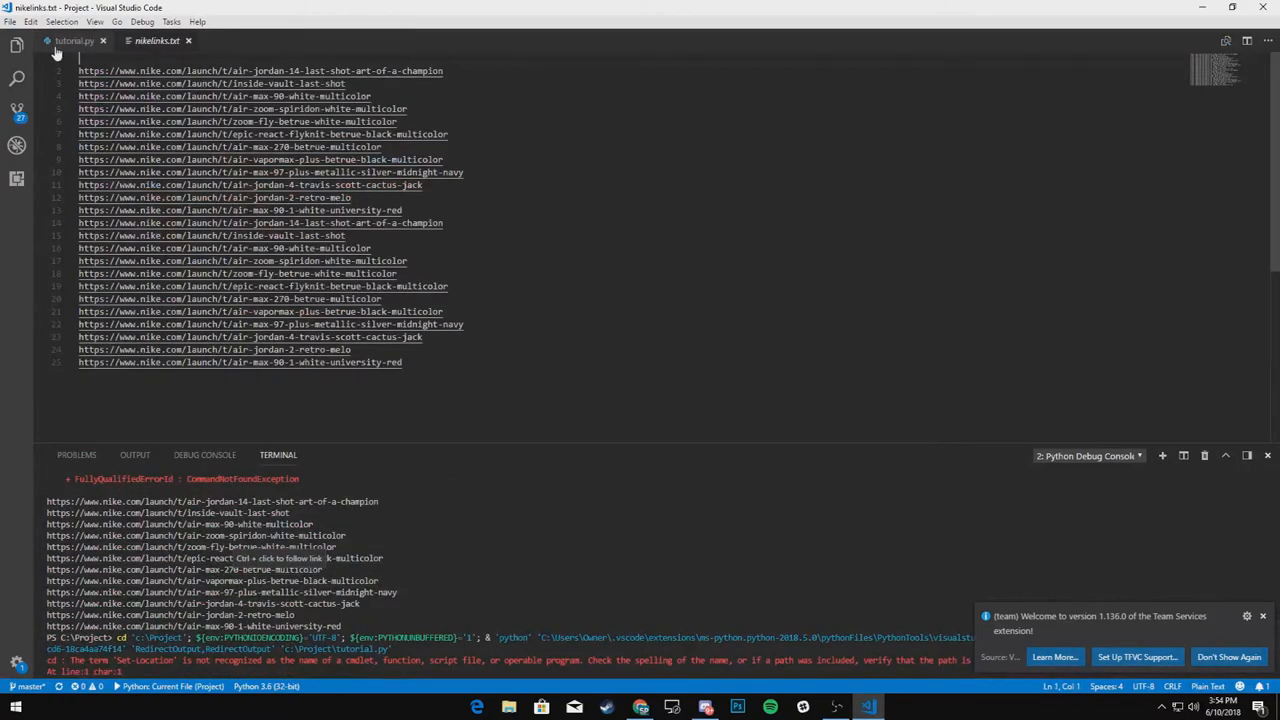
left_click(74, 40)
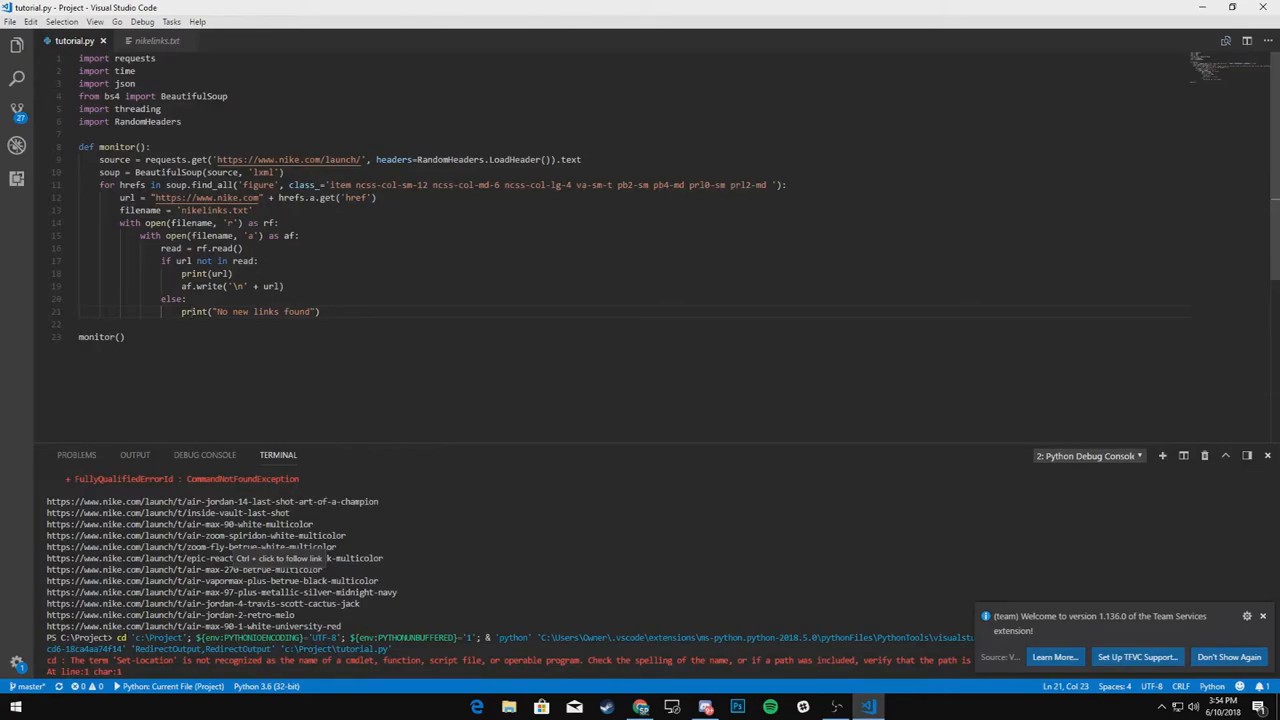
left_click(156, 40)
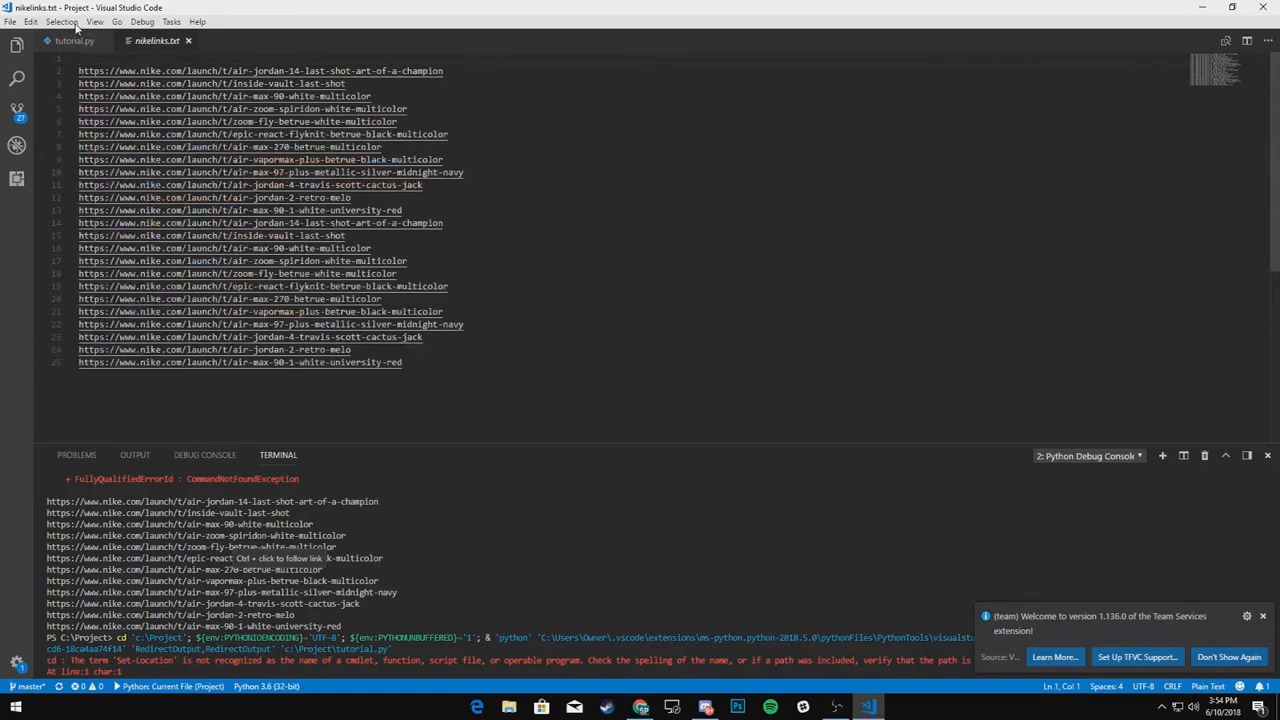
left_click(74, 40)
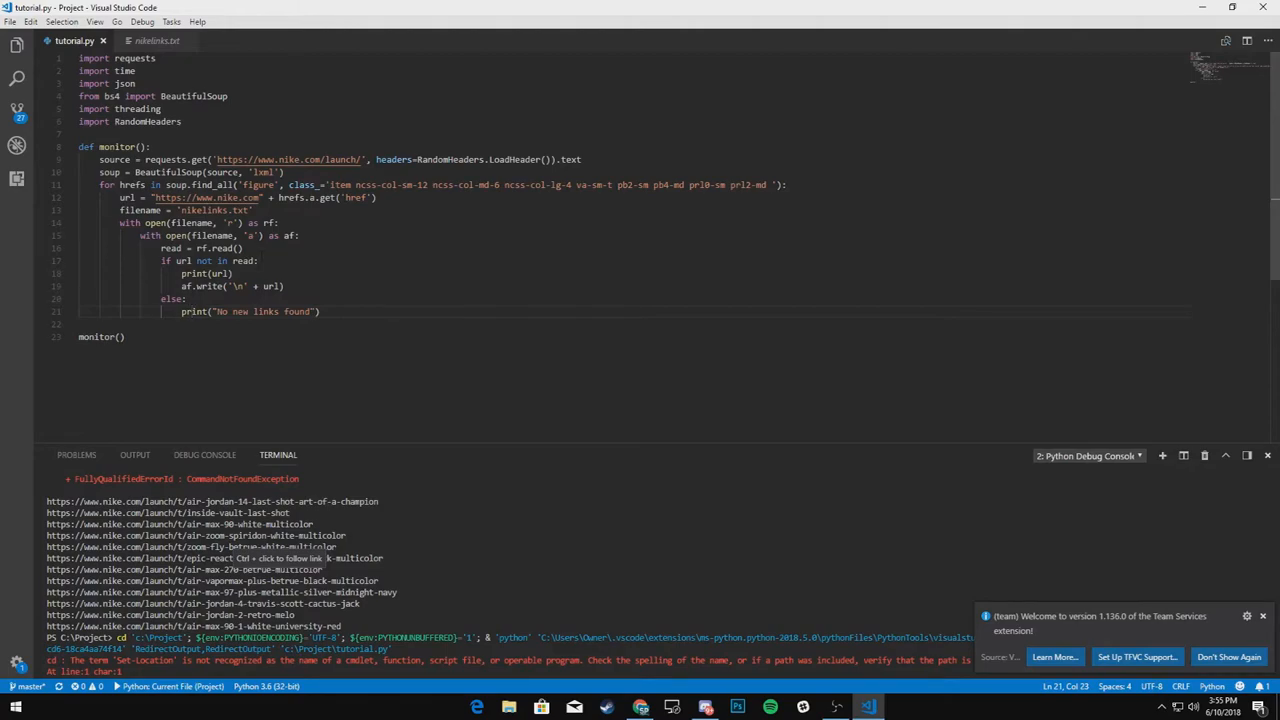
scroll("down", 3)
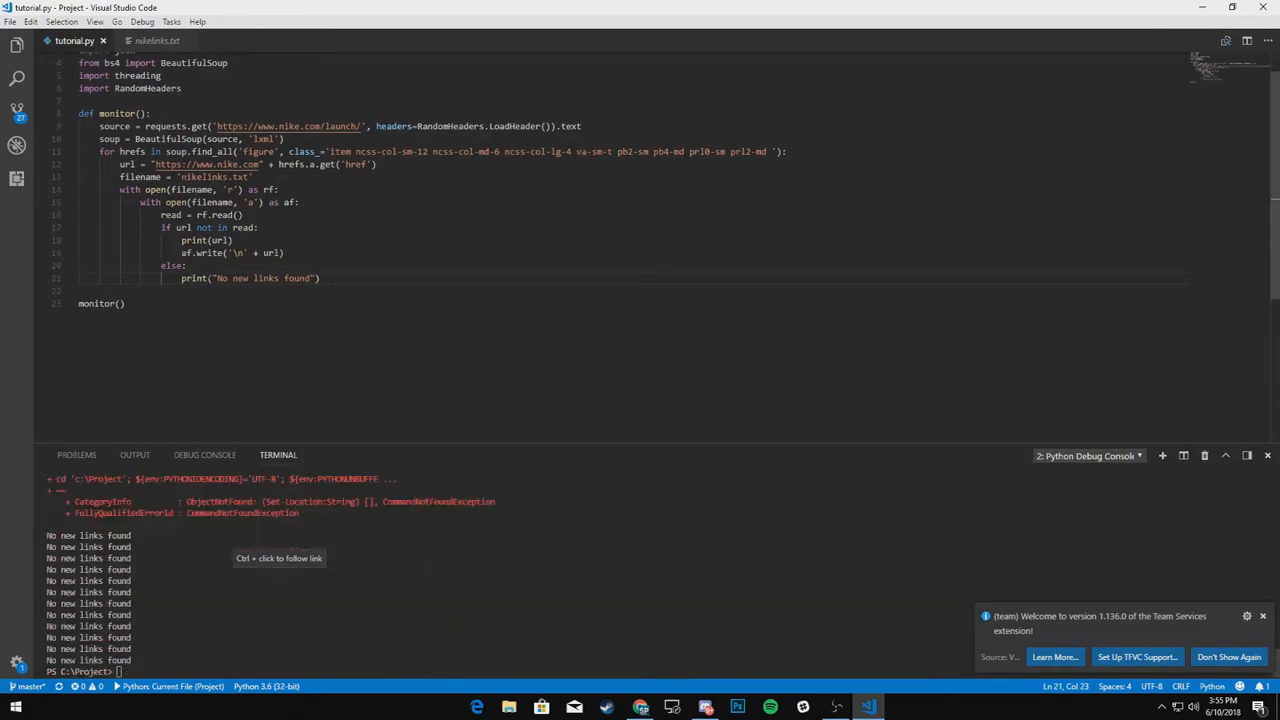
- Wrap the monitor in a while True loop with time.sleep(60) after each pass
key("enter")
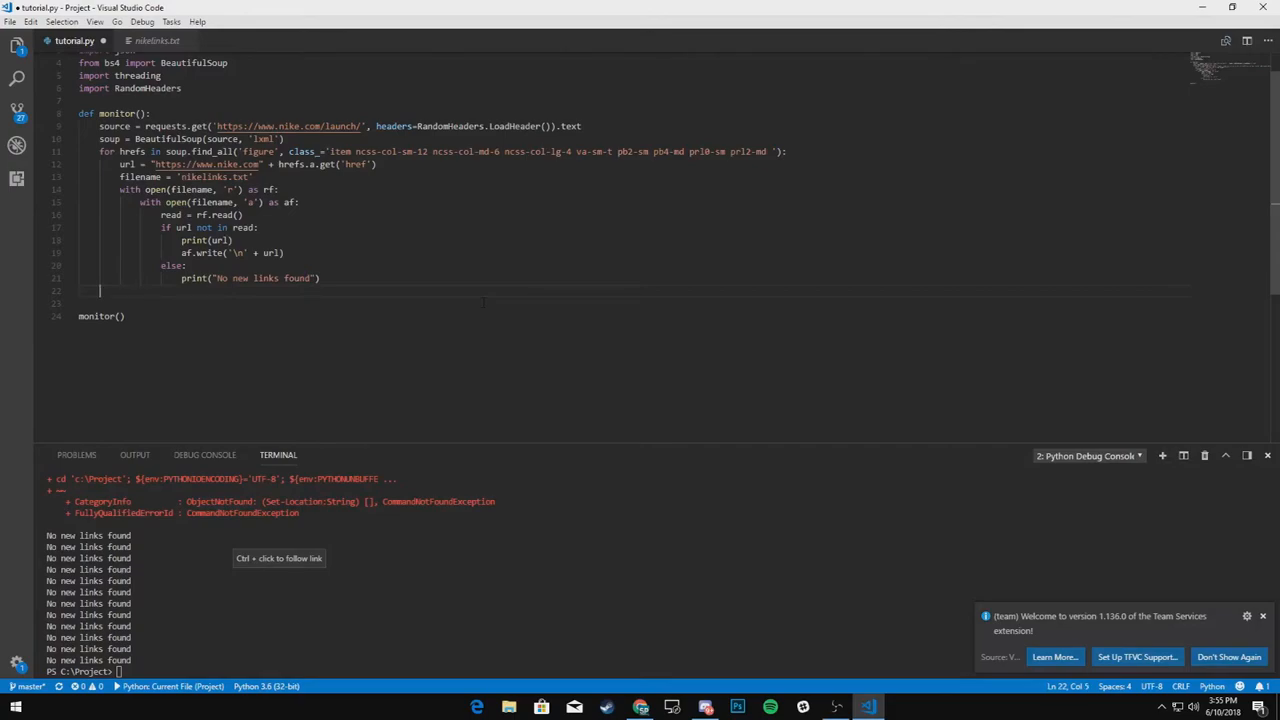
type("time.sleep(")
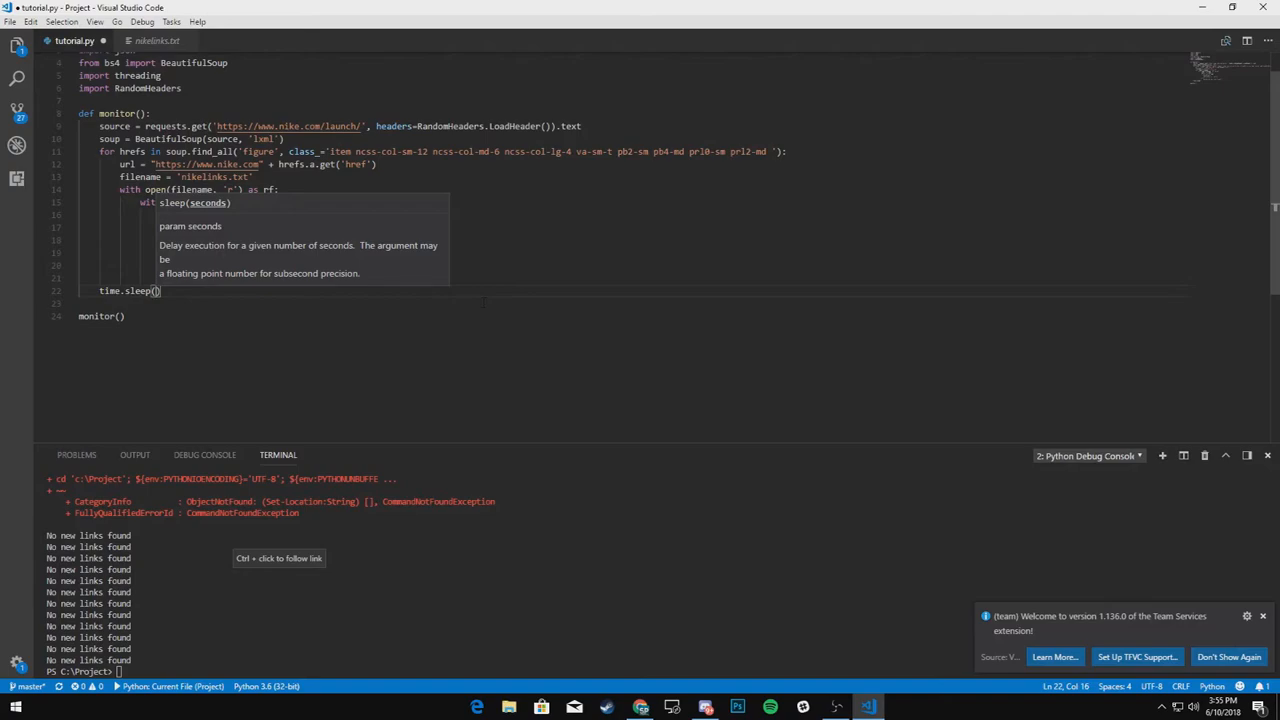
type("60")
type("while Tru")
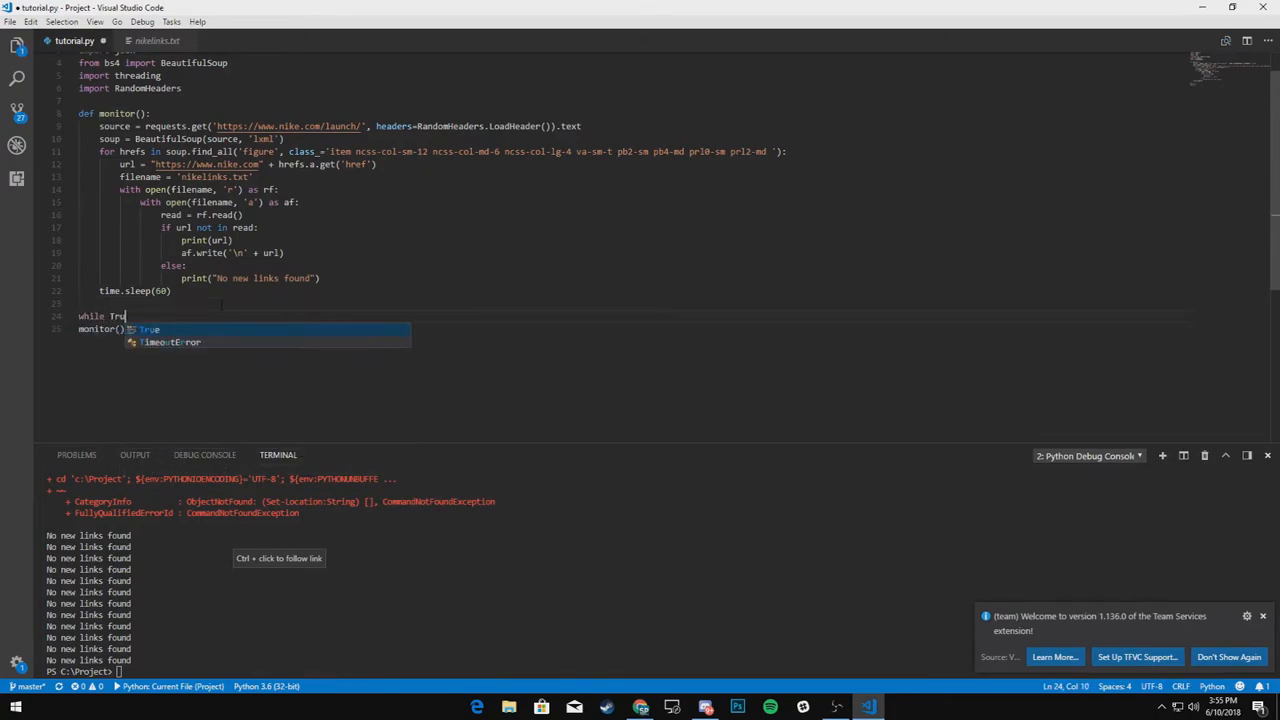
key("Enter")
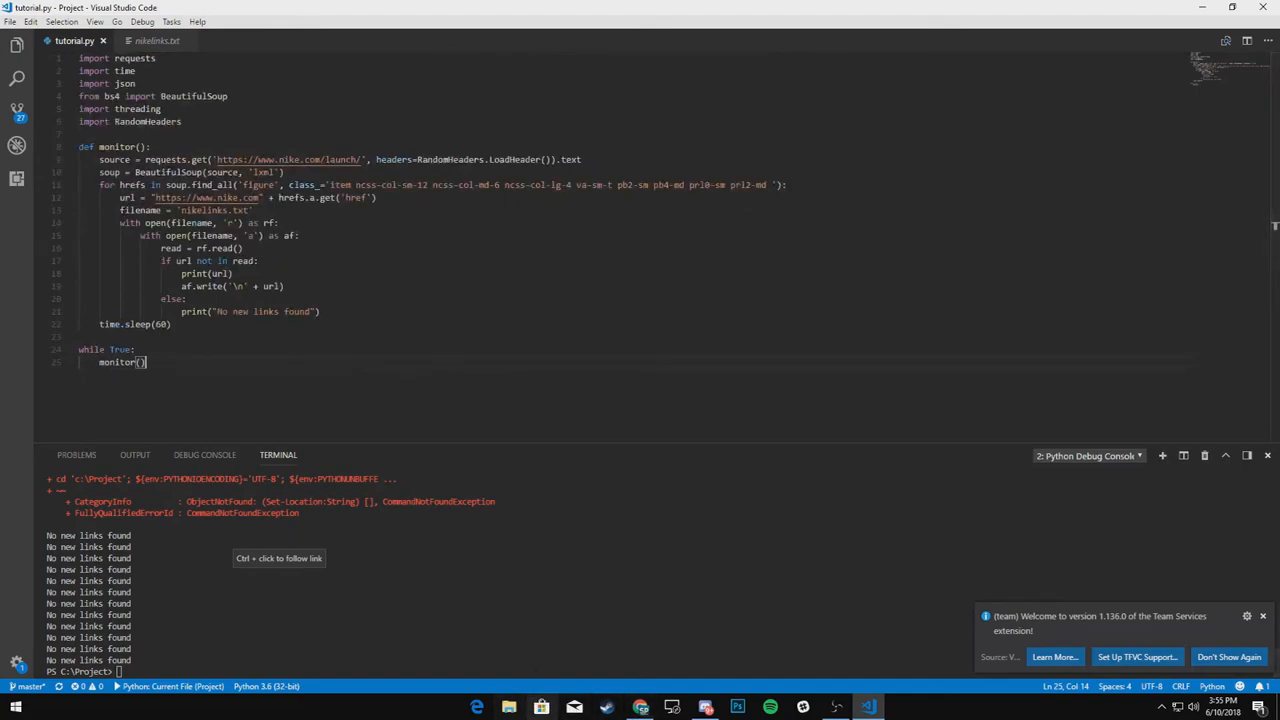
- Rerun the script and check nikelinks.txt refills with the current launch links
left_click(156, 40)
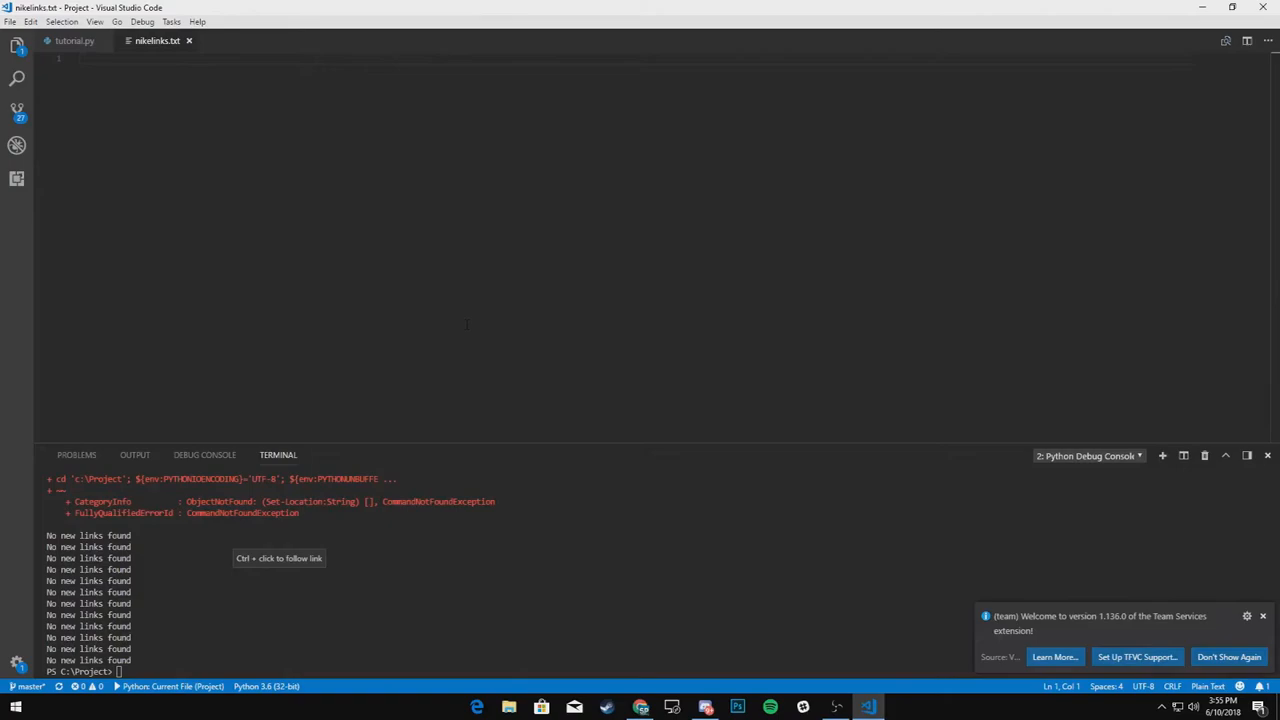
left_click(72, 40)
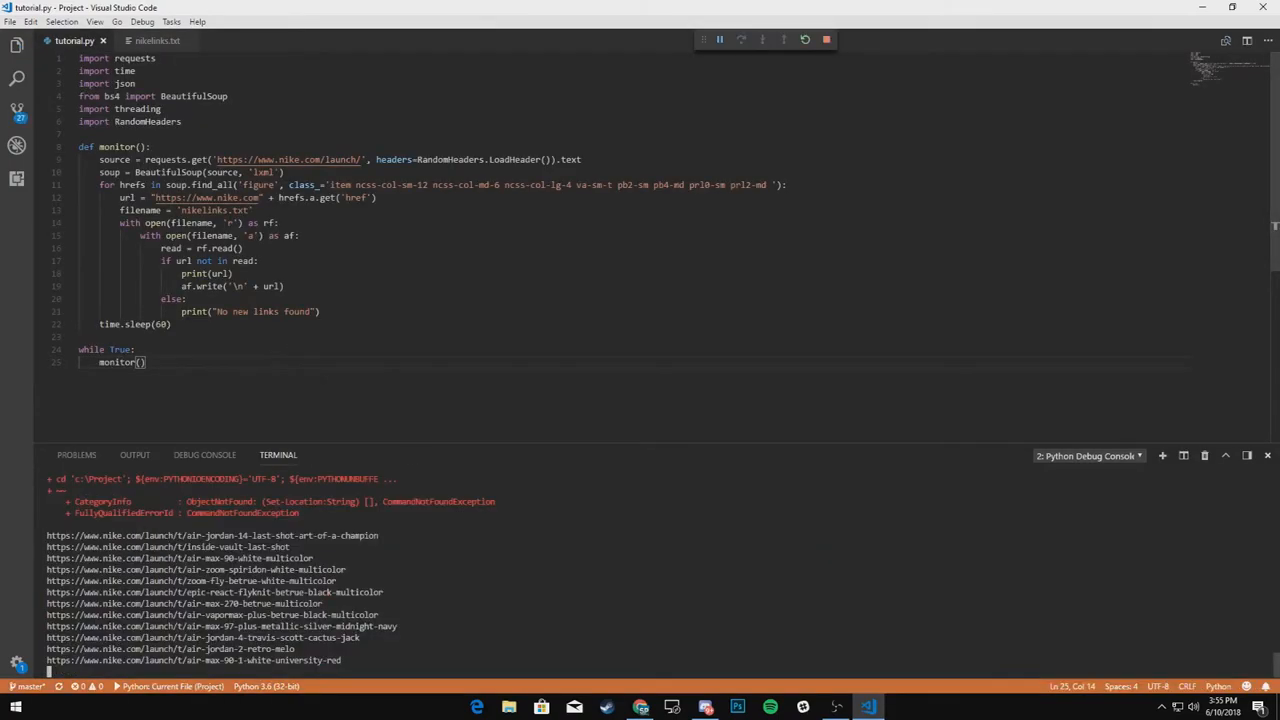
left_click(156, 40)
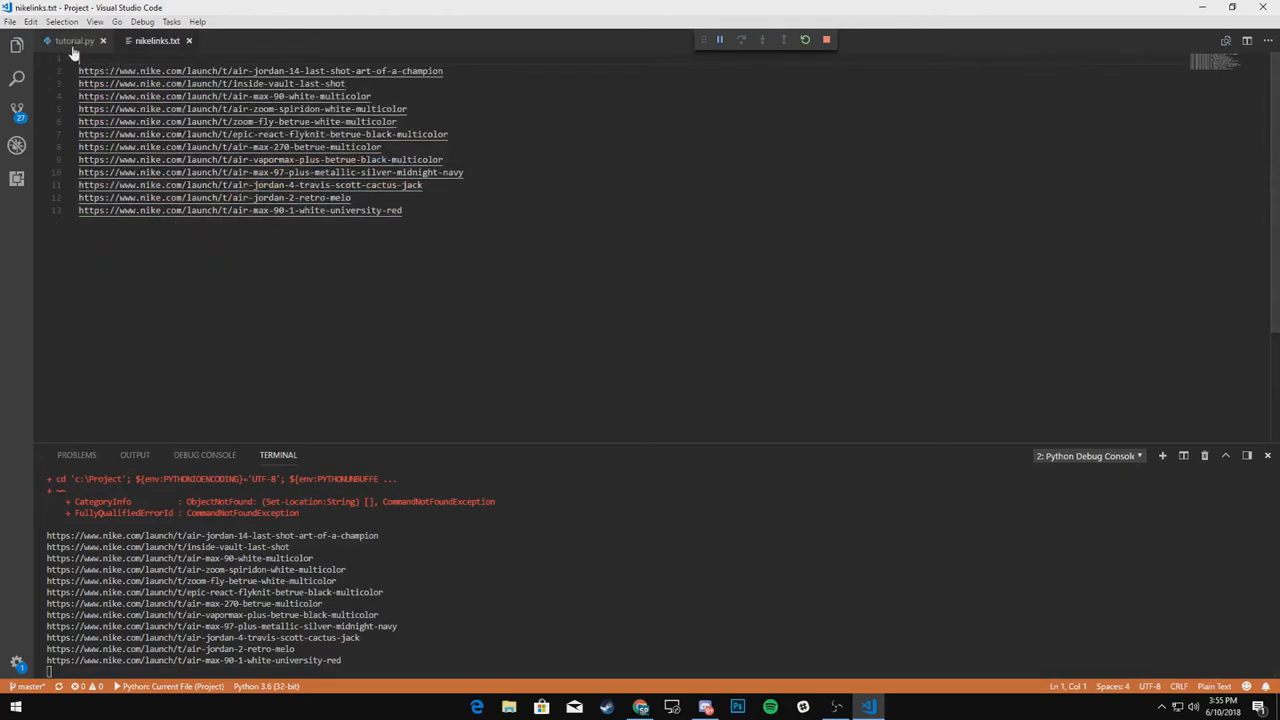
left_click(72, 40)
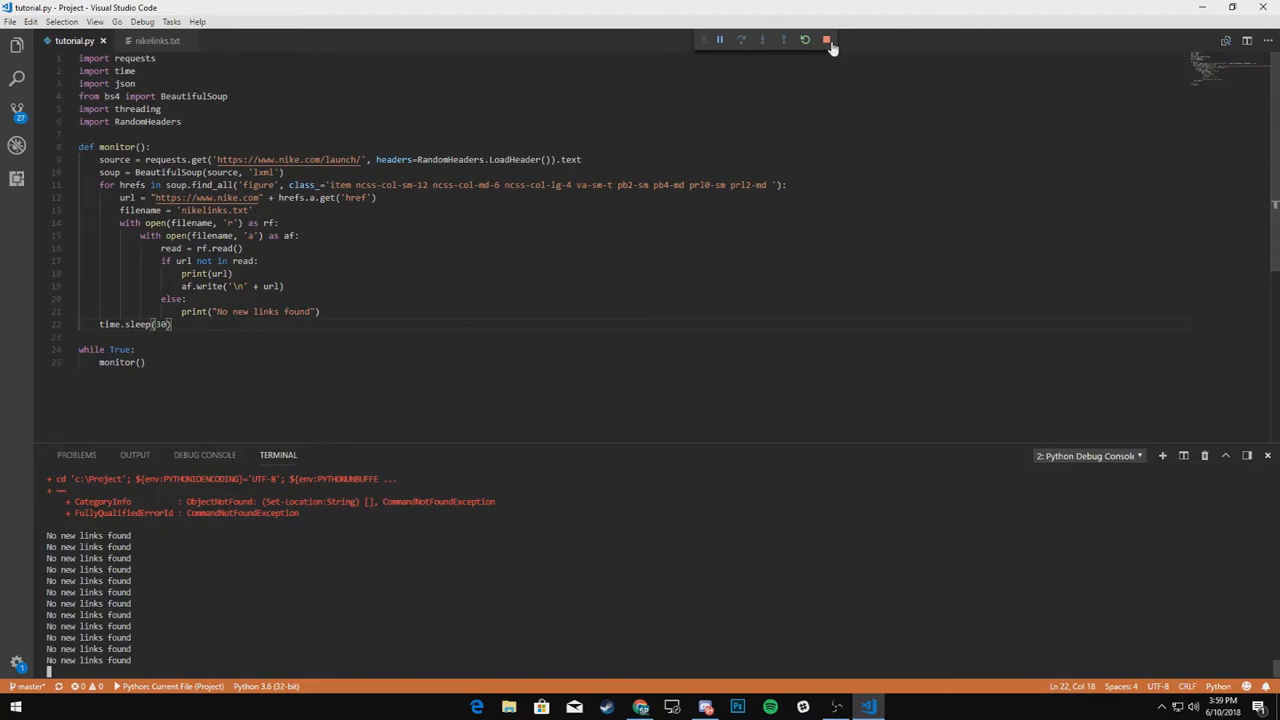
- Stop the monitor and add a data dict with username "Nike Monitor" and content url
left_click(828, 40)
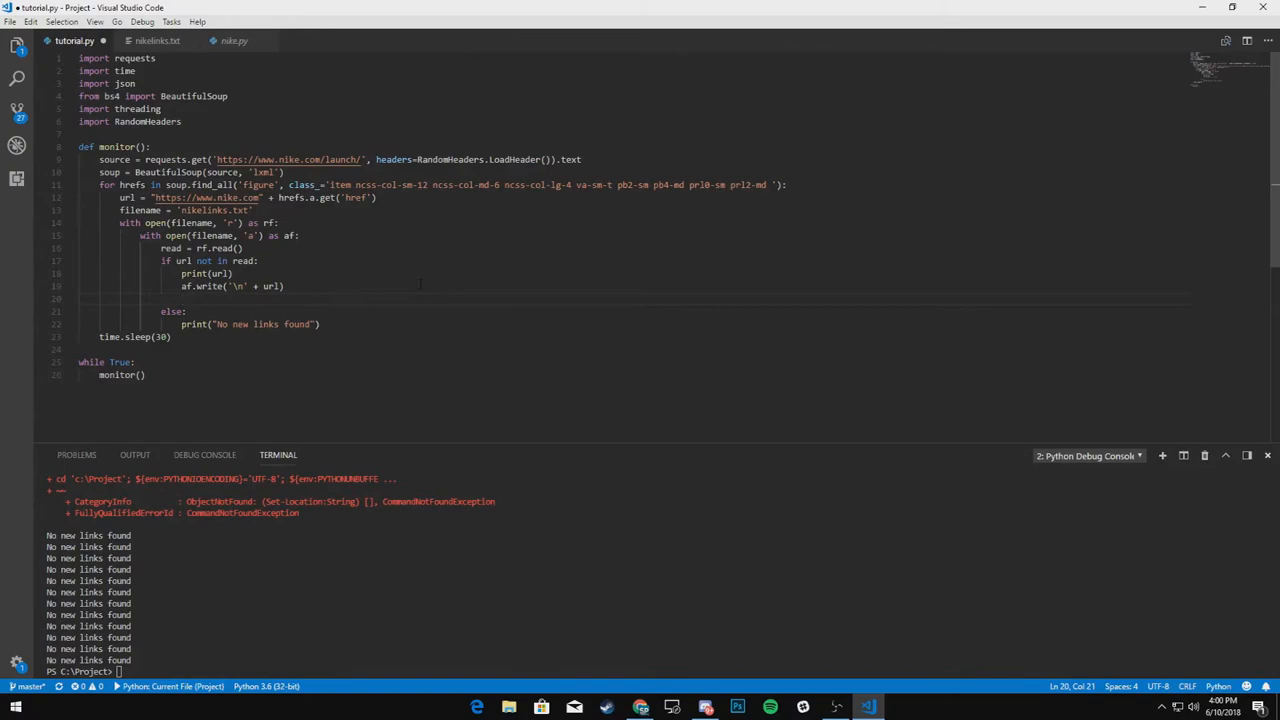
type("data =")
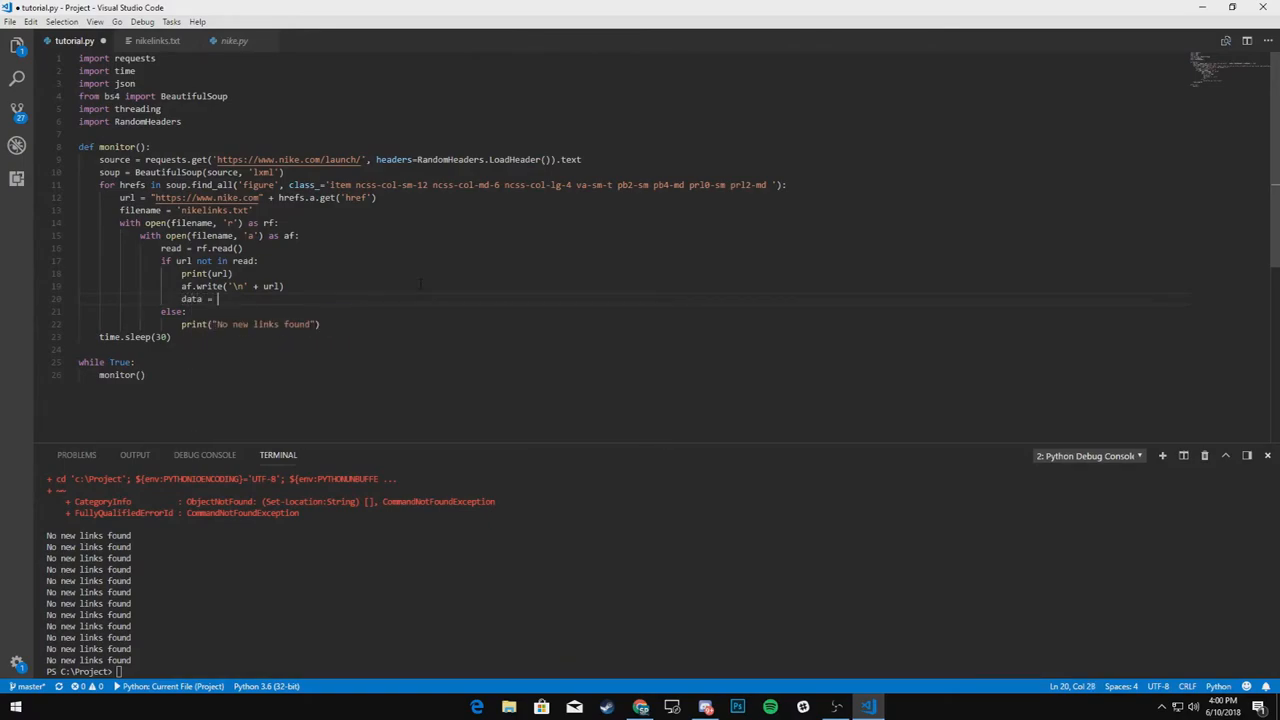
type("{")
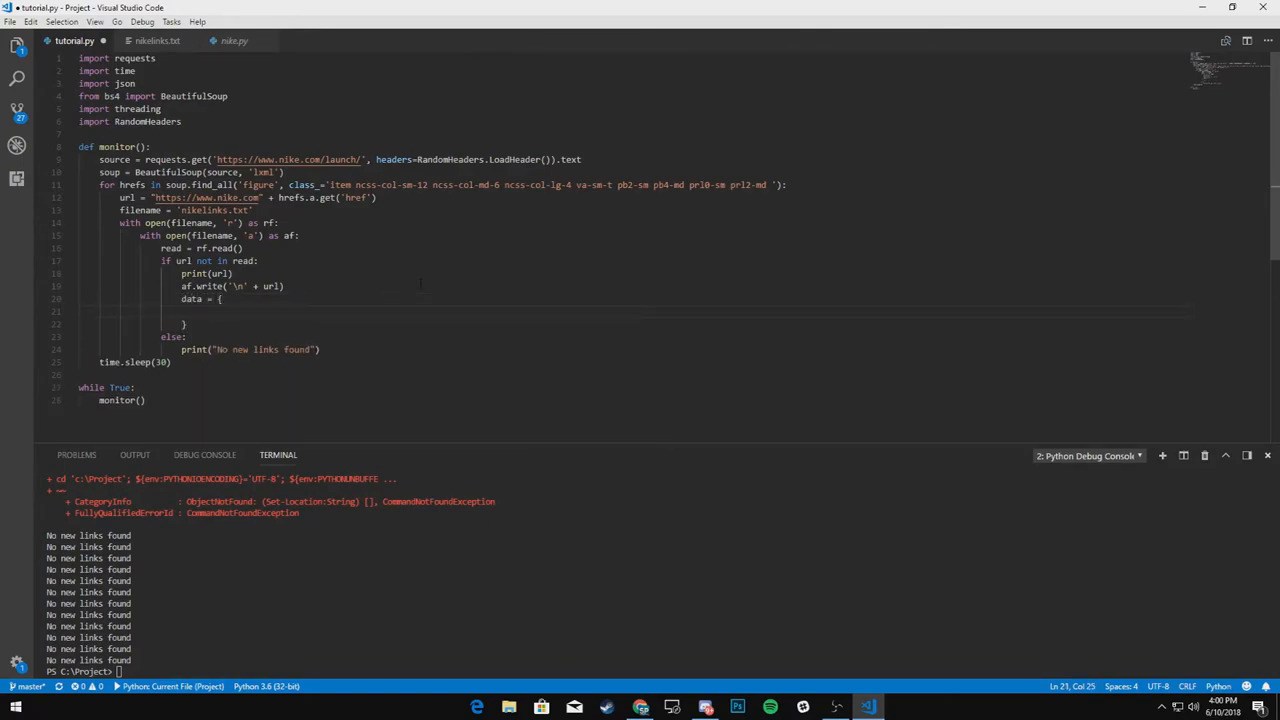
type("\"c")
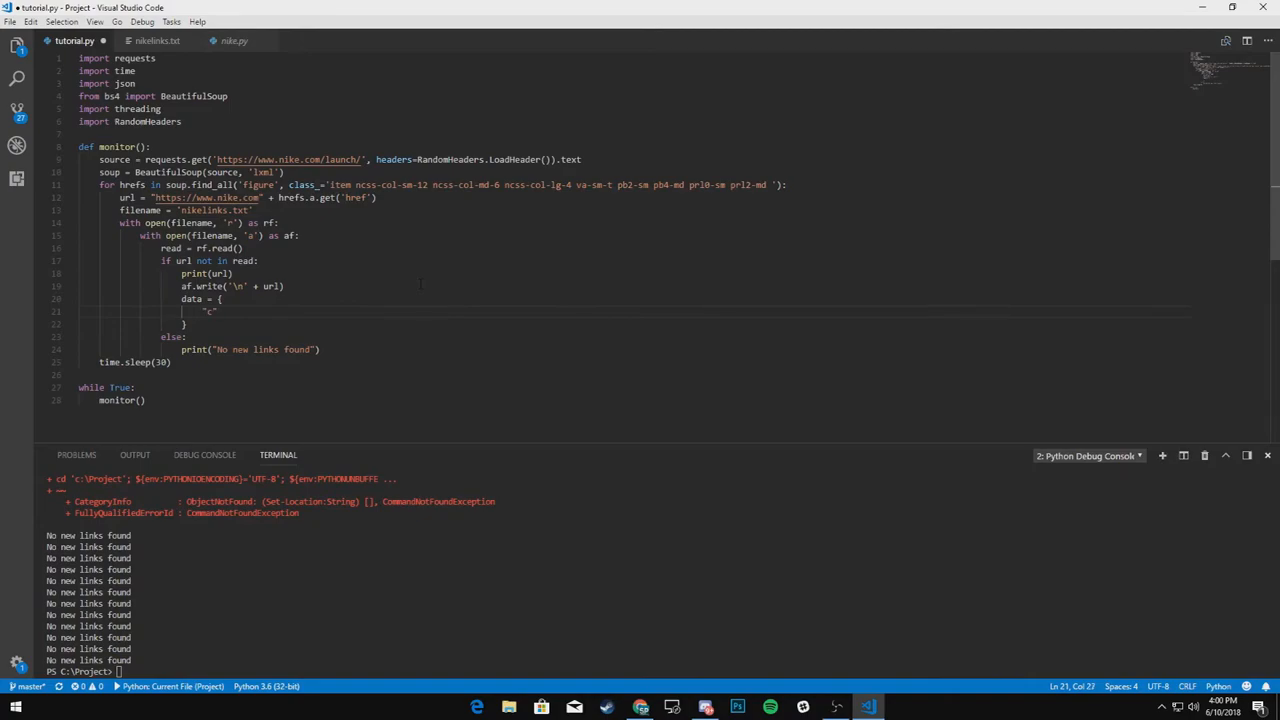
type("username")
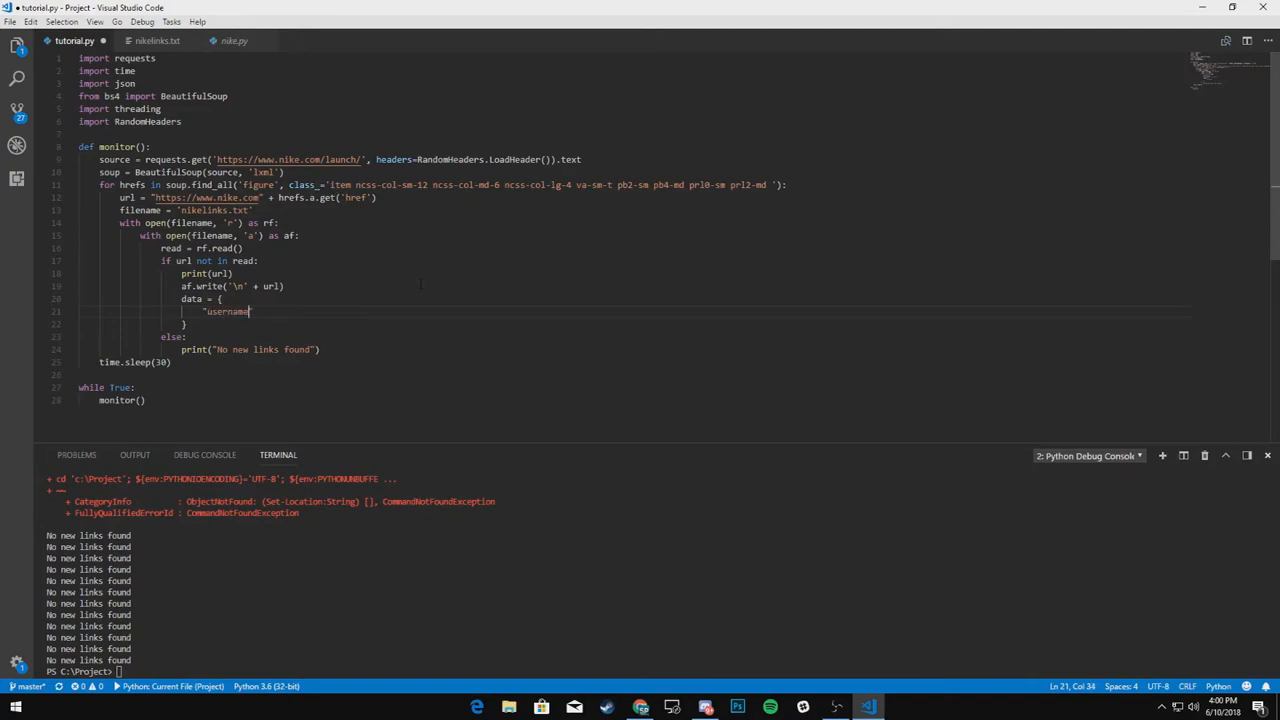
type(": \"")
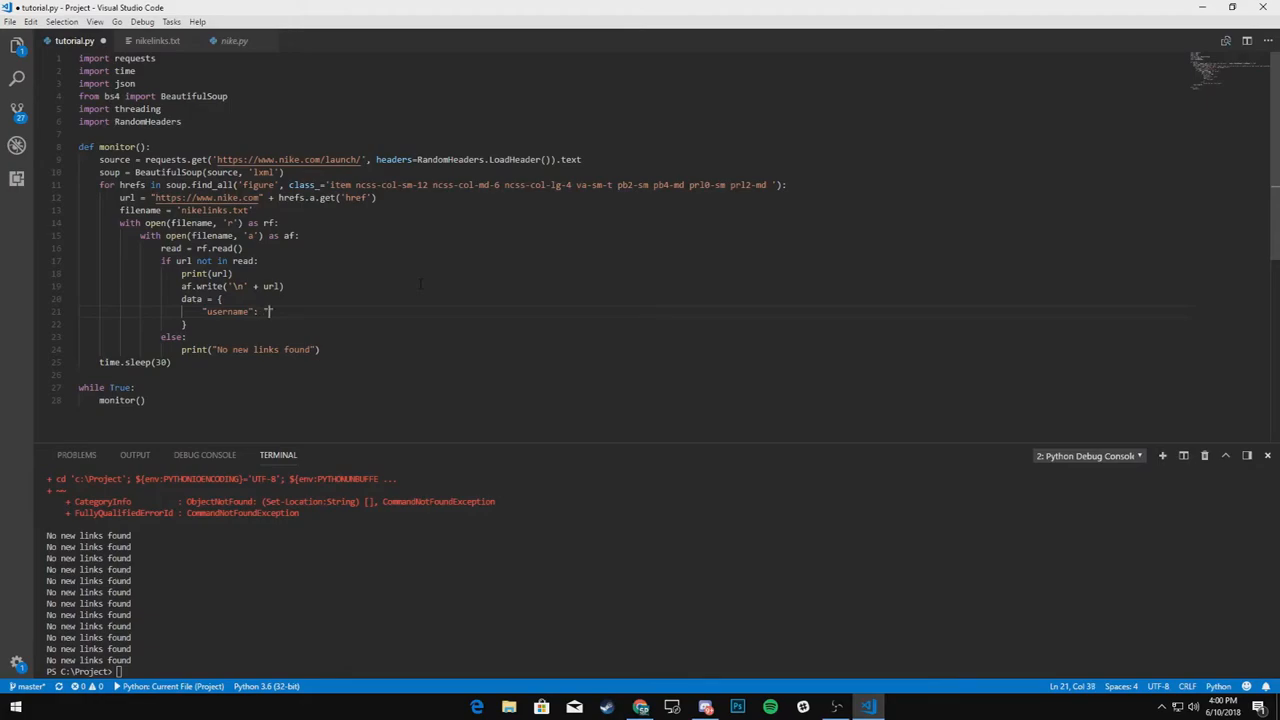
type("N")
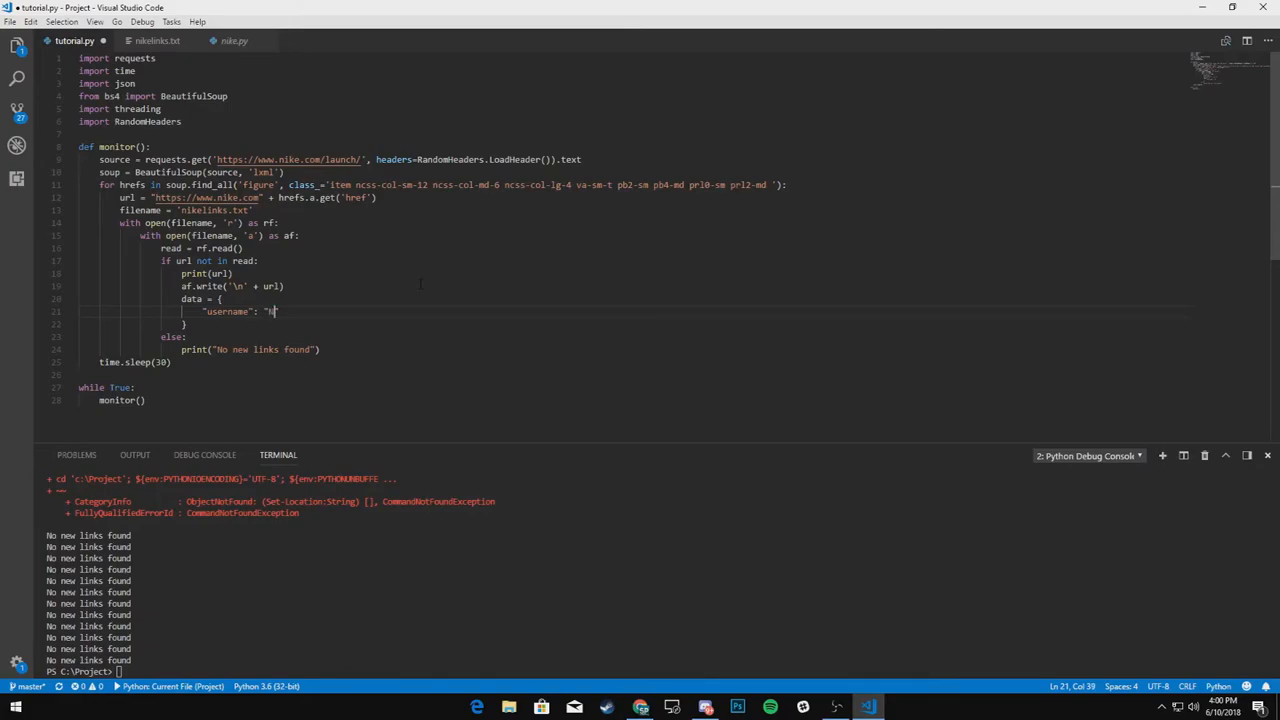
type("ike Monitor")
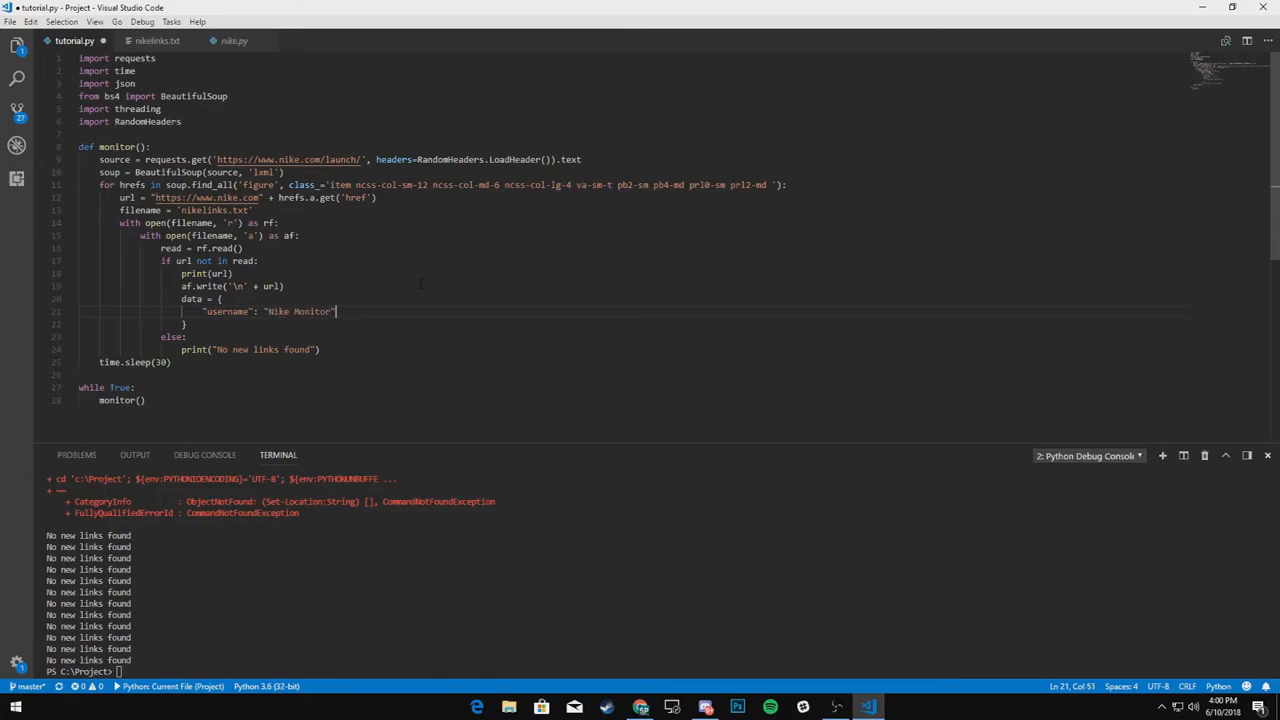
type("\"con")
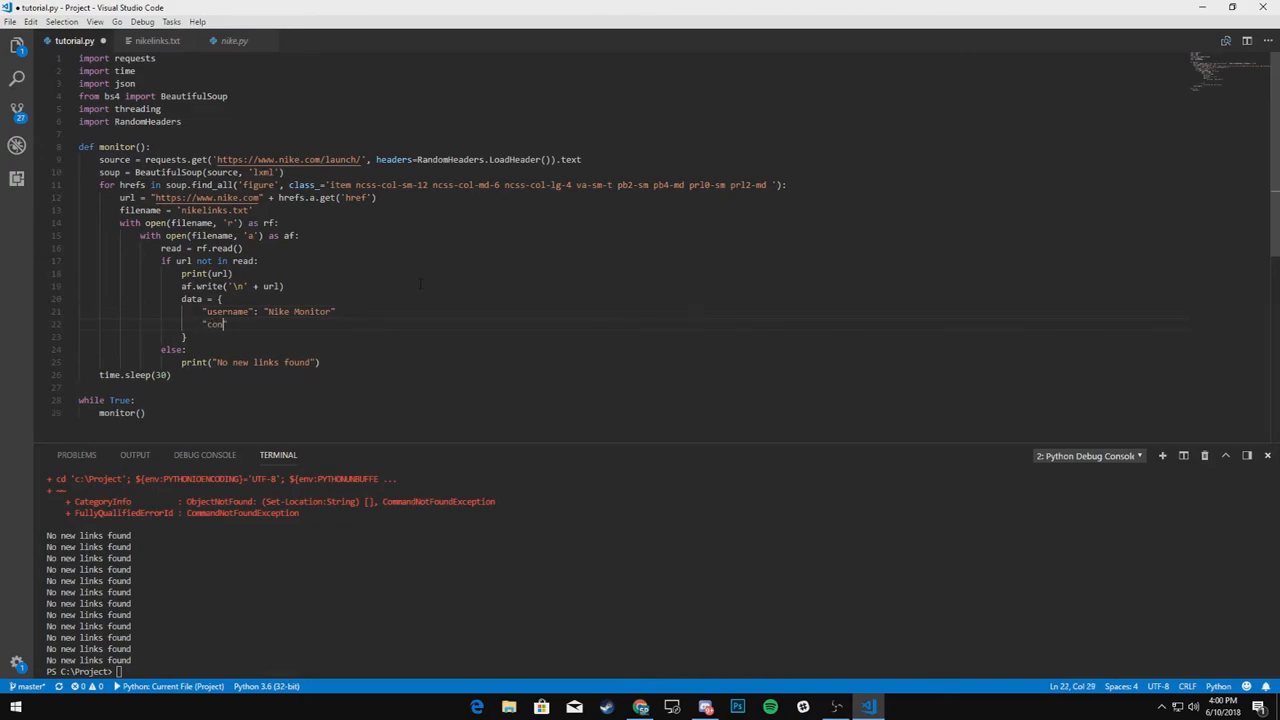
type("ntent\":")
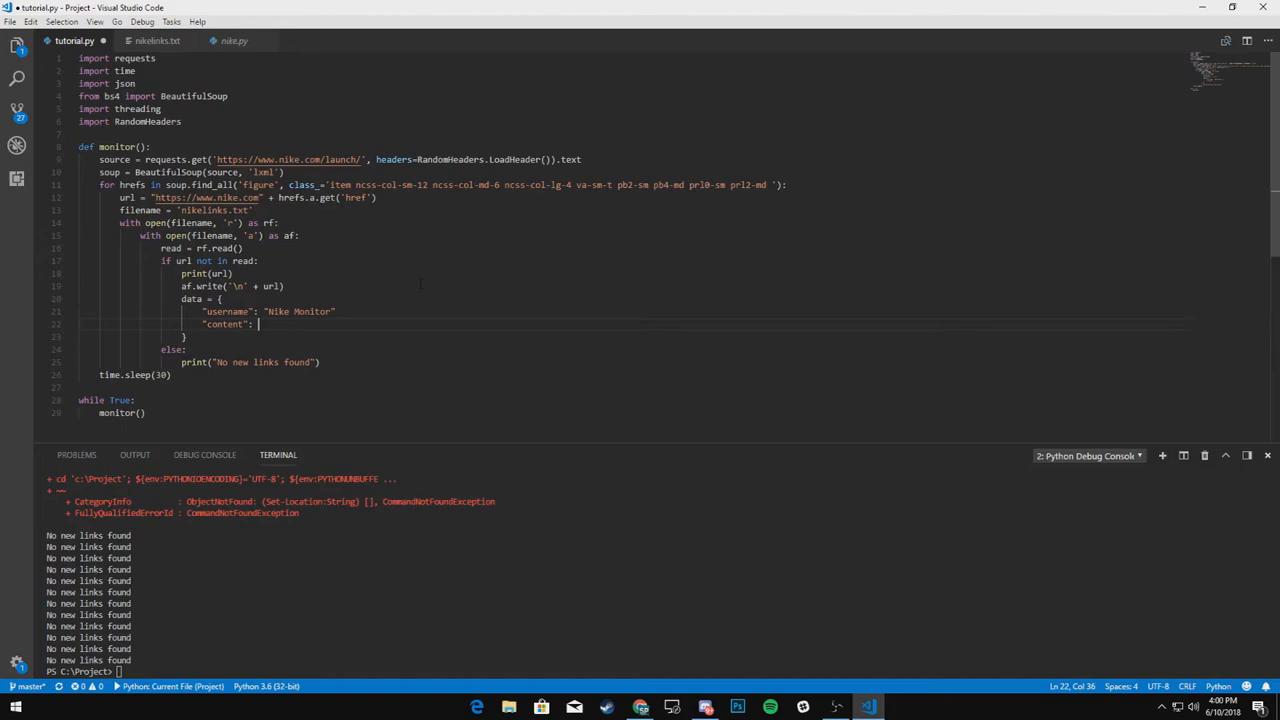
type("url")
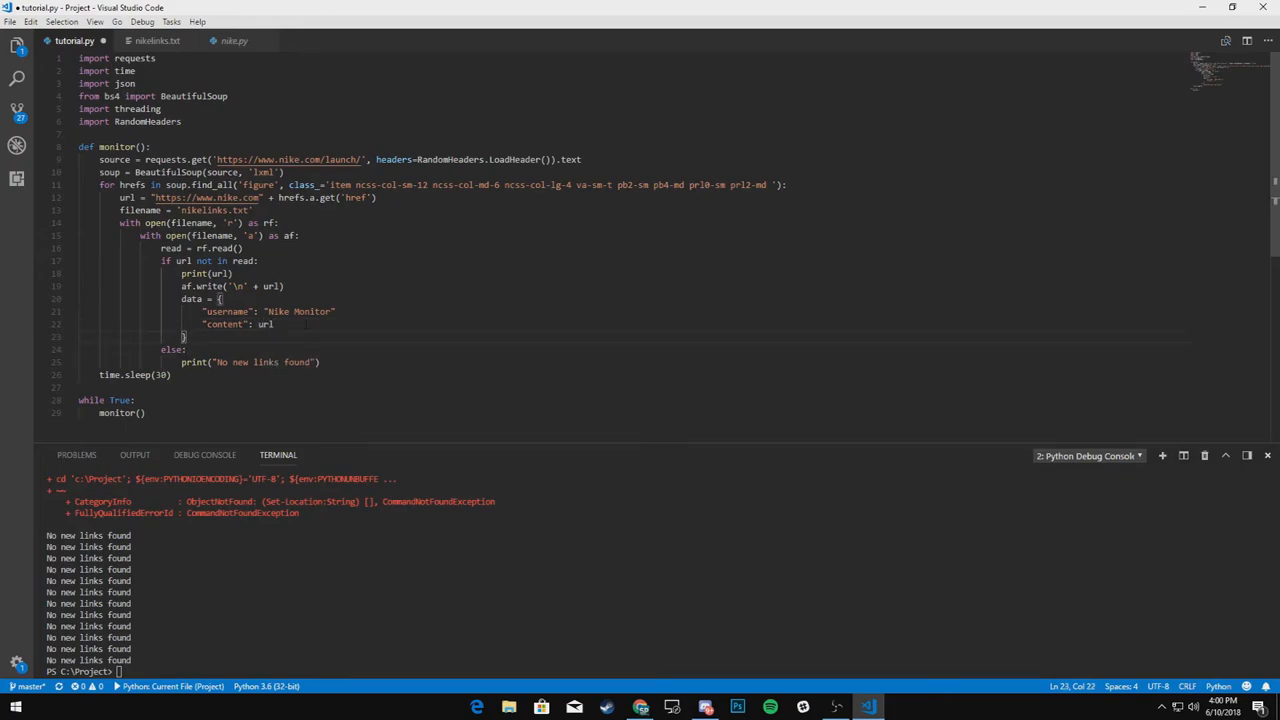
- Add requests.post(webhook, data=data) with a webhook URL variable and check nikelinks.txt
type("requ")
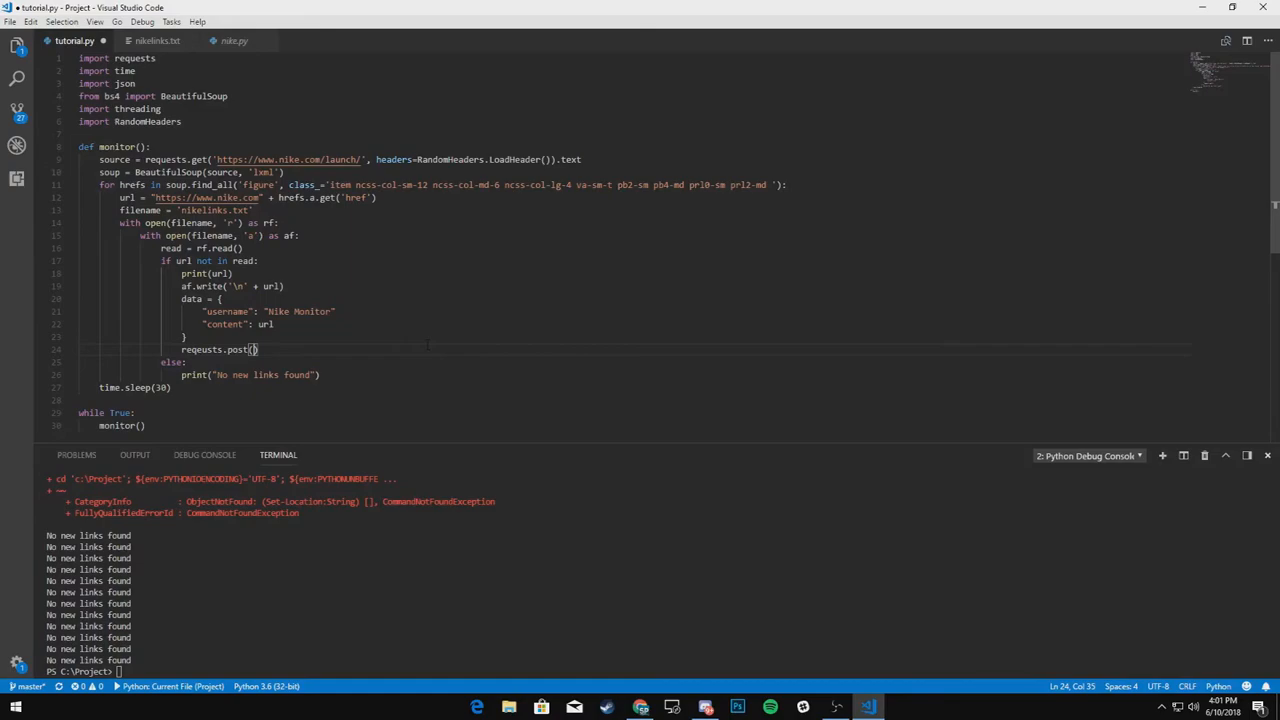
type("webhook")
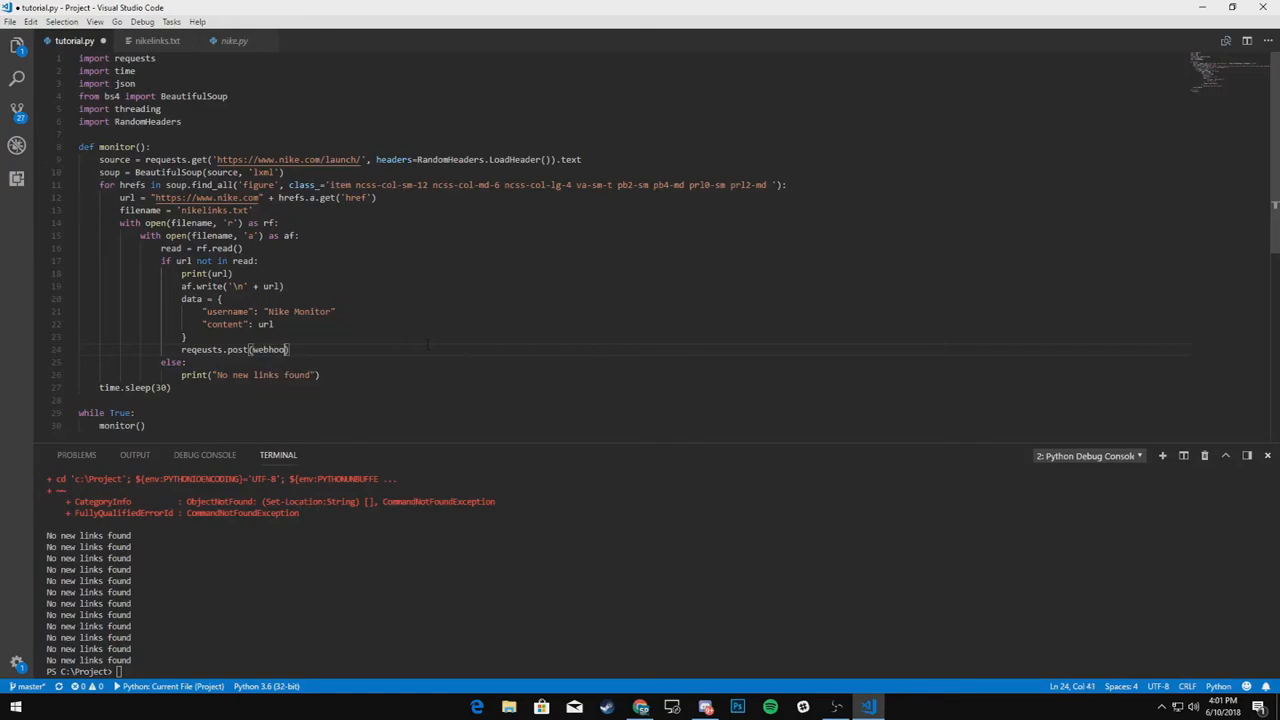
type("k, u")
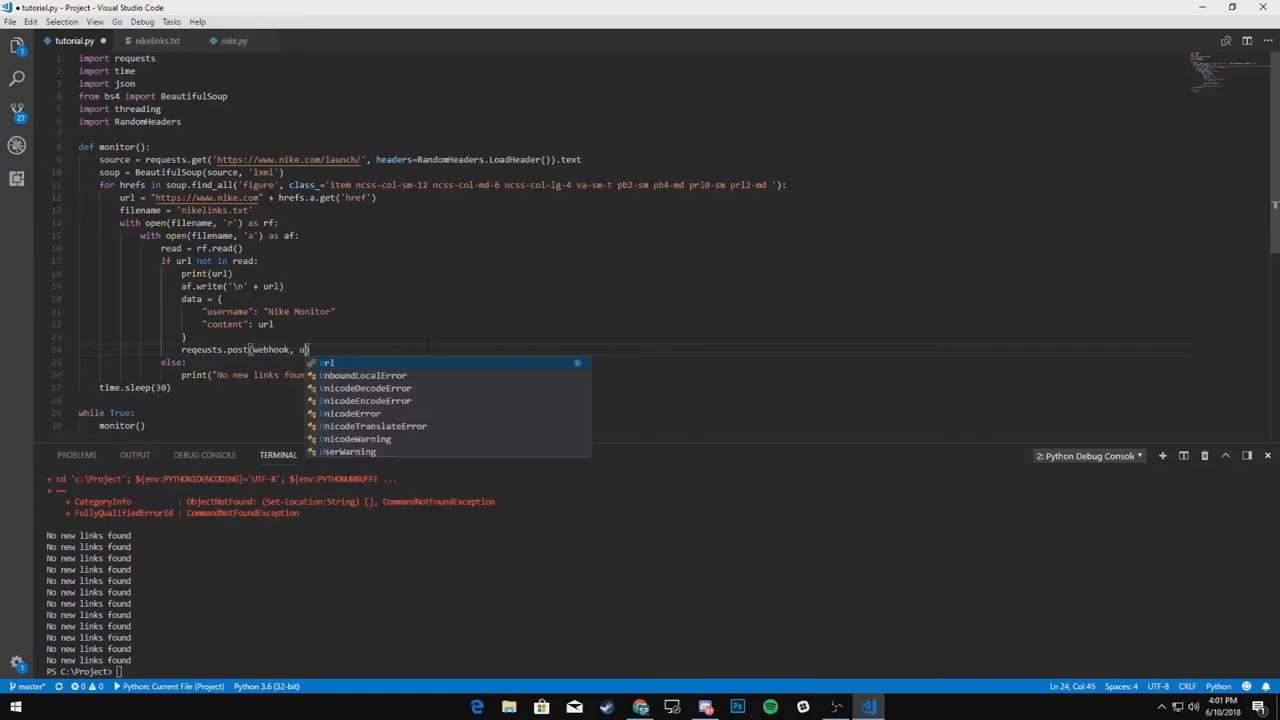
type("ata")
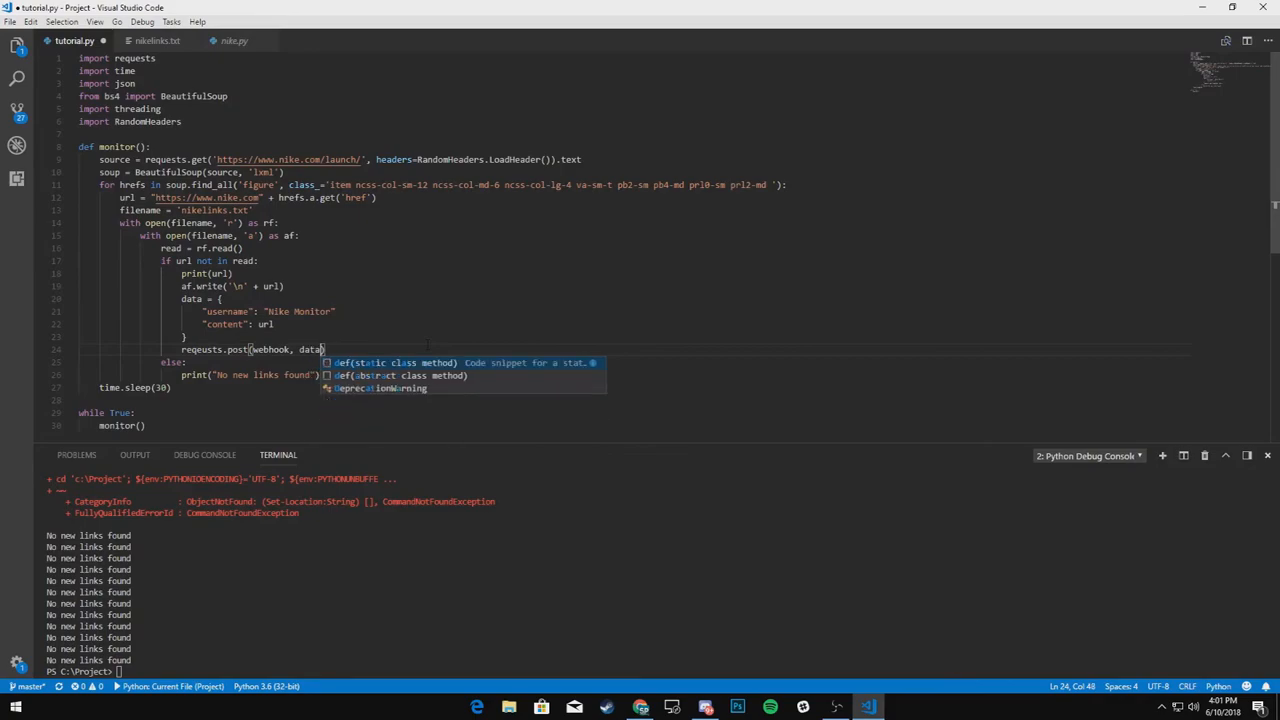
type("=data")
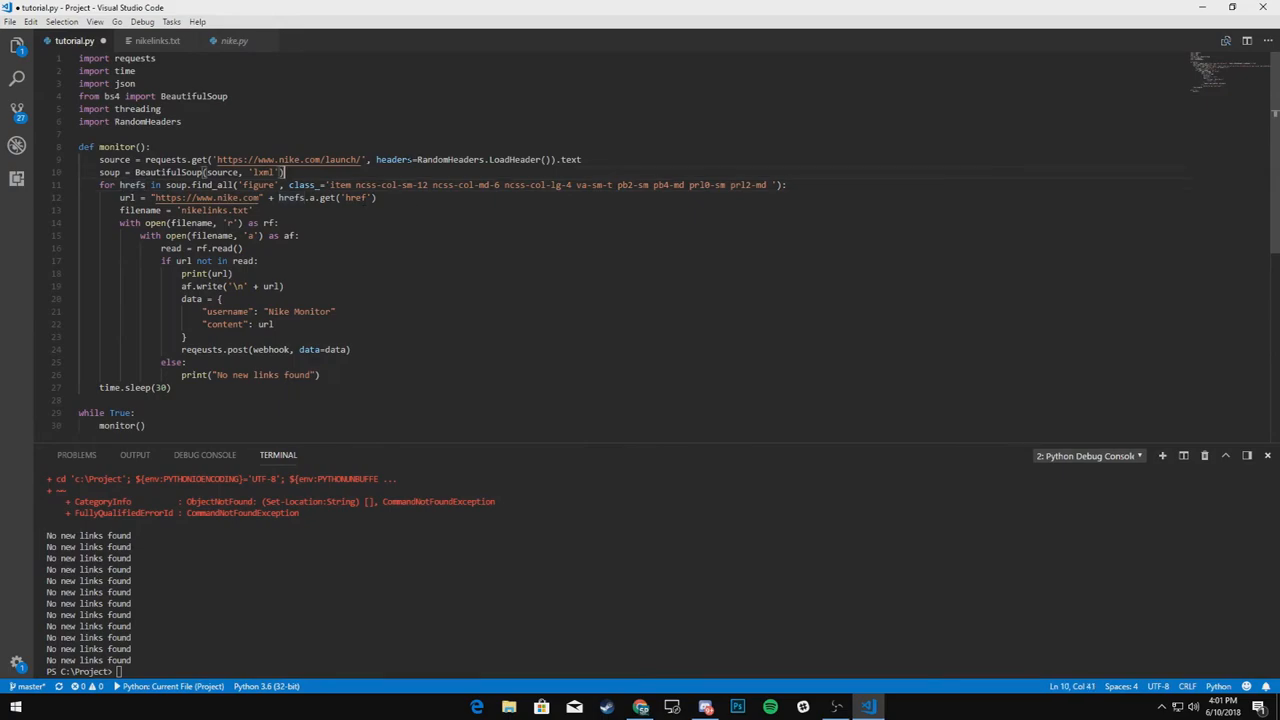
type("webhook")
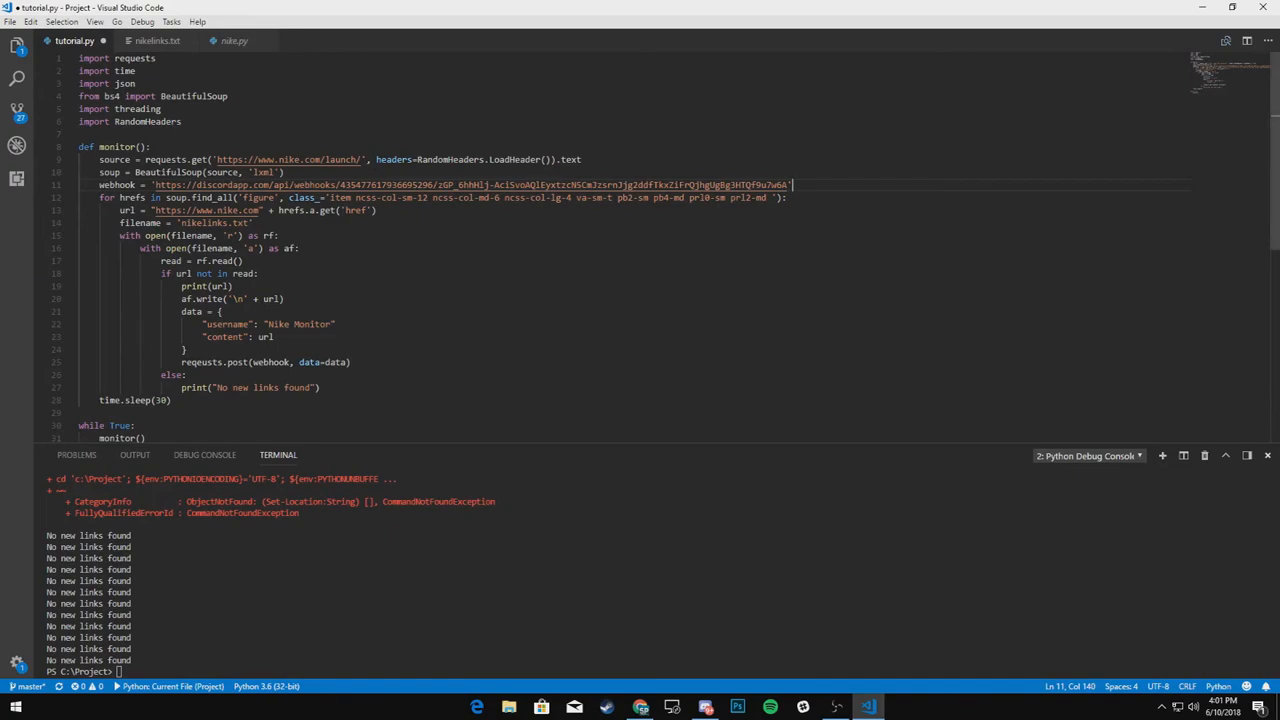
scroll("down", 3)
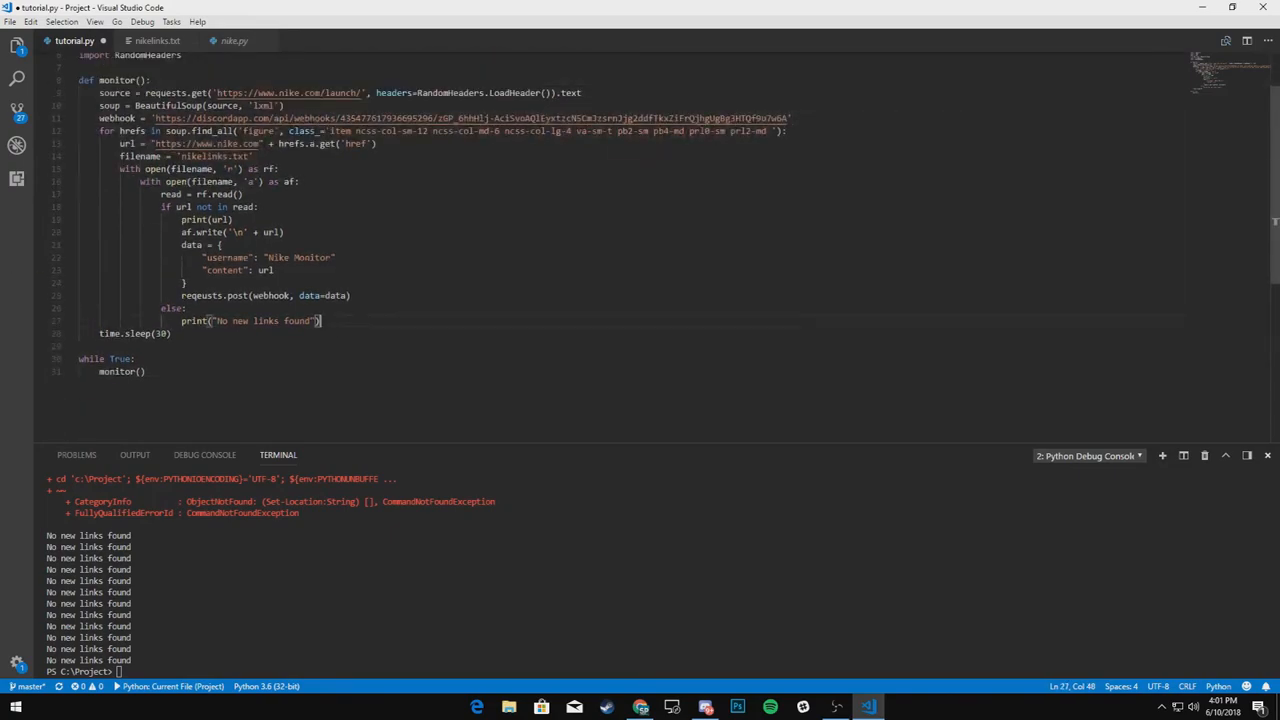
left_click(156, 40)
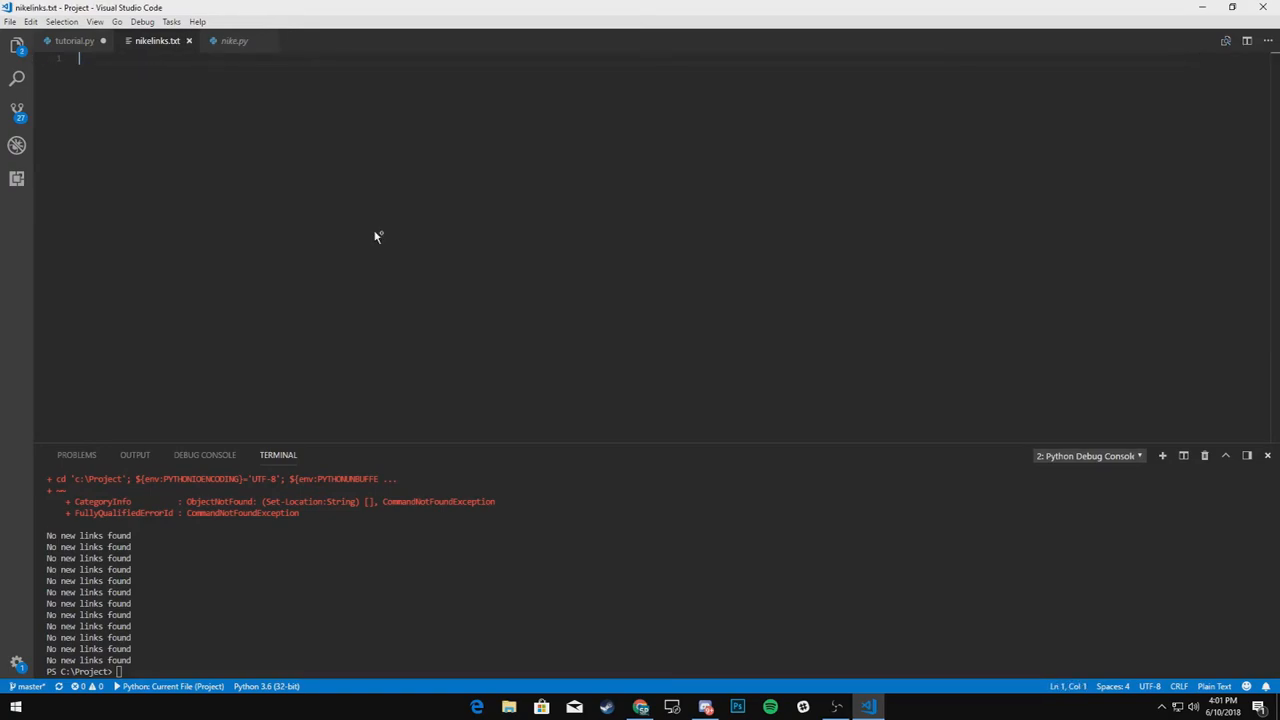
left_click(72, 40)
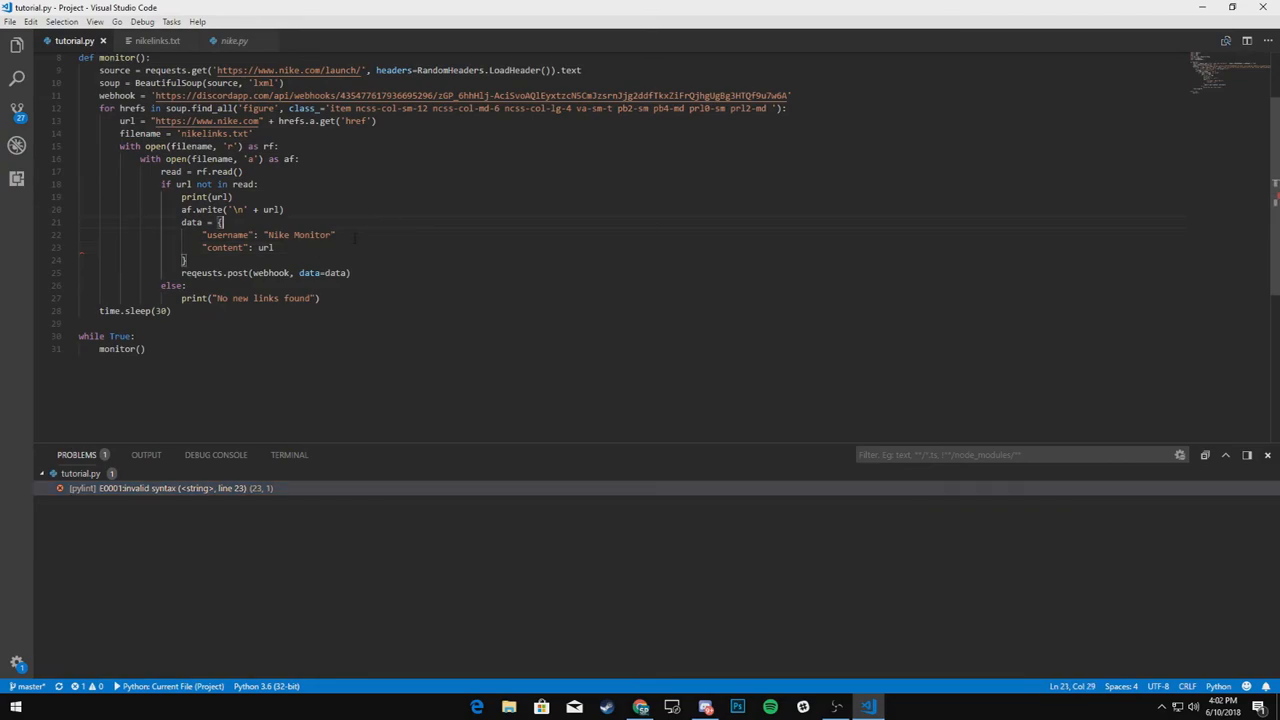
- Scroll through the nike-carts channel showing Nike Monitor's posted launch links, then return to the editor
type(",")
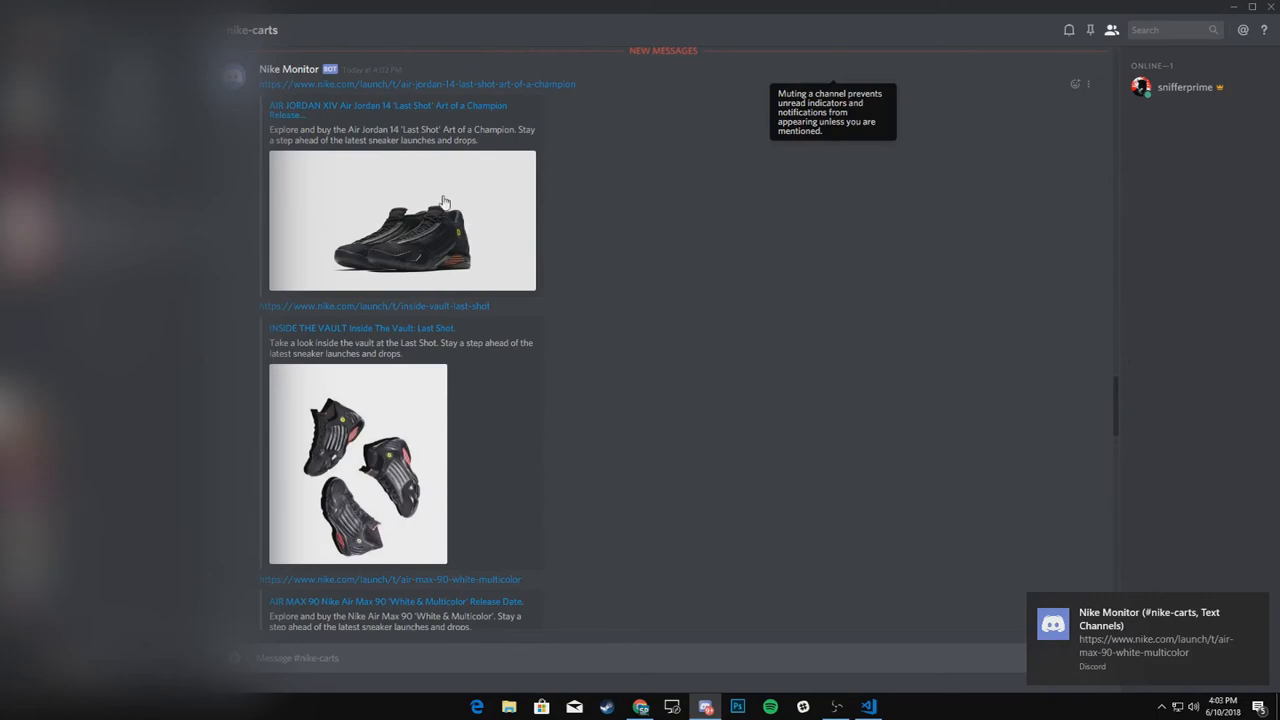
scroll("down", 3)
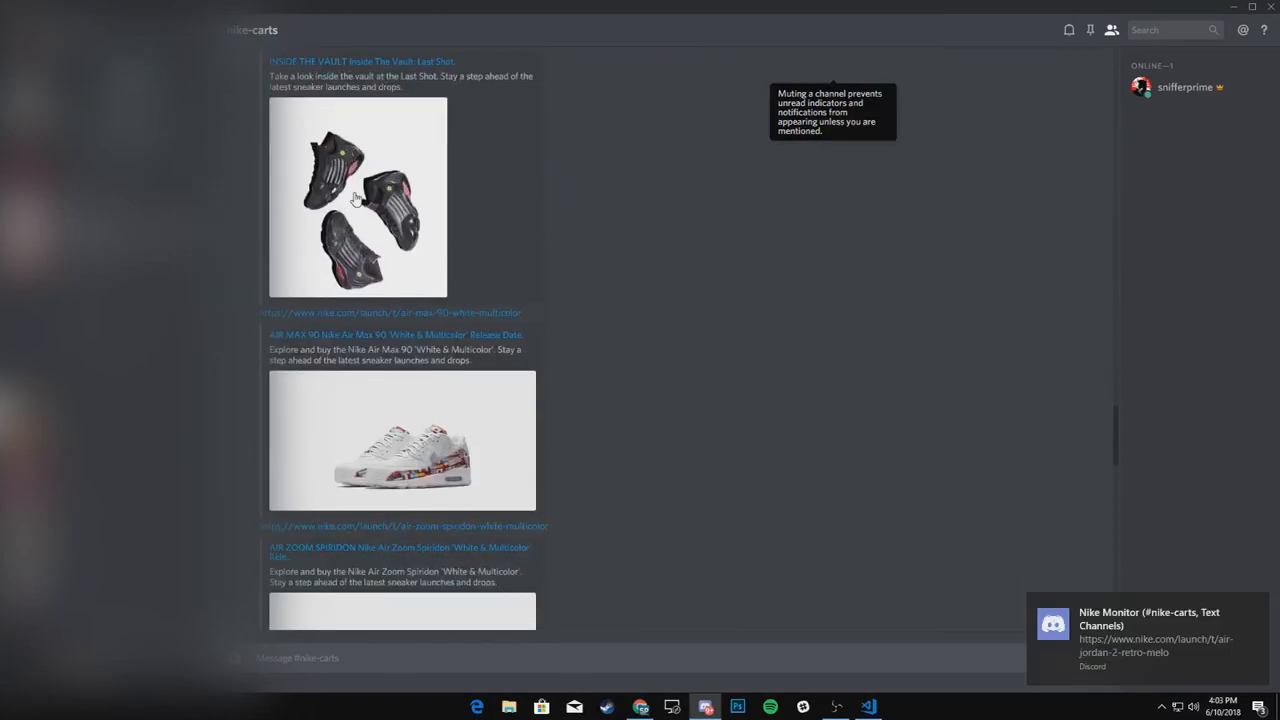
scroll("down", 3)
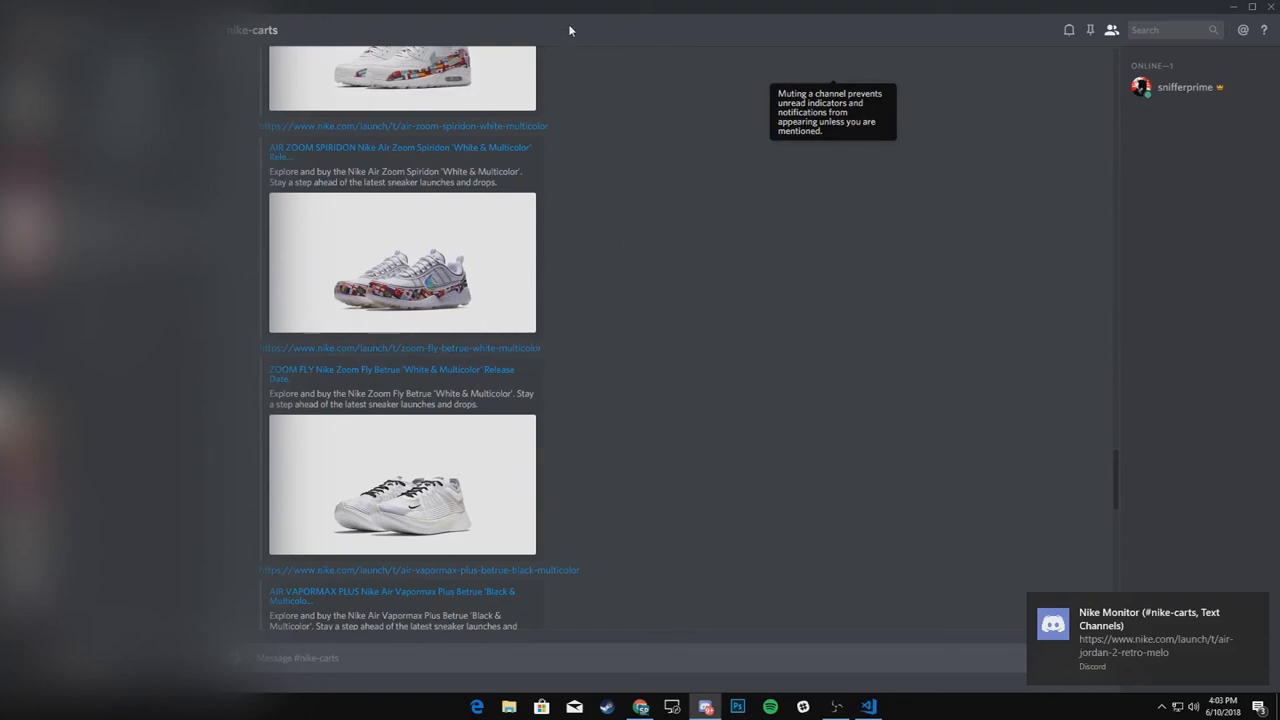
left_click(672, 708)
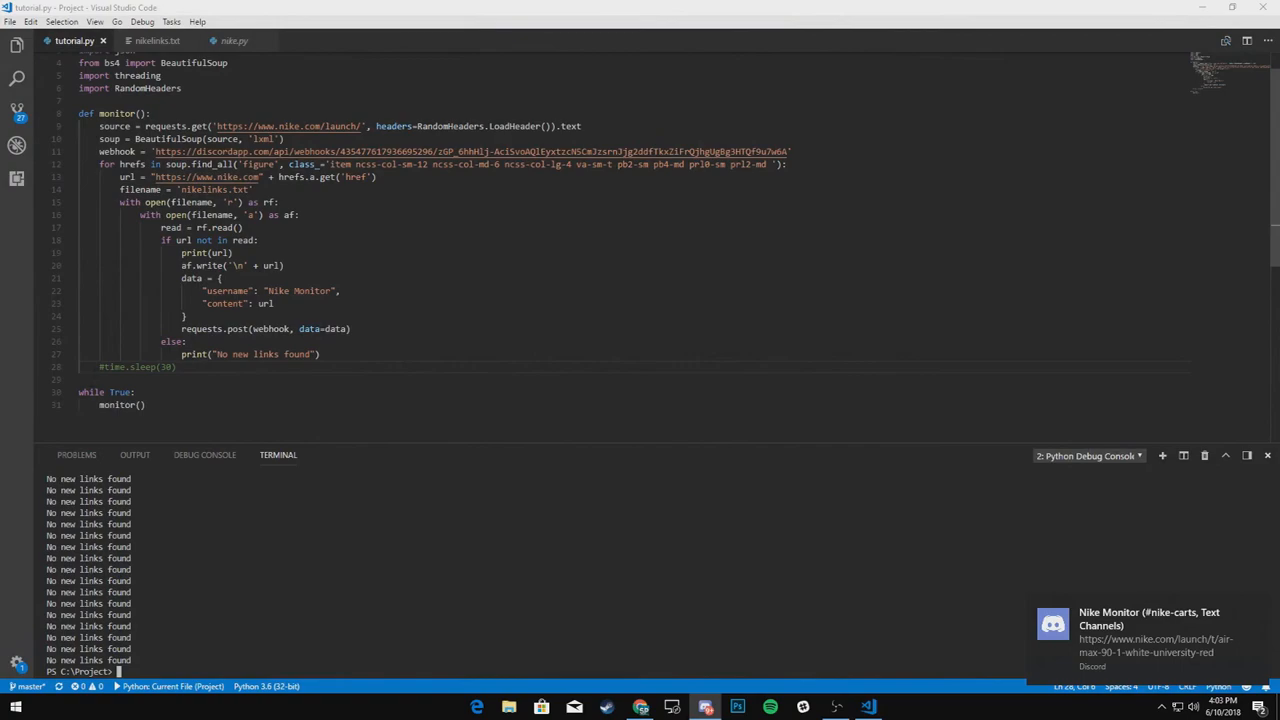
- Restore time.sleep(30) and leave tutorial.py running, reporting no new links
left_click(100, 366)
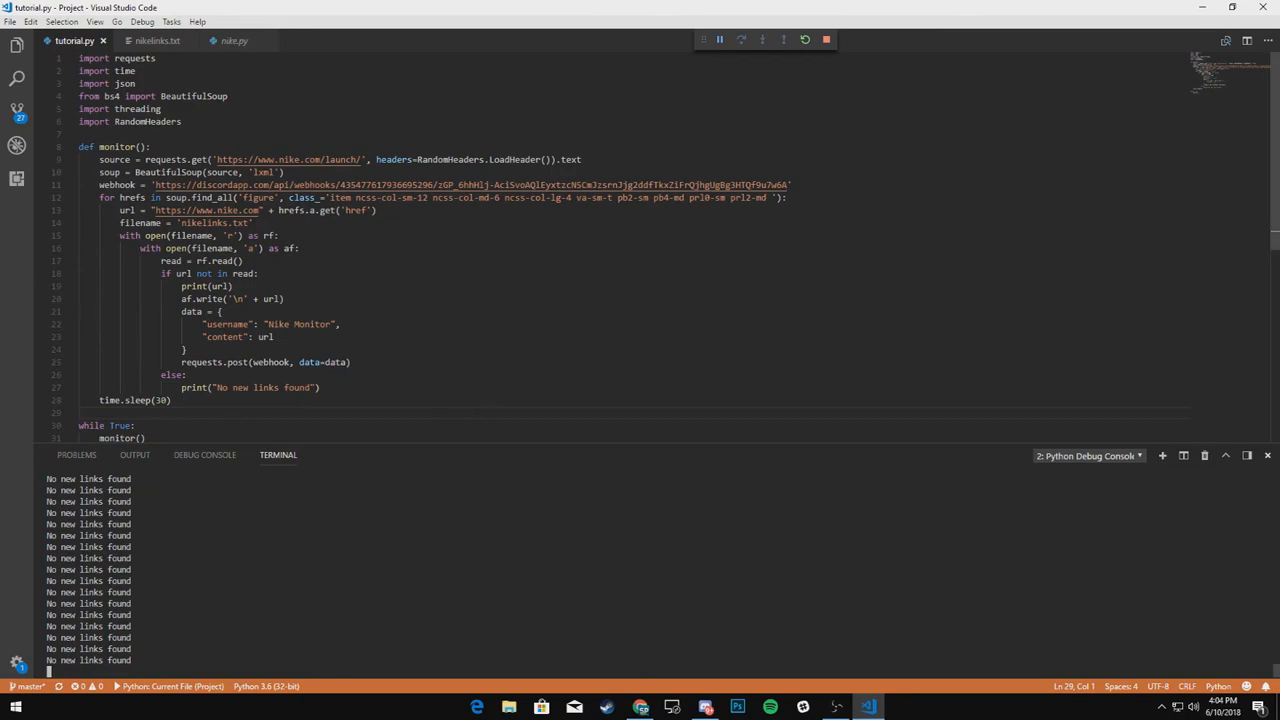
scroll("down", 3)
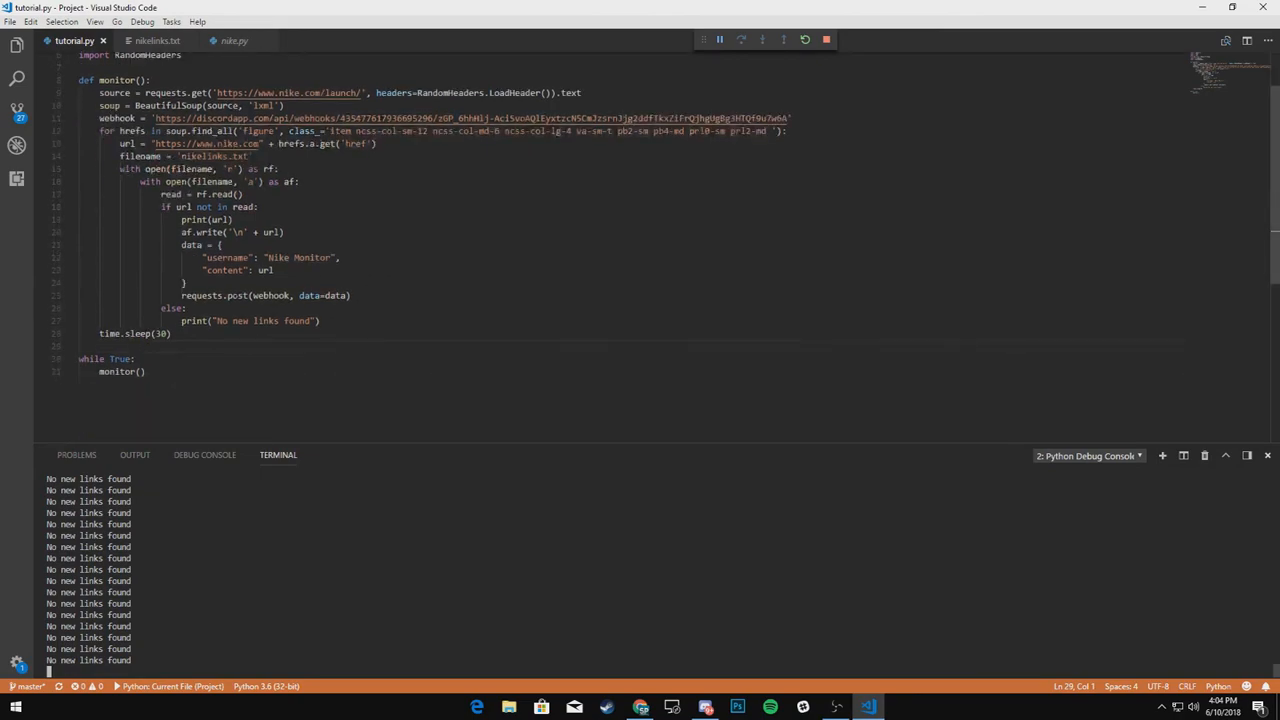